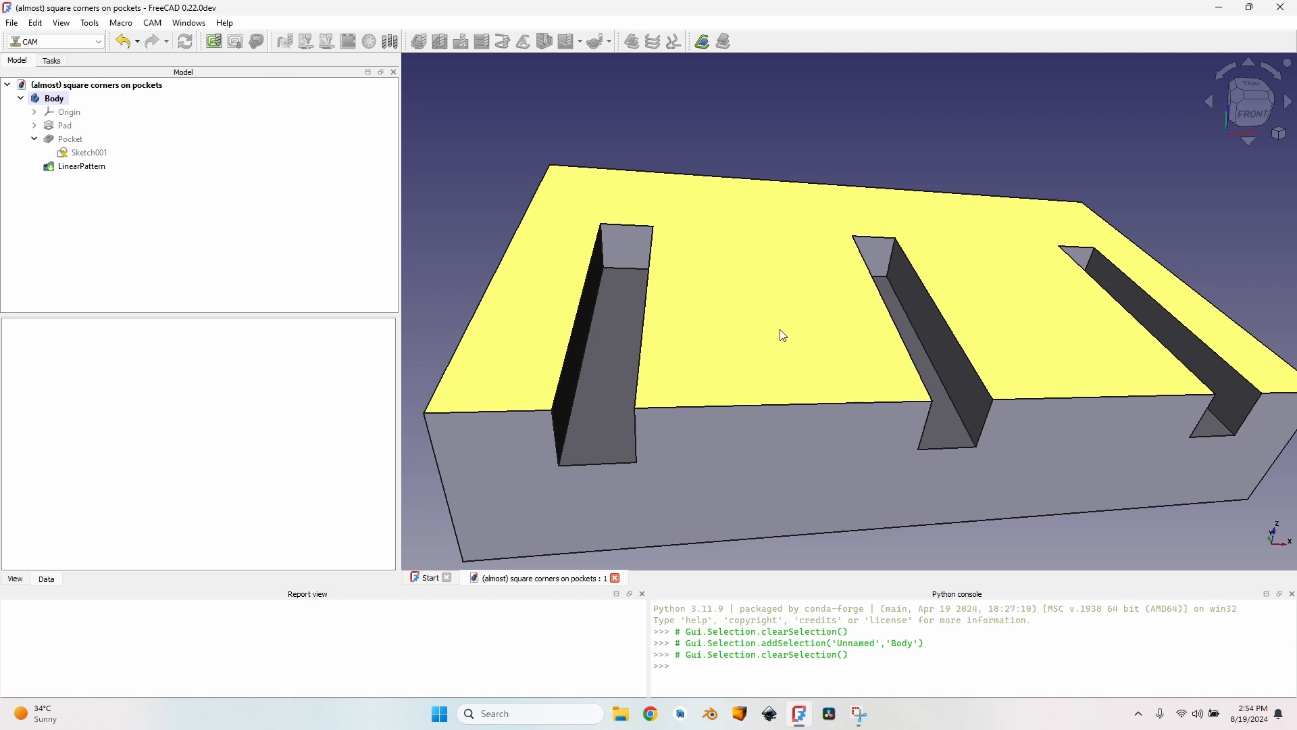
pyautogui.moveTo(695, 314)
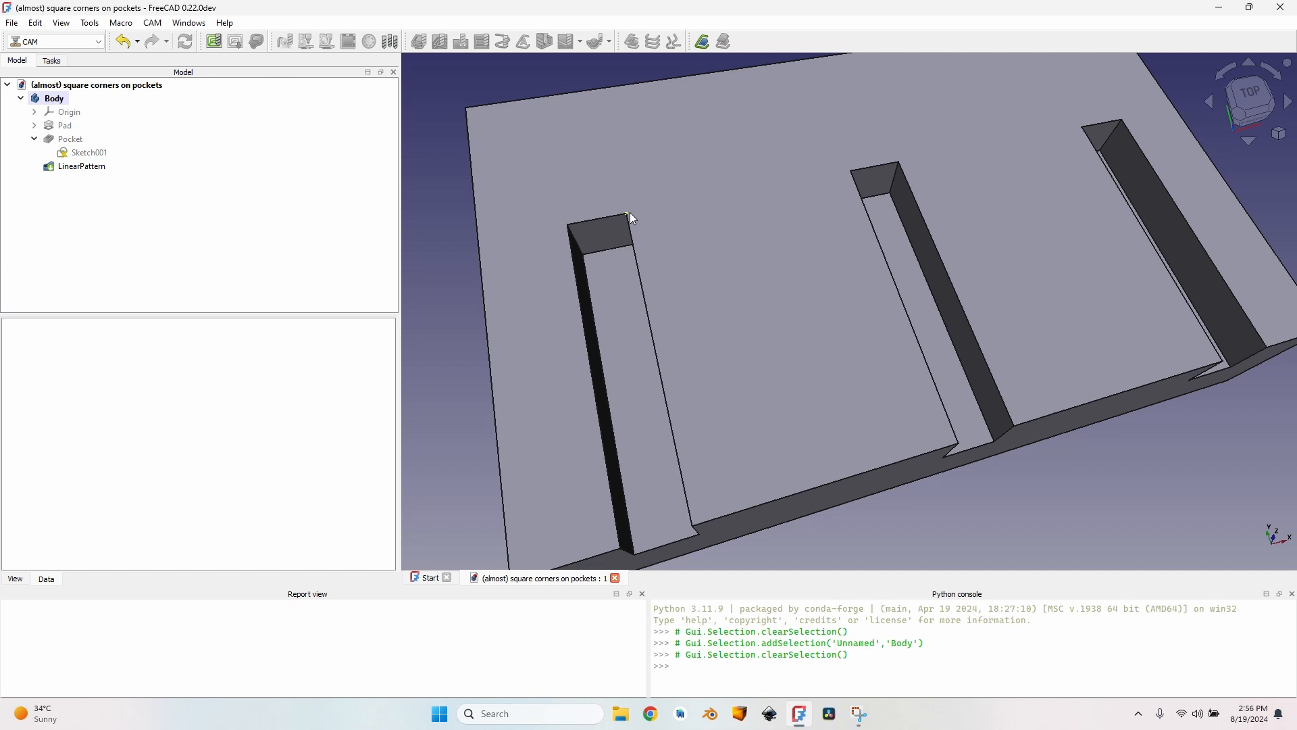
pyautogui.moveTo(254, 192)
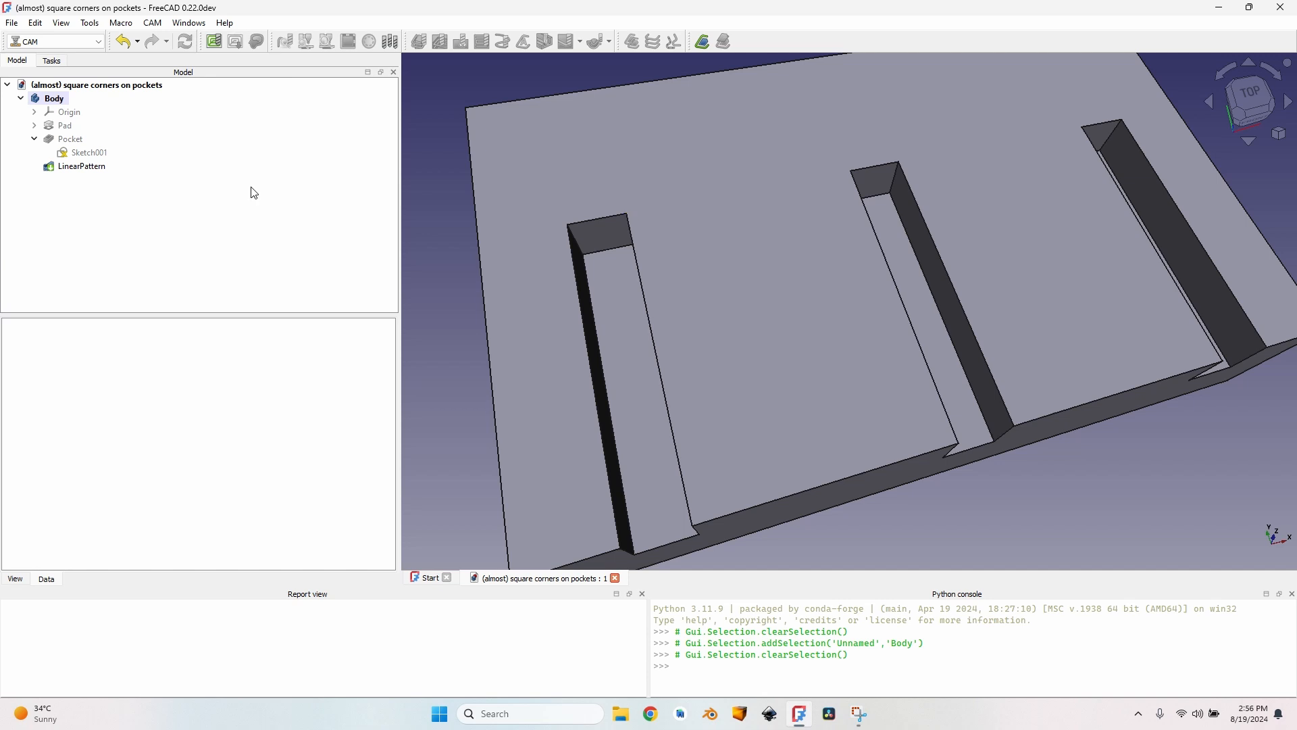
pyautogui.moveTo(106, 67)
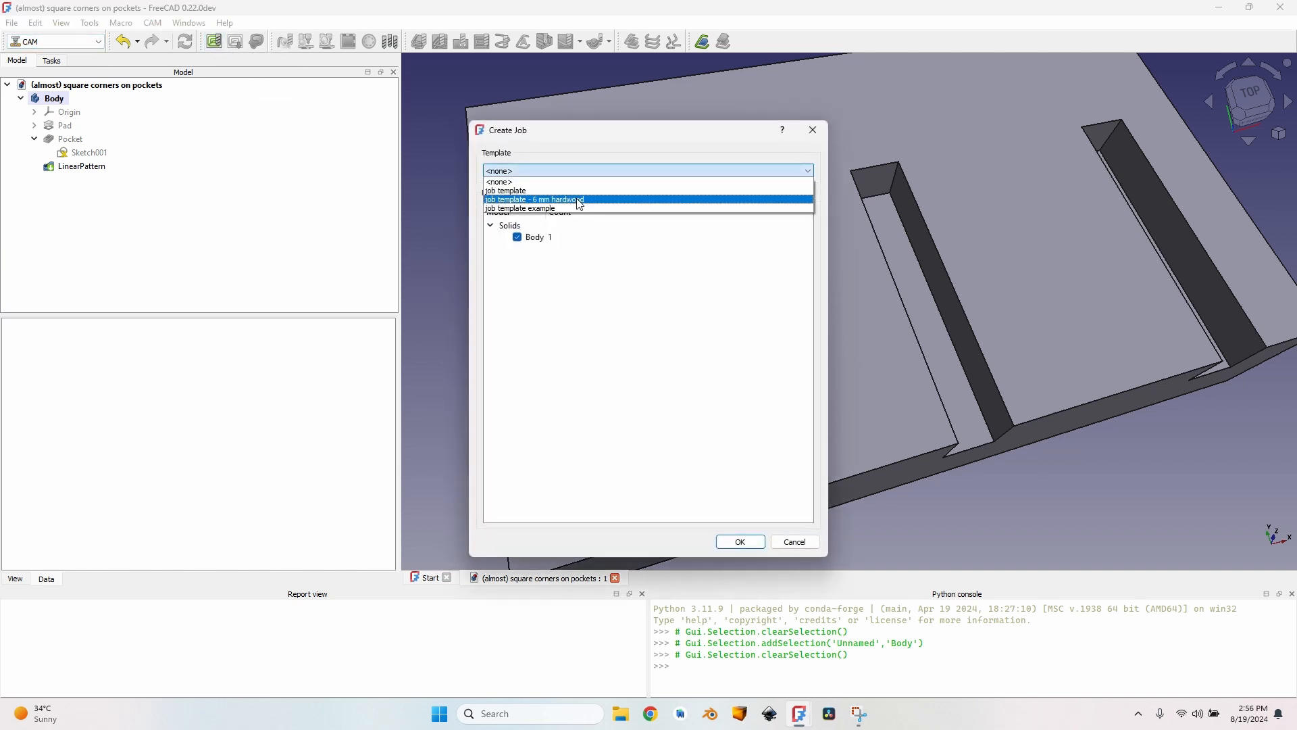
# Create the Body's CAM job from 'job template - 6 mm hardwood', confirming its 6 mm endmill tool.
pyautogui.click(535, 199)
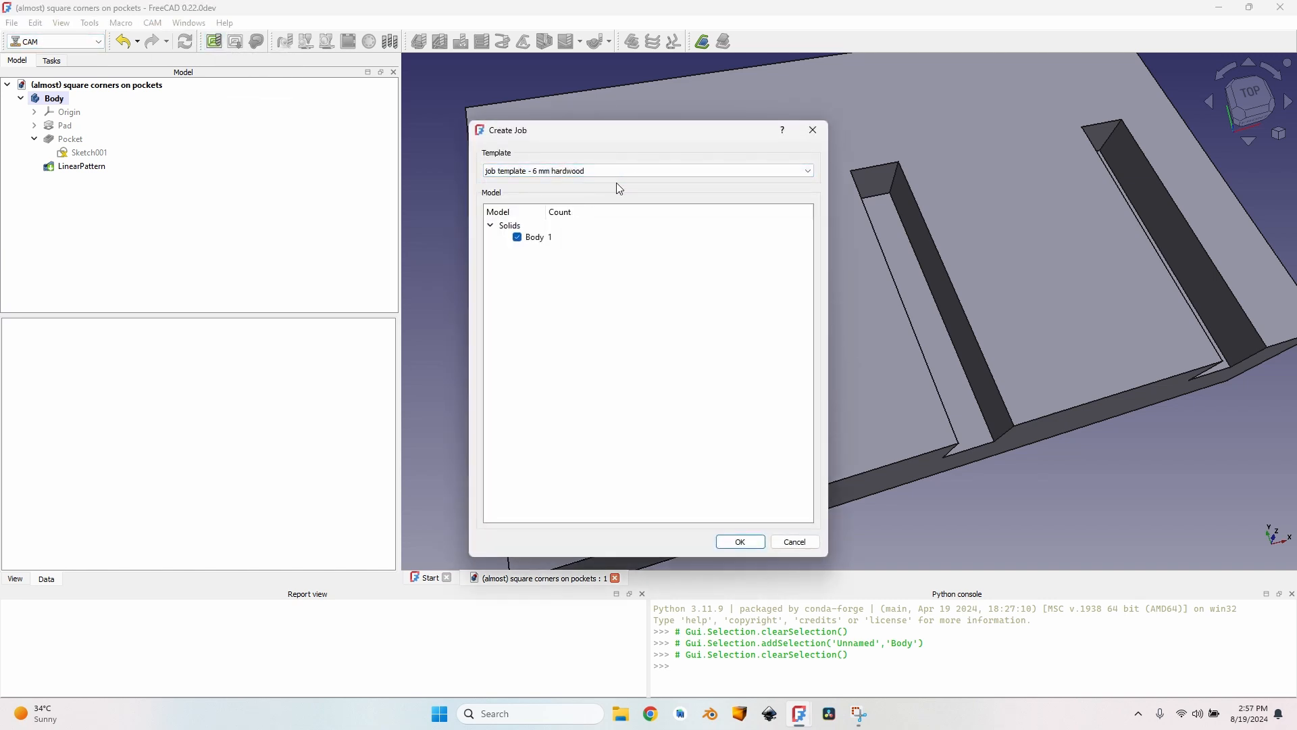
pyautogui.moveTo(259, 152)
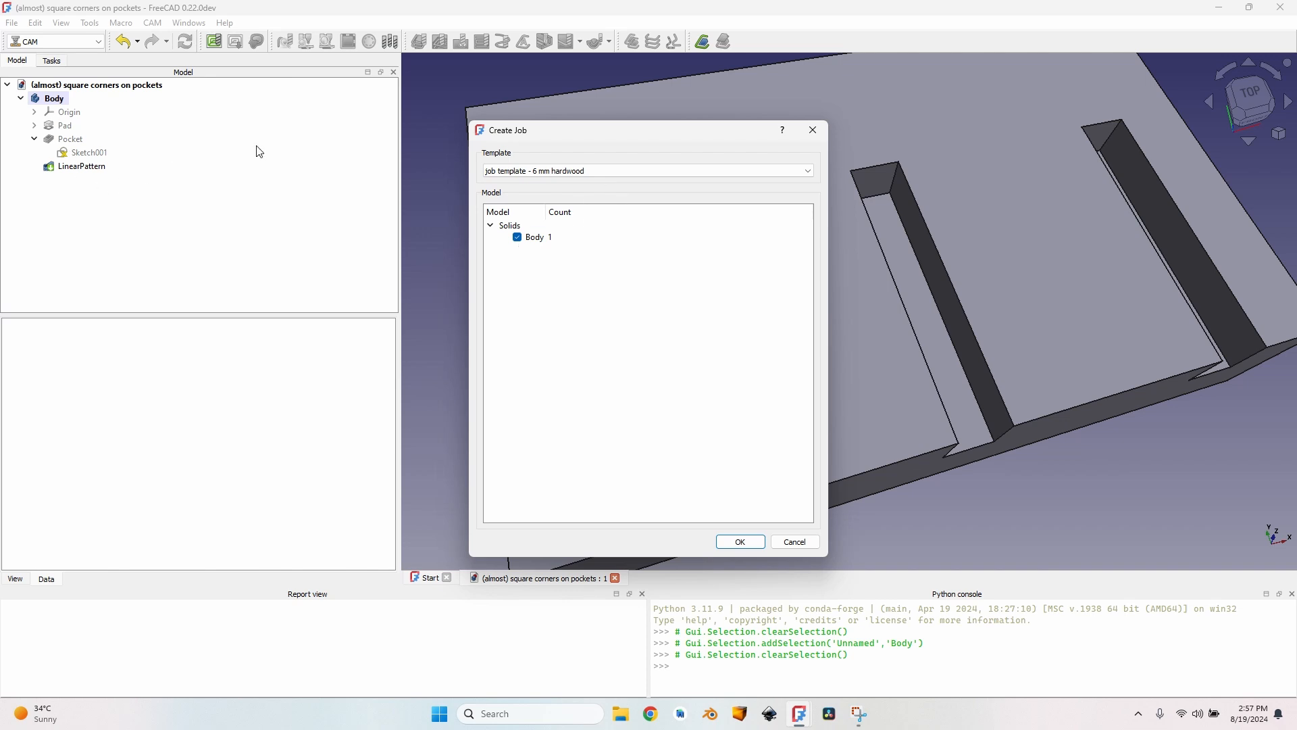
pyautogui.moveTo(69, 152)
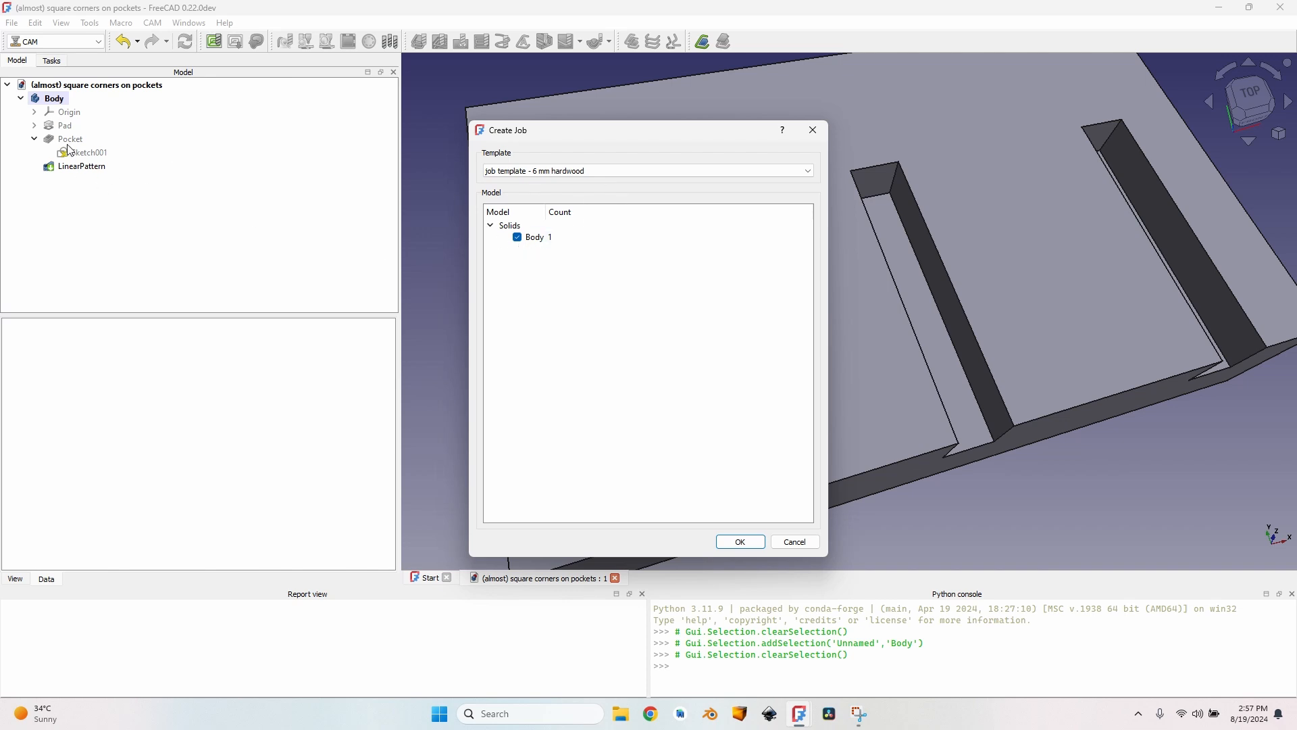
pyautogui.click(738, 541)
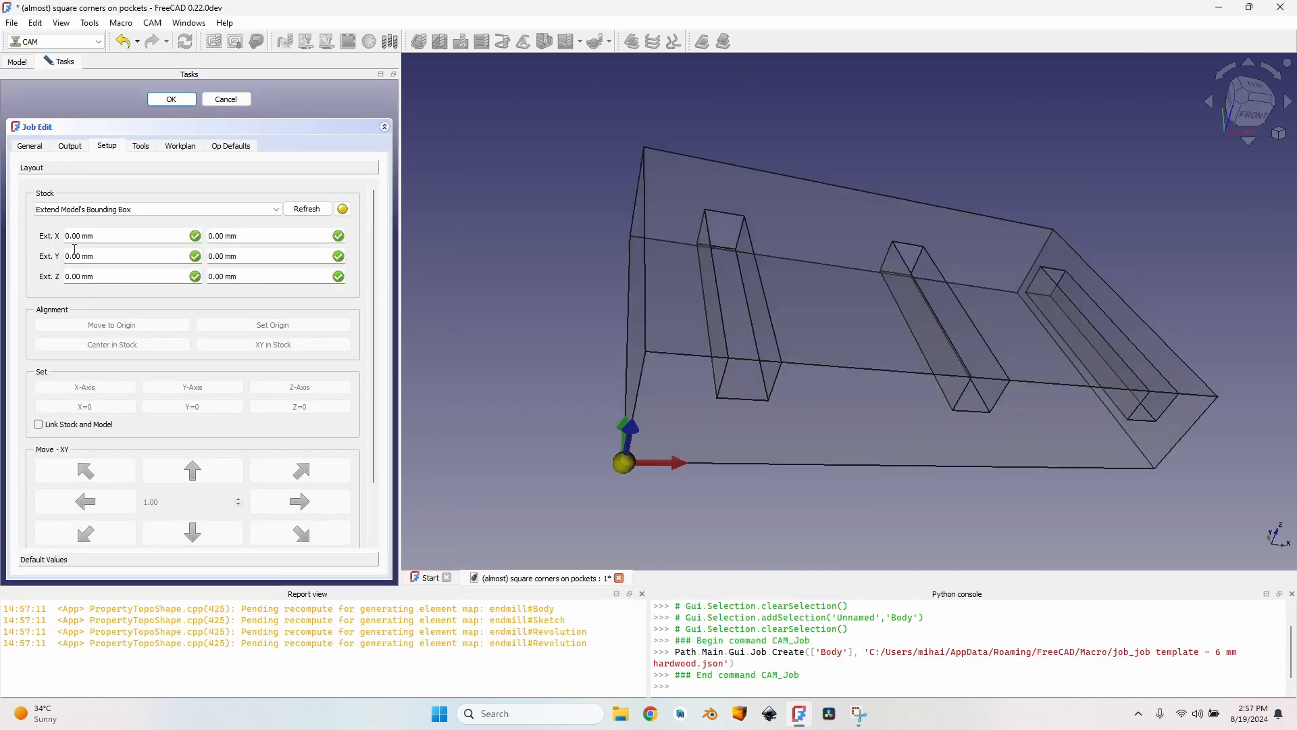
pyautogui.click(140, 146)
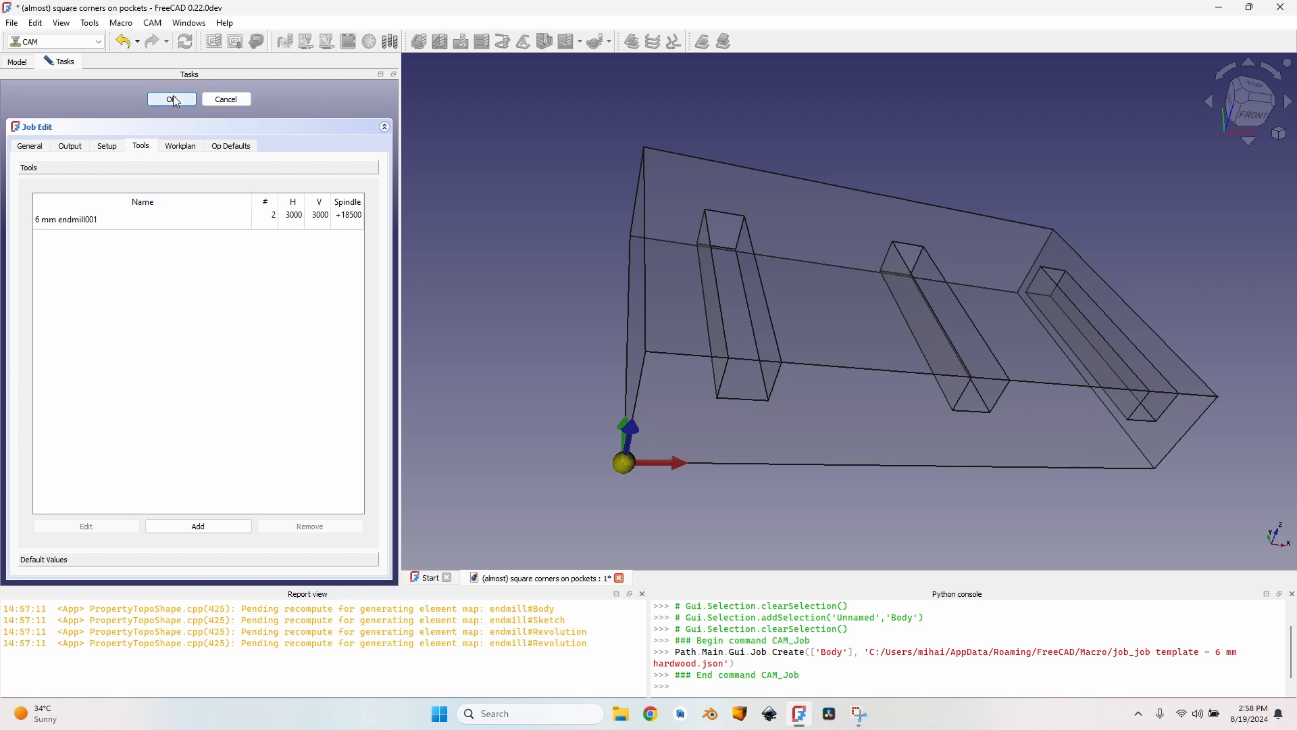
pyautogui.click(171, 99)
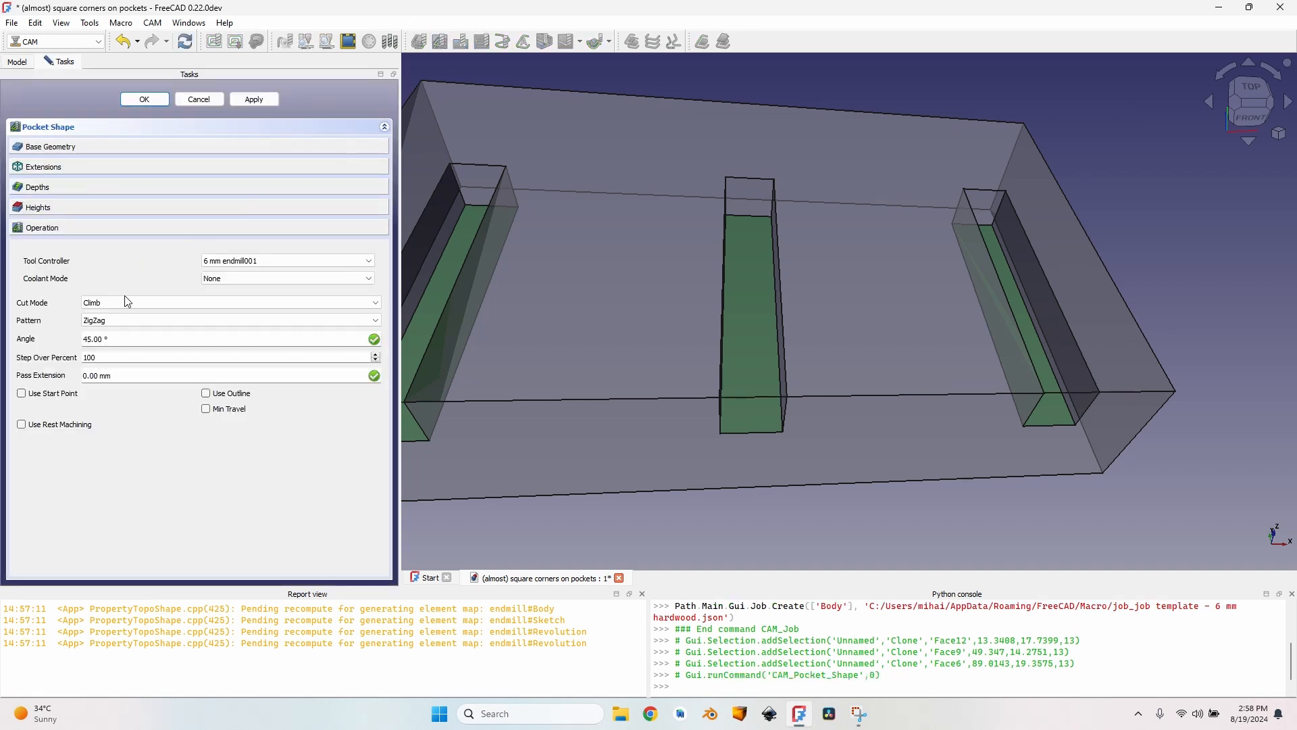
# Set the pocket operation's clearing pattern to Offset and accept it.
pyautogui.click(230, 321)
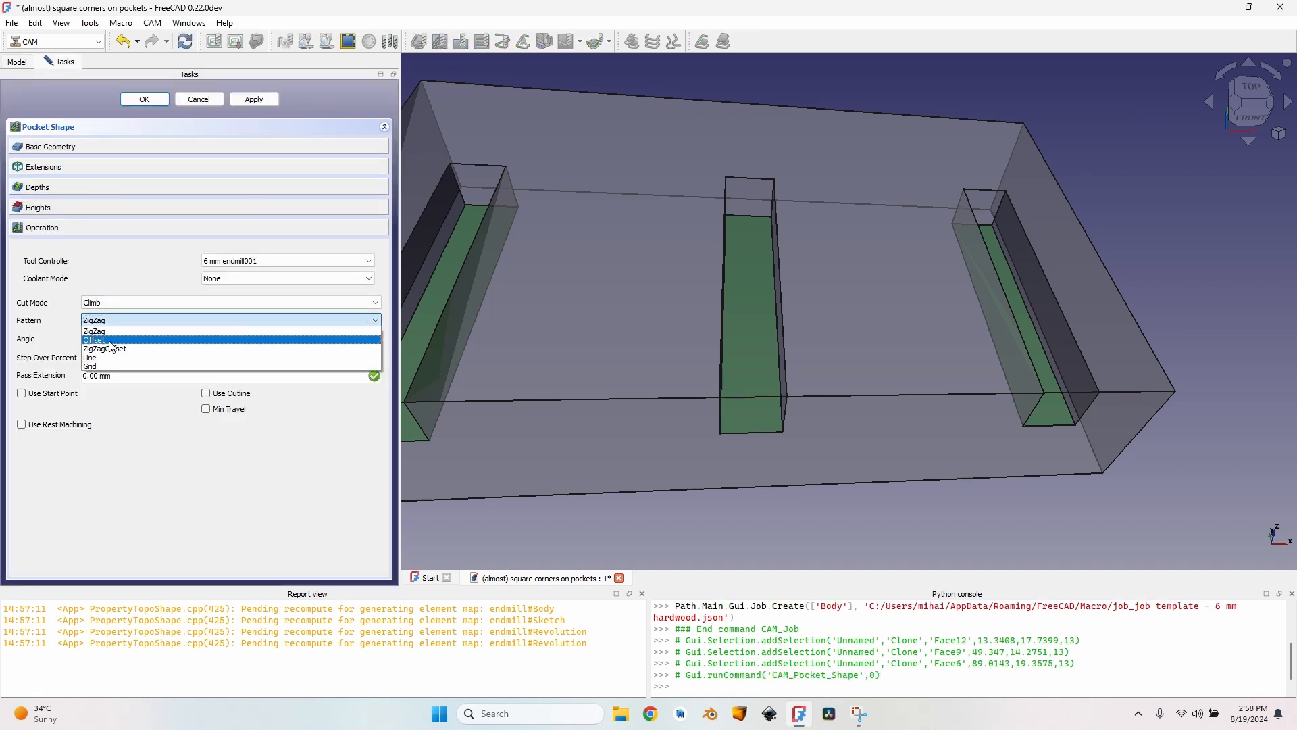
pyautogui.click(94, 339)
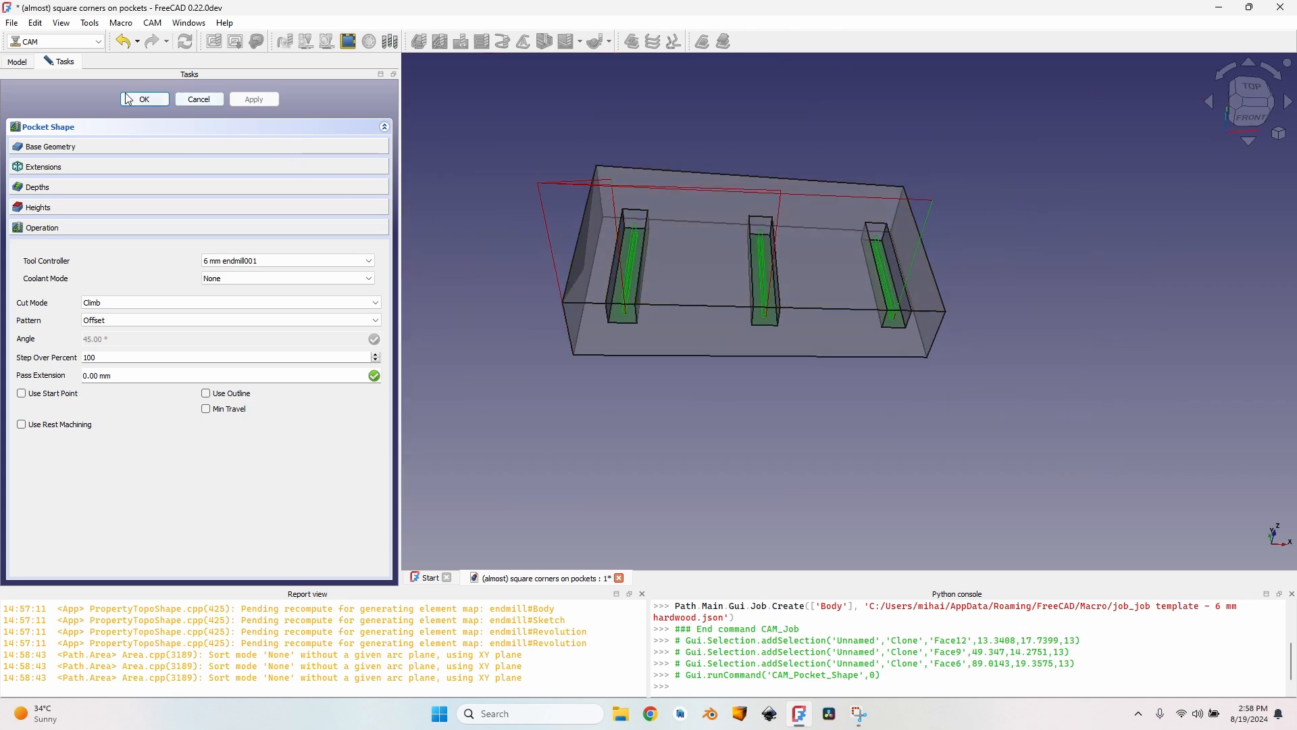
pyautogui.click(144, 99)
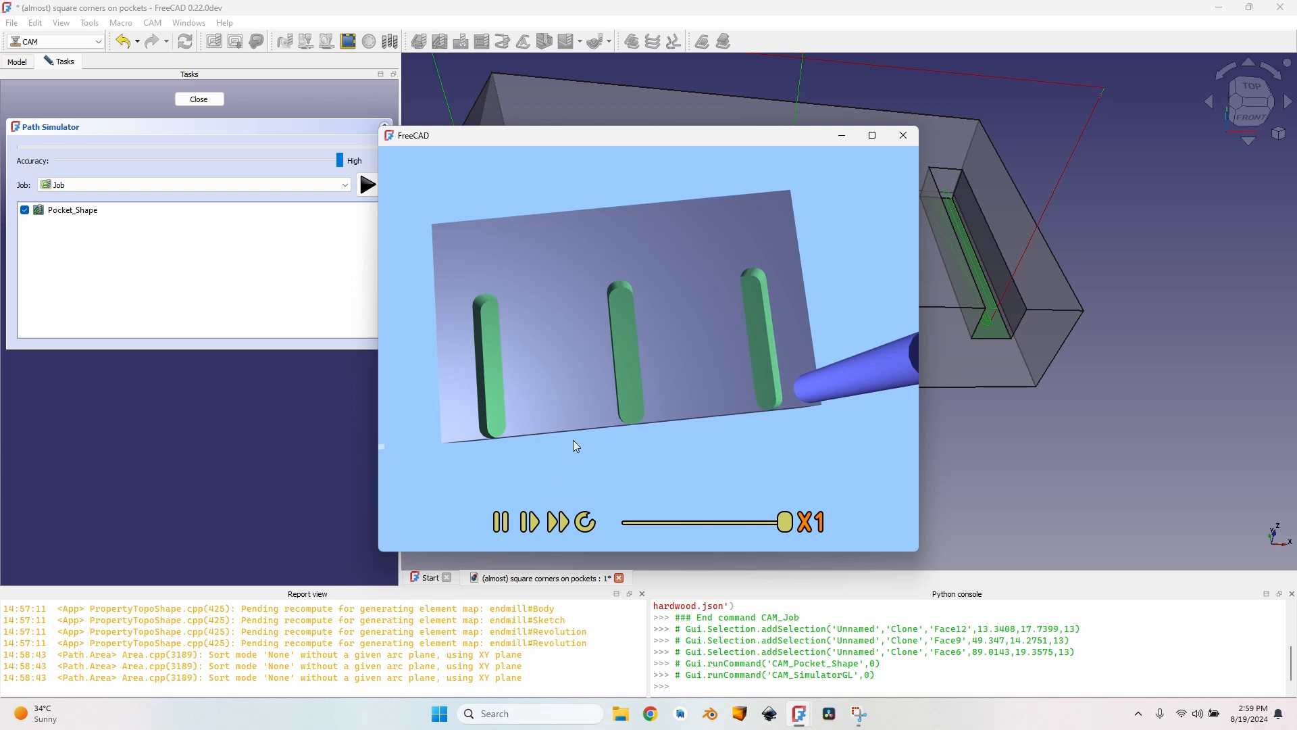
pyautogui.moveTo(639, 420)
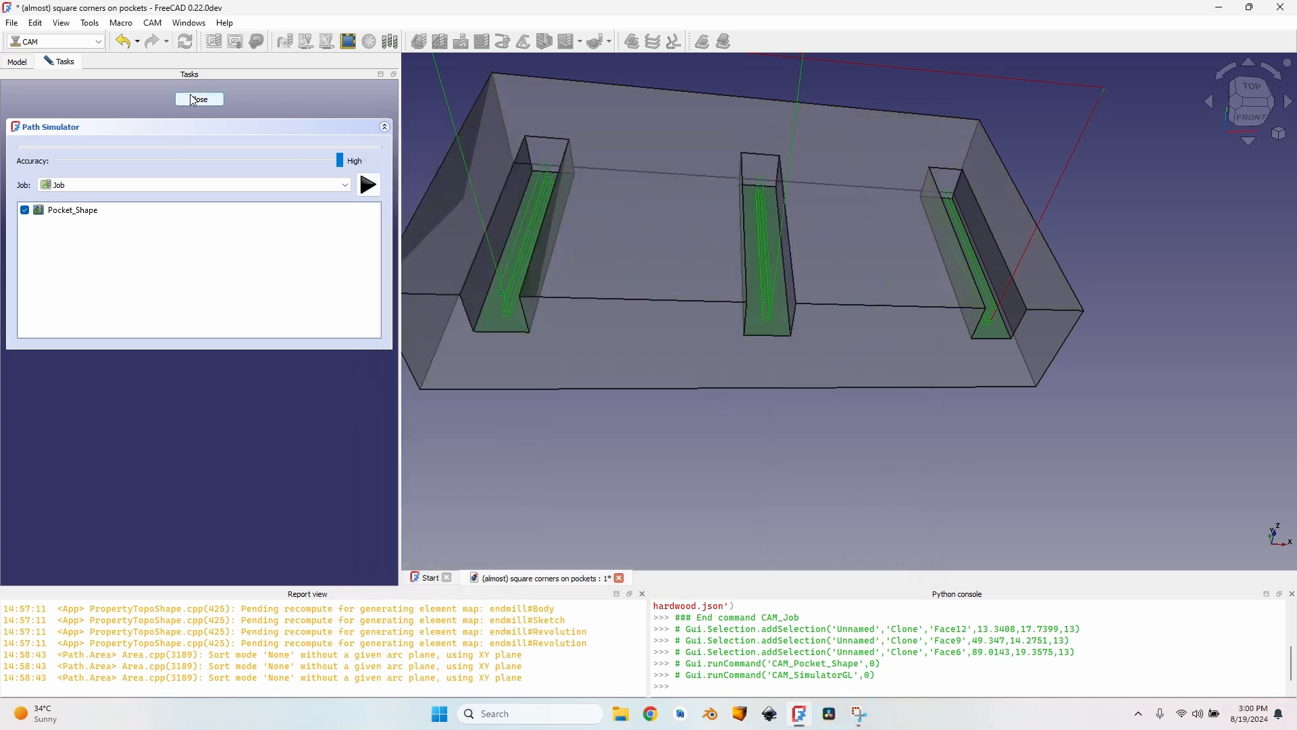
# Enable Pocket_Shape extensions on Edge13, Edge5 and Edge9 with length OpToolDiameter/2.
pyautogui.click(199, 99)
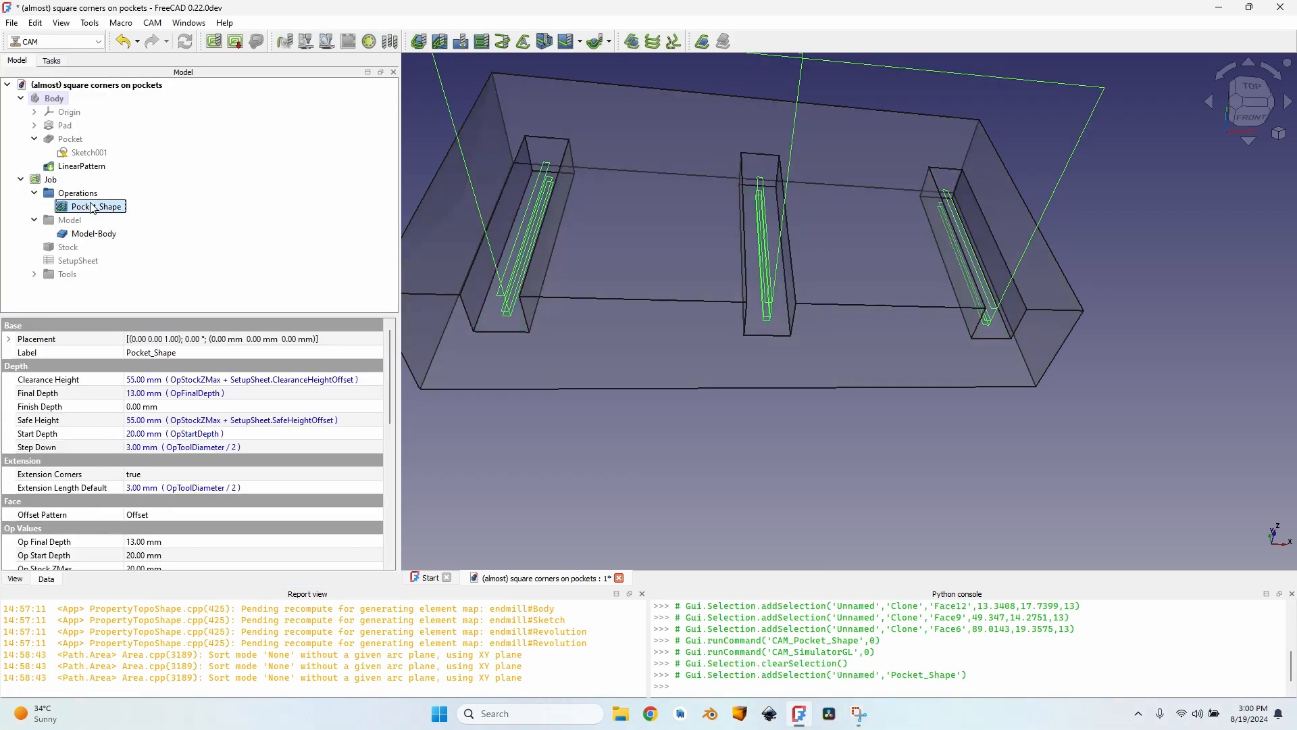
pyautogui.doubleClick(97, 206)
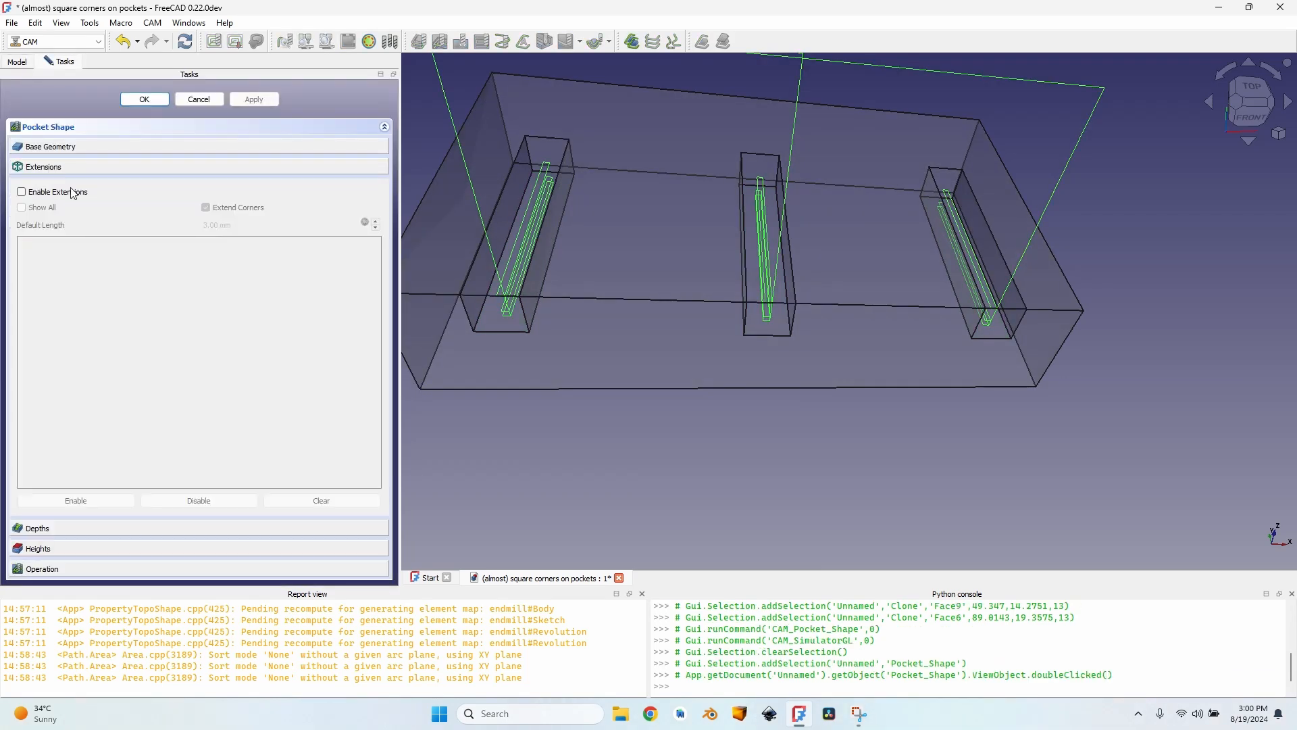
pyautogui.click(21, 191)
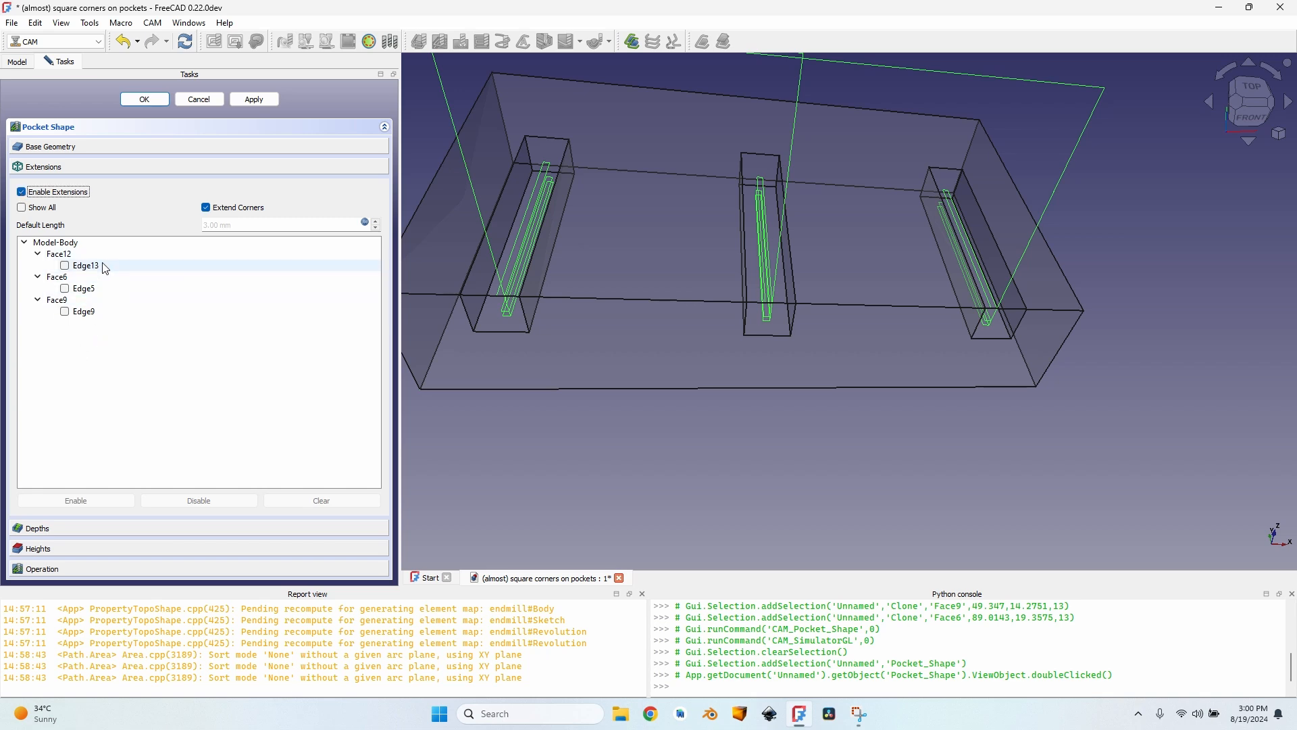
pyautogui.click(85, 265)
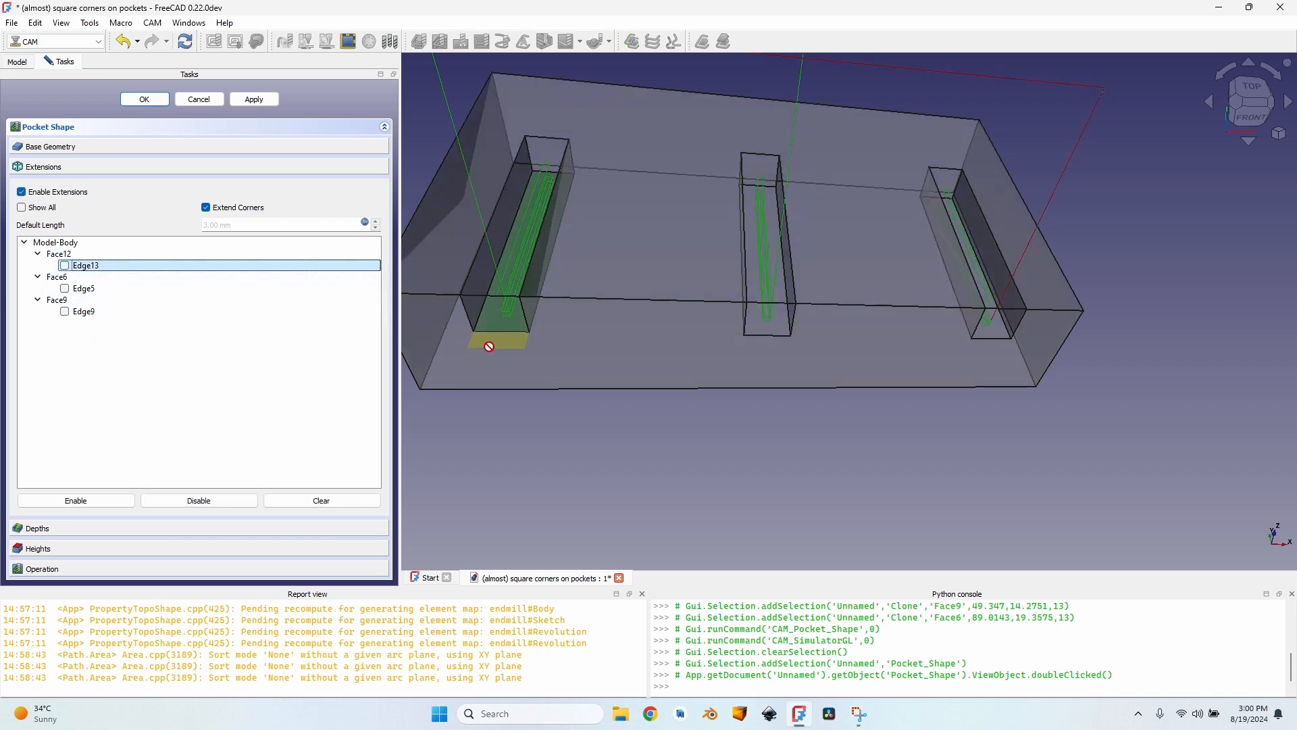
pyautogui.moveTo(107, 284)
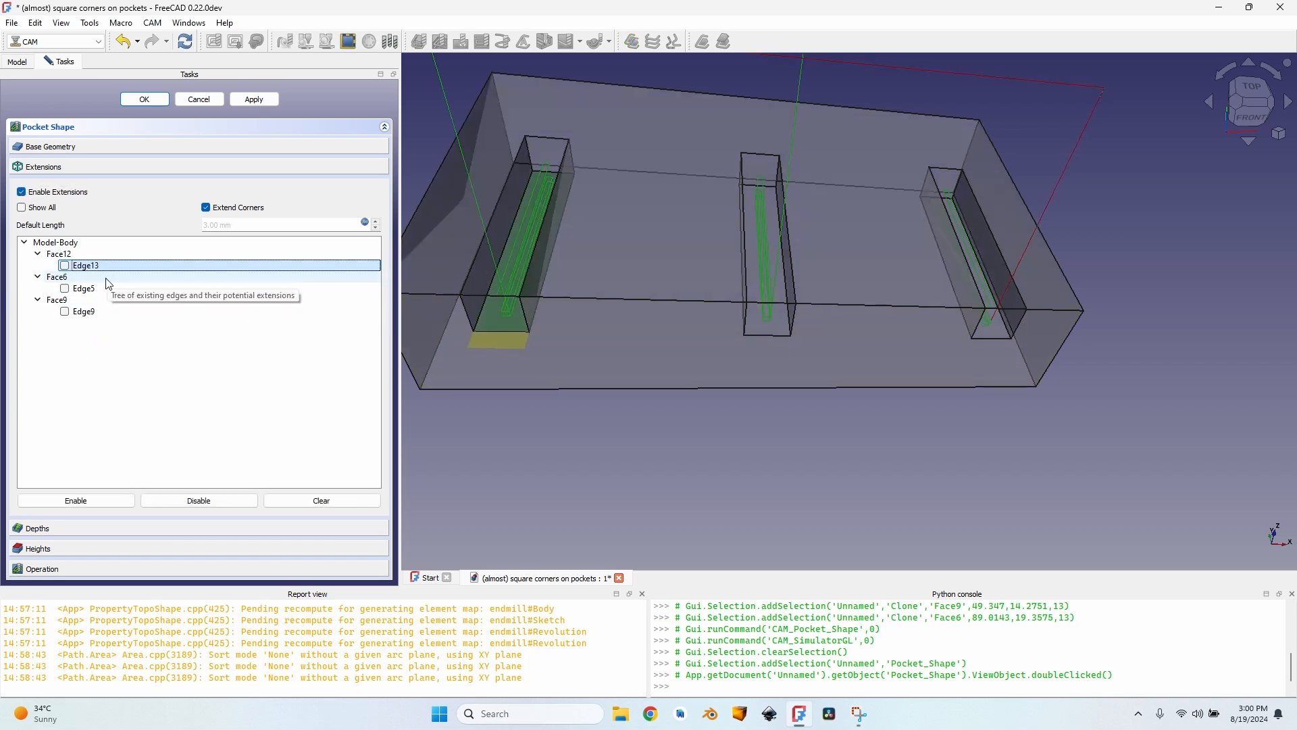
pyautogui.click(75, 500)
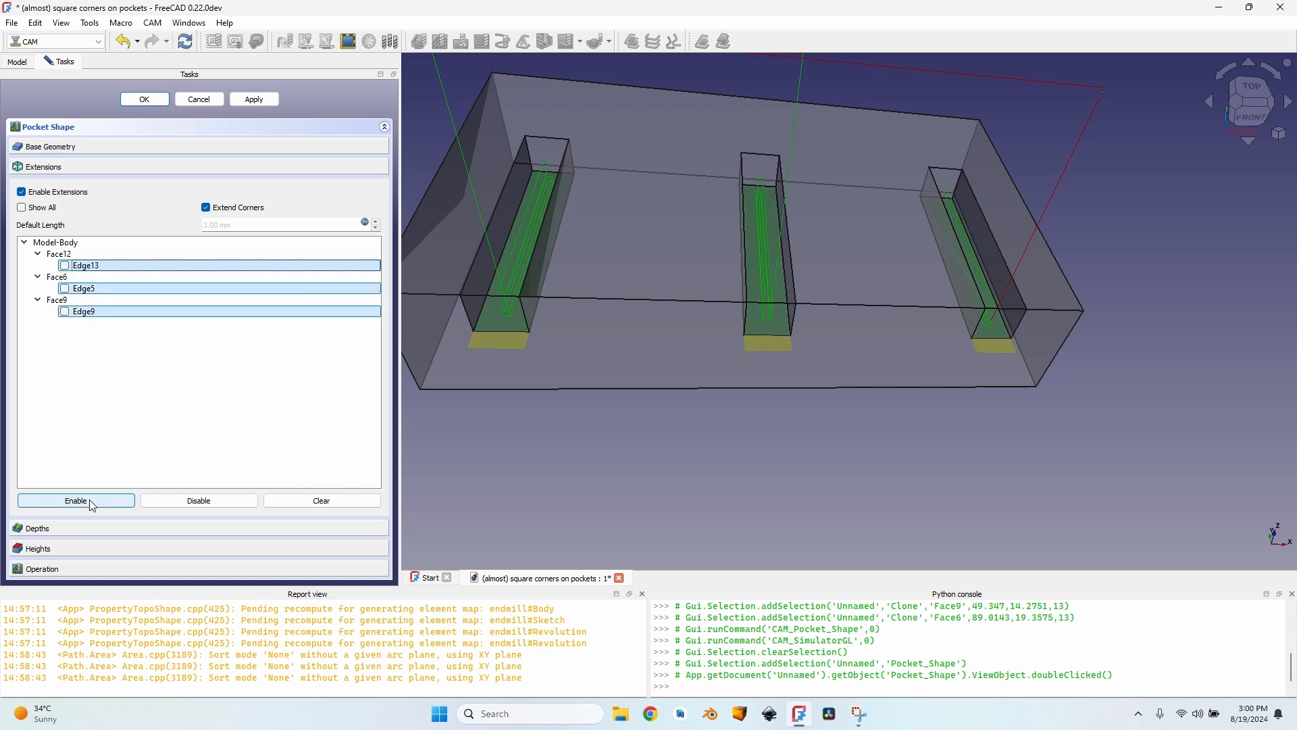
pyautogui.click(75, 501)
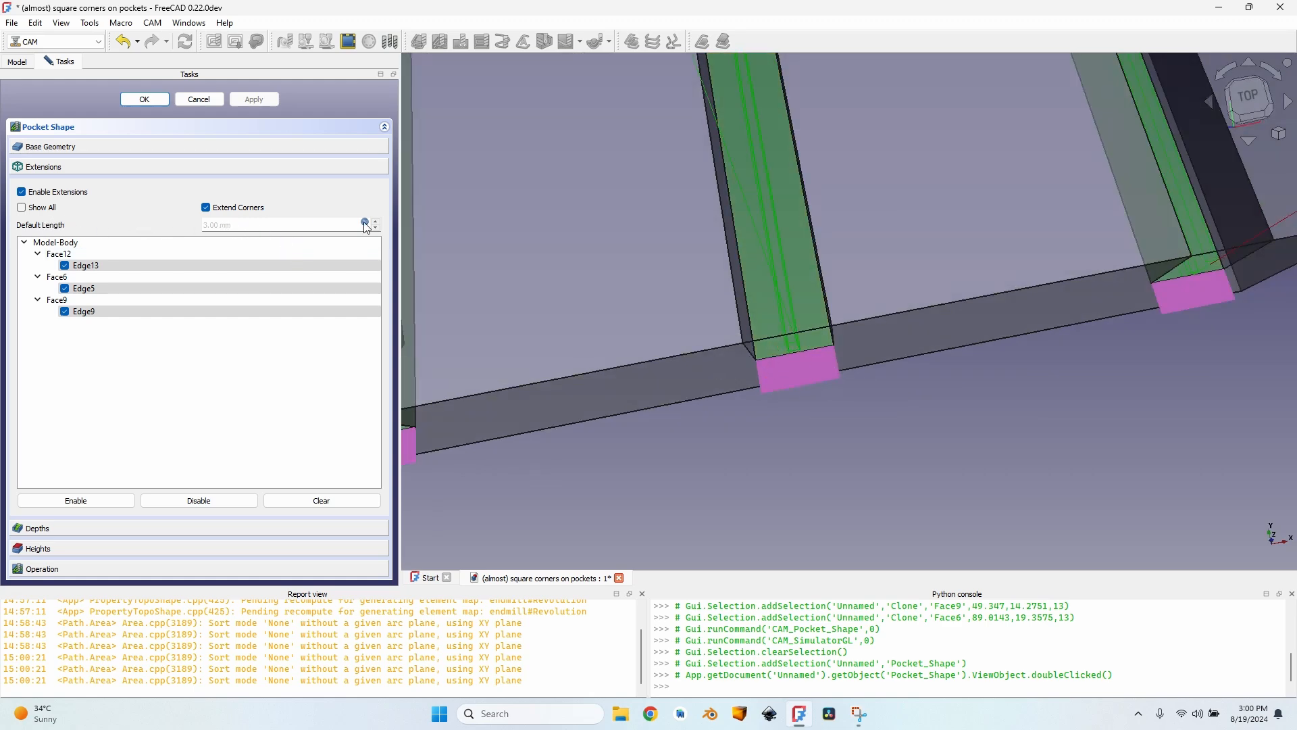
pyautogui.click(363, 224)
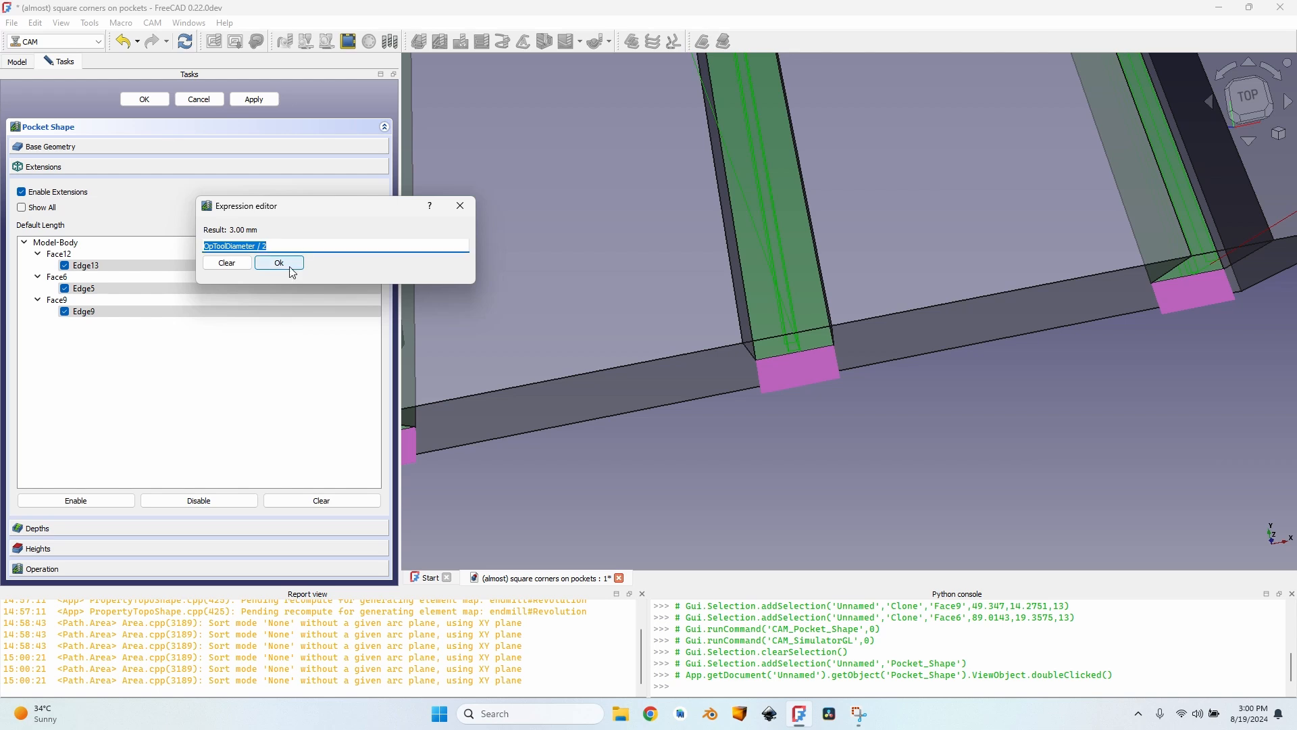
pyautogui.click(279, 262)
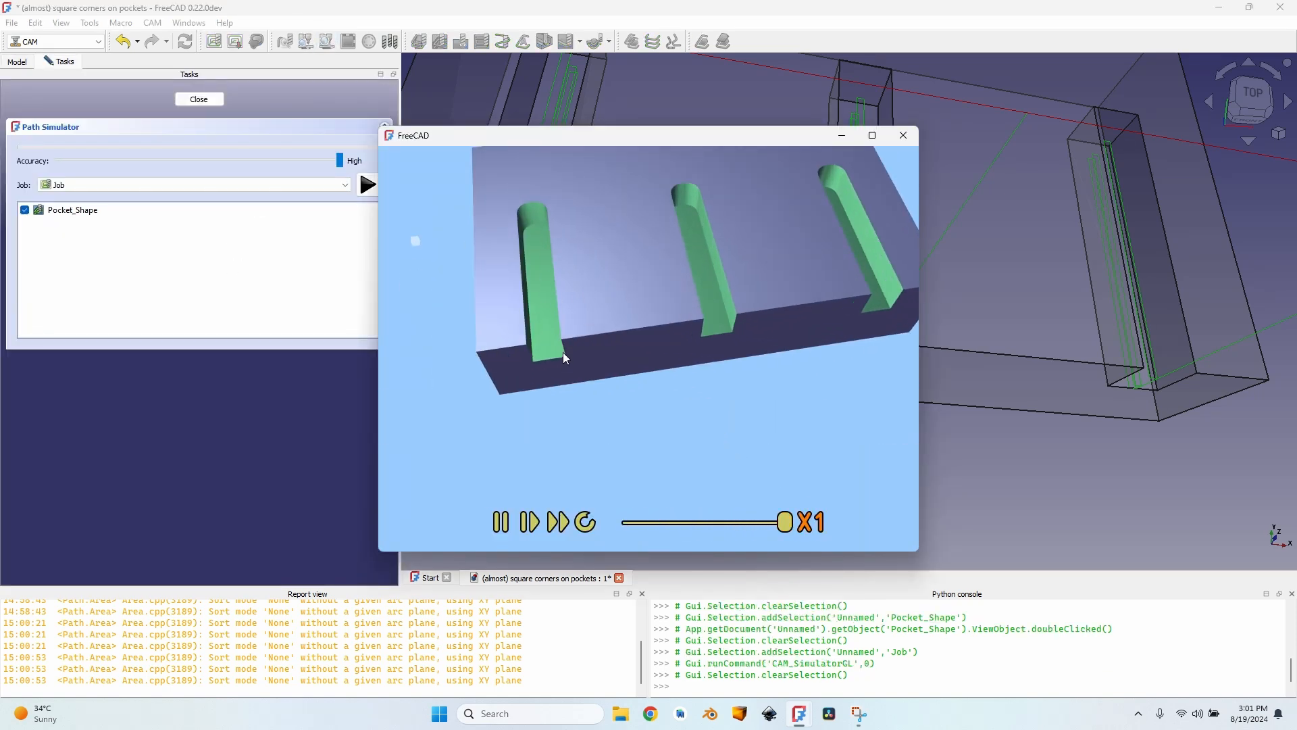
pyautogui.moveTo(537, 196)
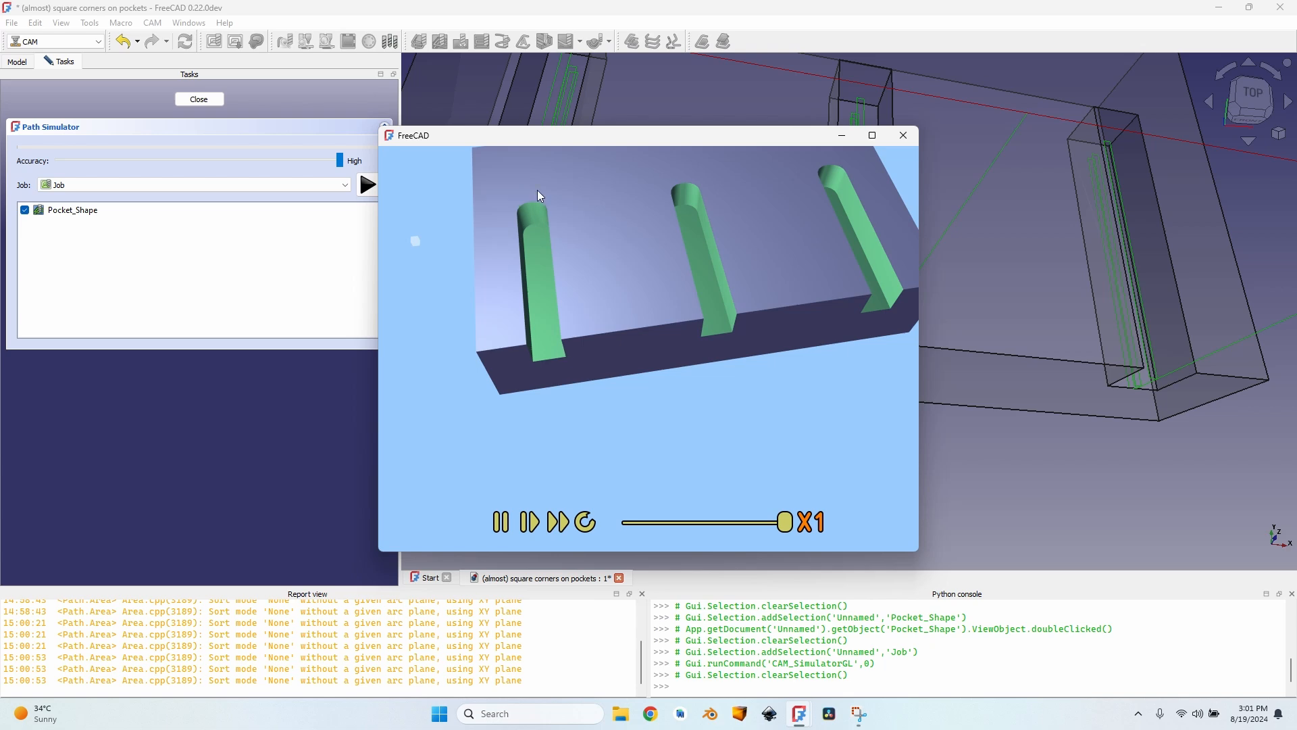
# Close the simulation window and the Path Simulator task panel.
pyautogui.click(902, 135)
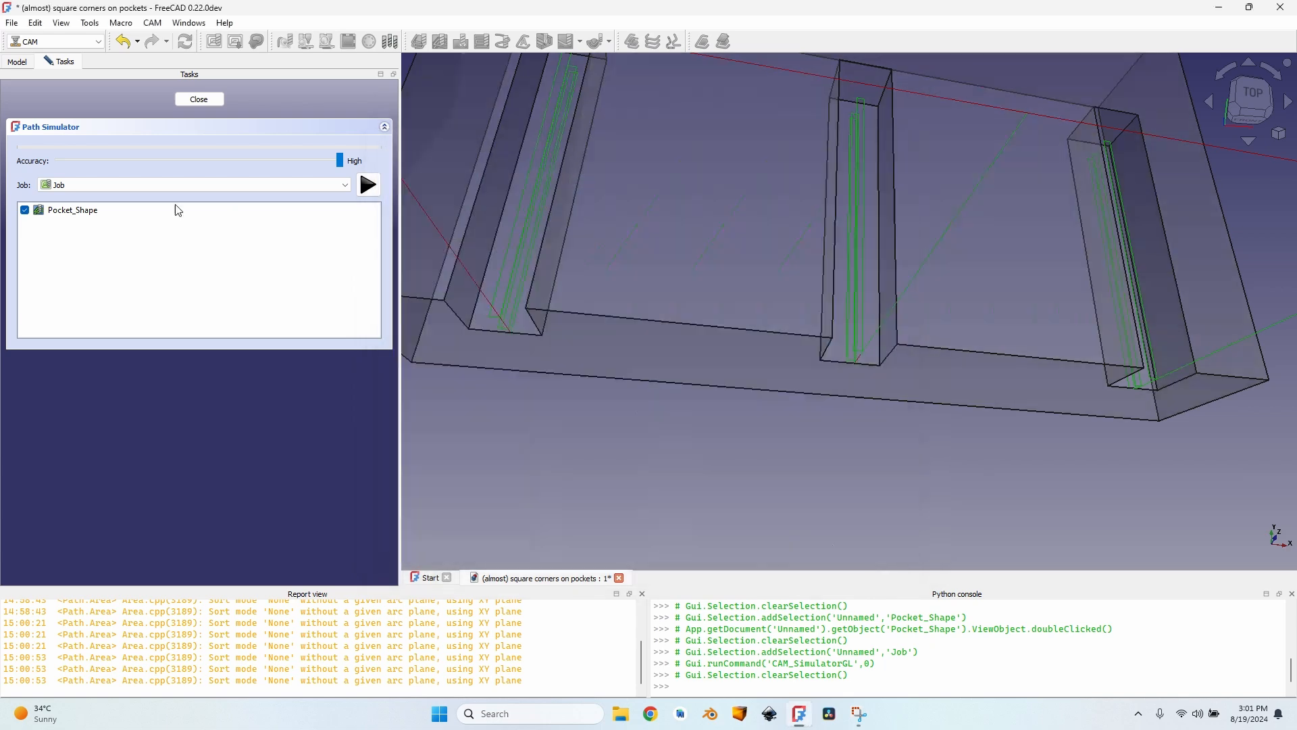
pyautogui.click(199, 99)
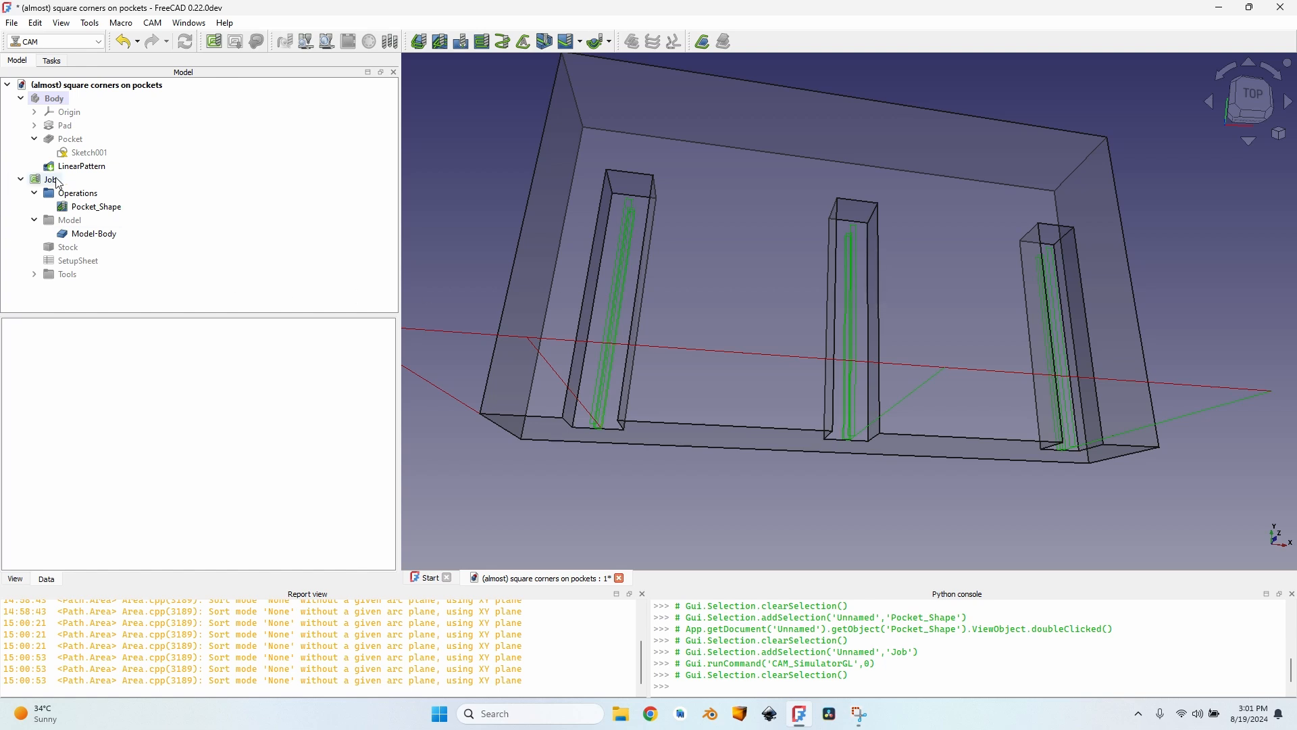
# Add the 1 mm endmill from the tool bit library to the job.
pyautogui.doubleClick(52, 179)
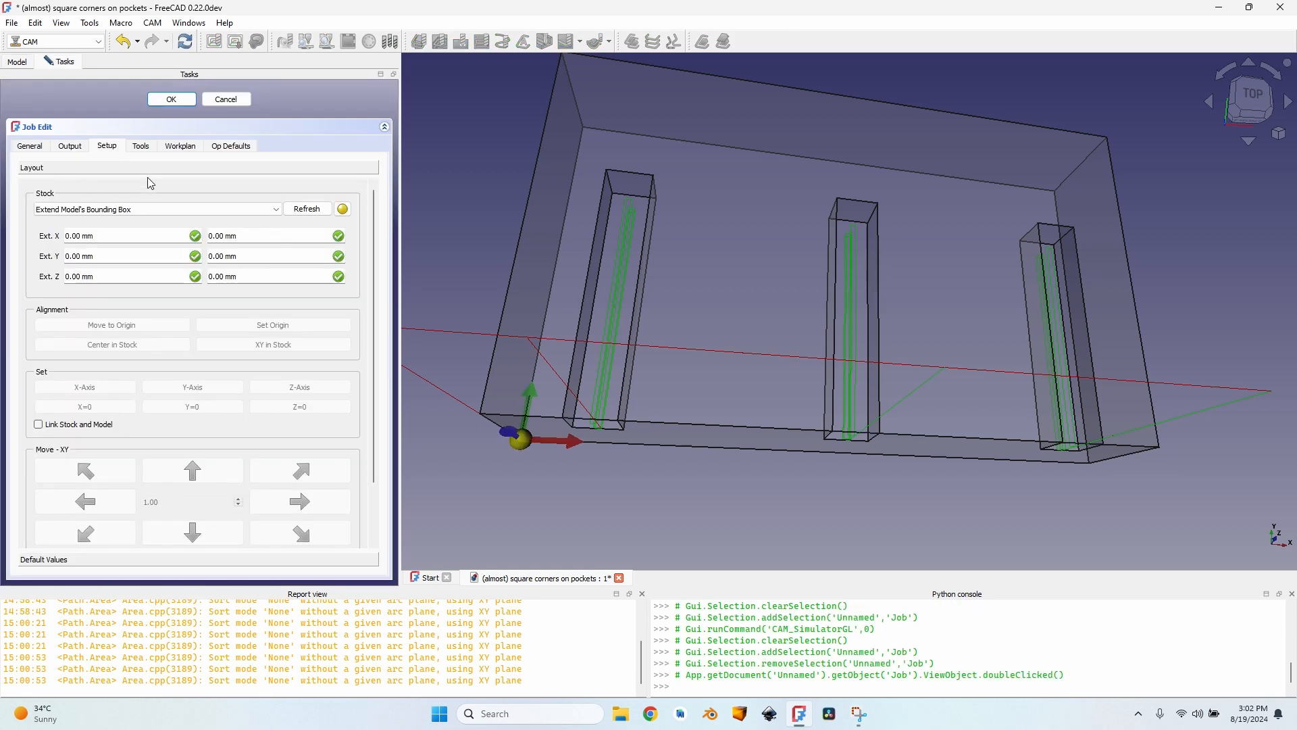
pyautogui.click(140, 146)
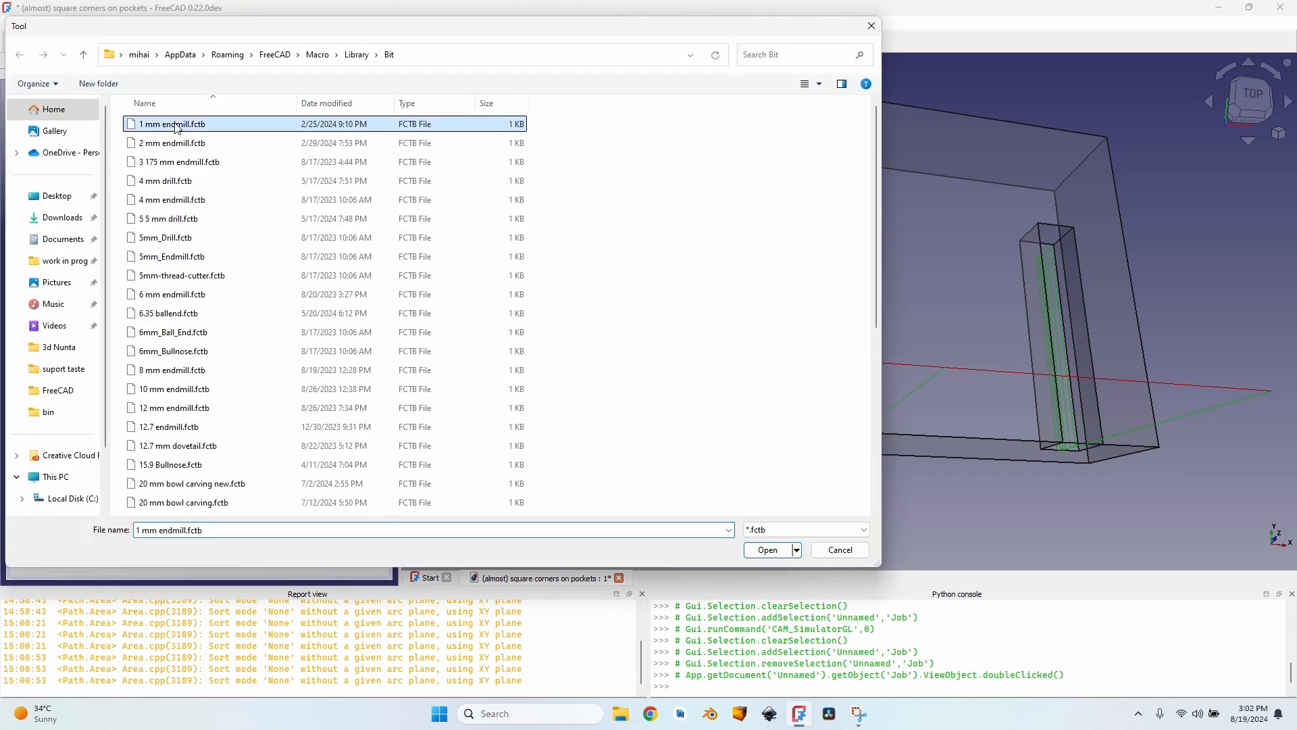
pyautogui.click(767, 549)
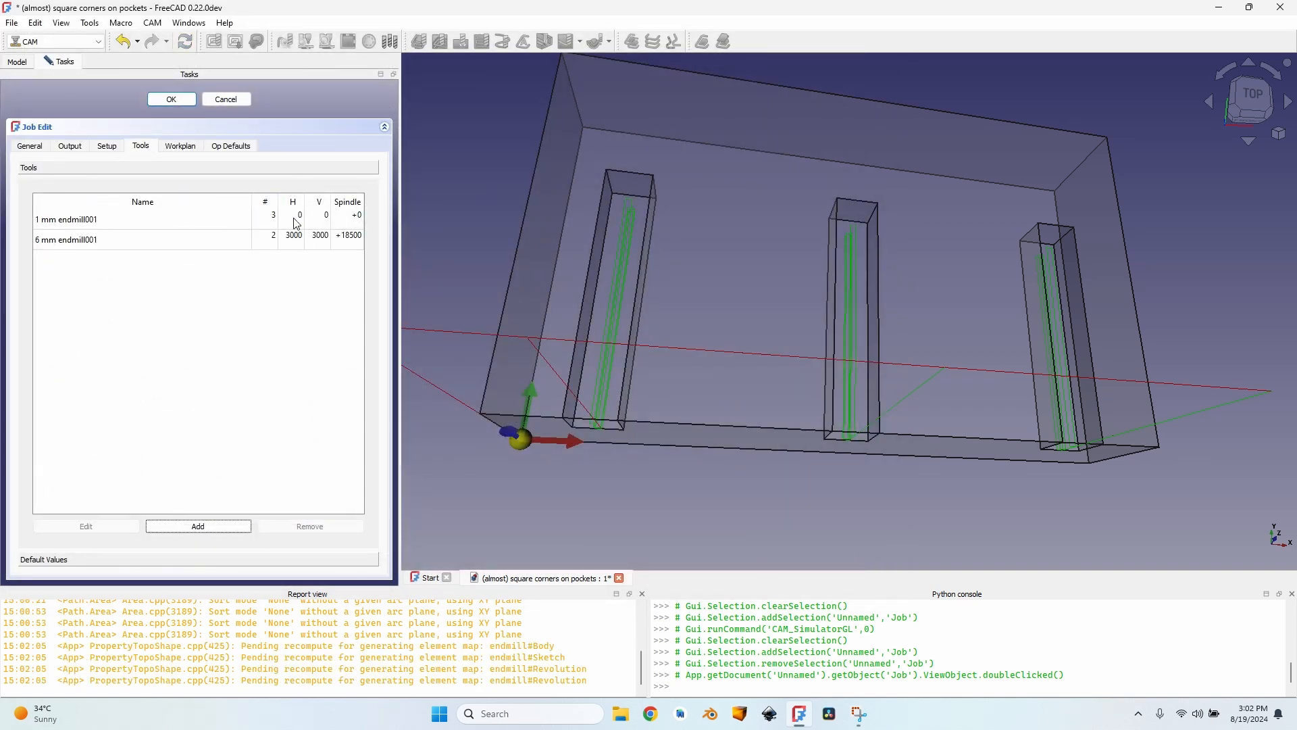
# Set the 1 mm endmill's feed rates to 700, update its spindle speed, and accept the job.
pyautogui.doubleClick(292, 219)
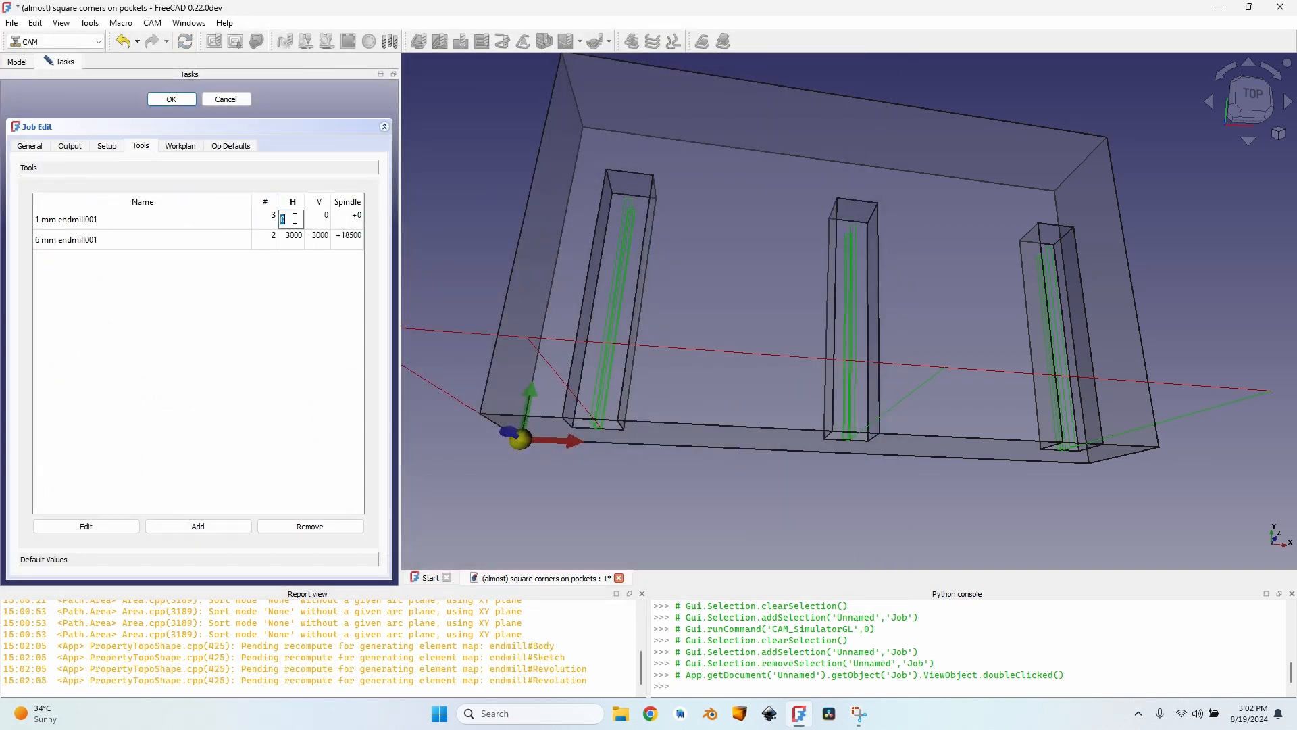
pyautogui.write('700')
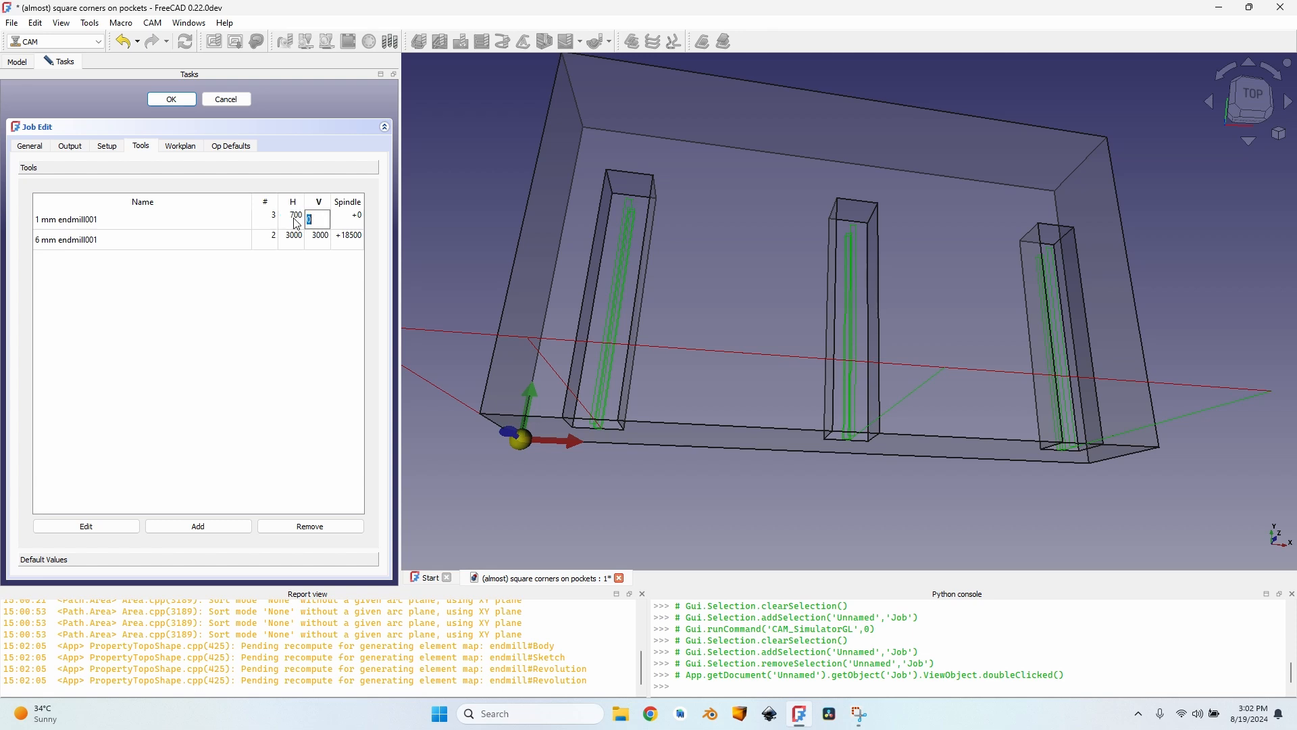
pyautogui.write('18')
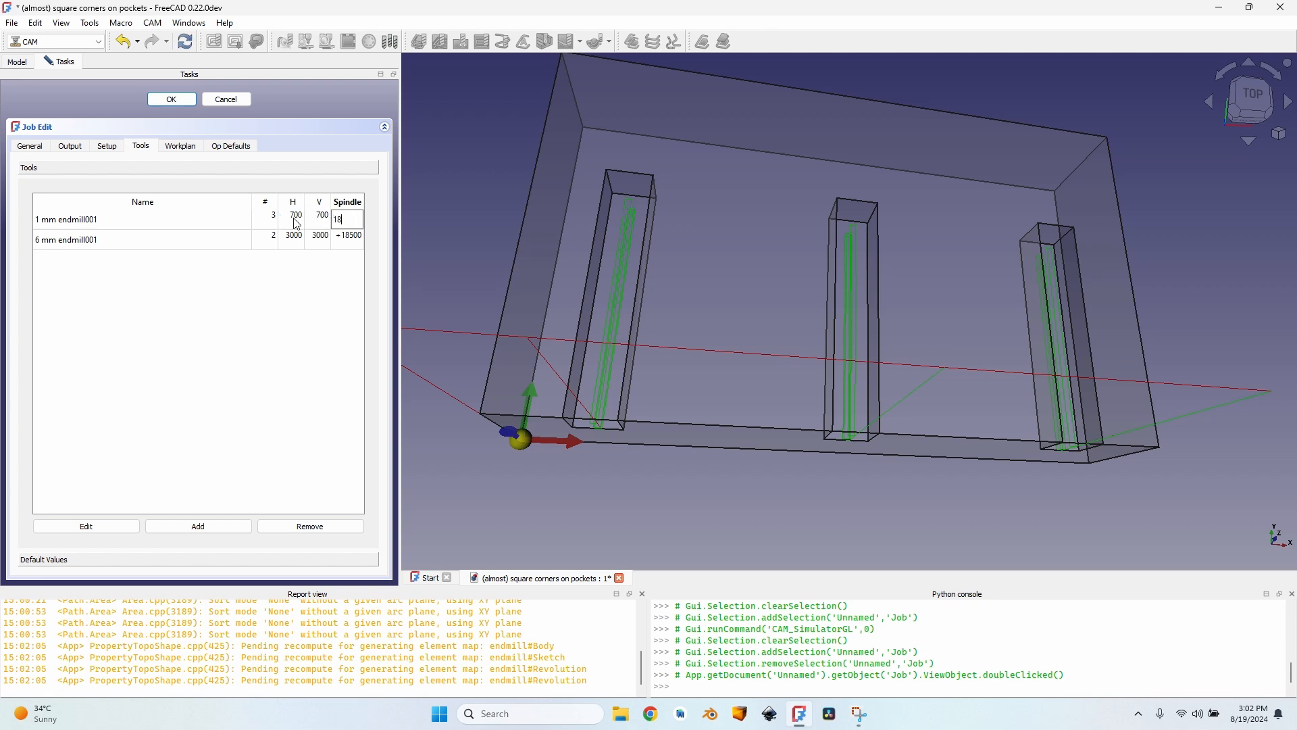
pyautogui.click(171, 99)
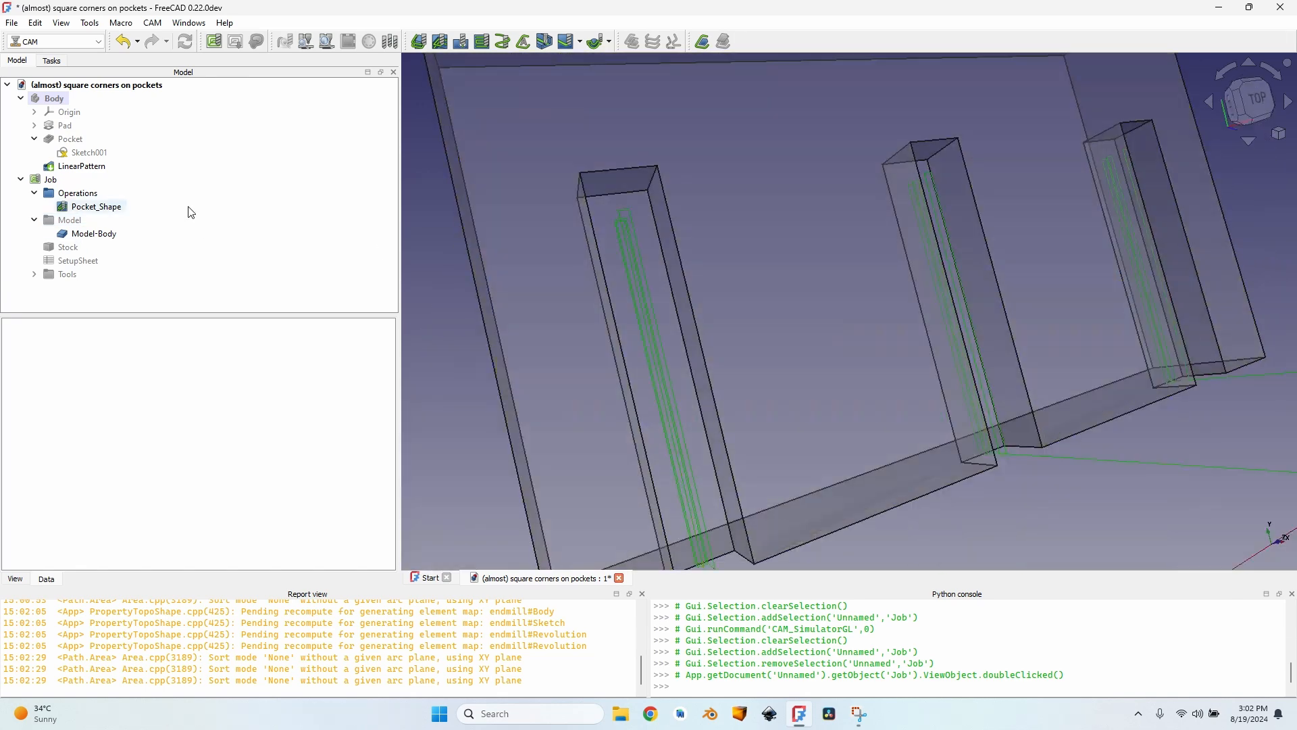
# Deactivate Pocket_Shape and add a 1 mm endmill Profile on the first pocket's edges.
pyautogui.click(96, 206)
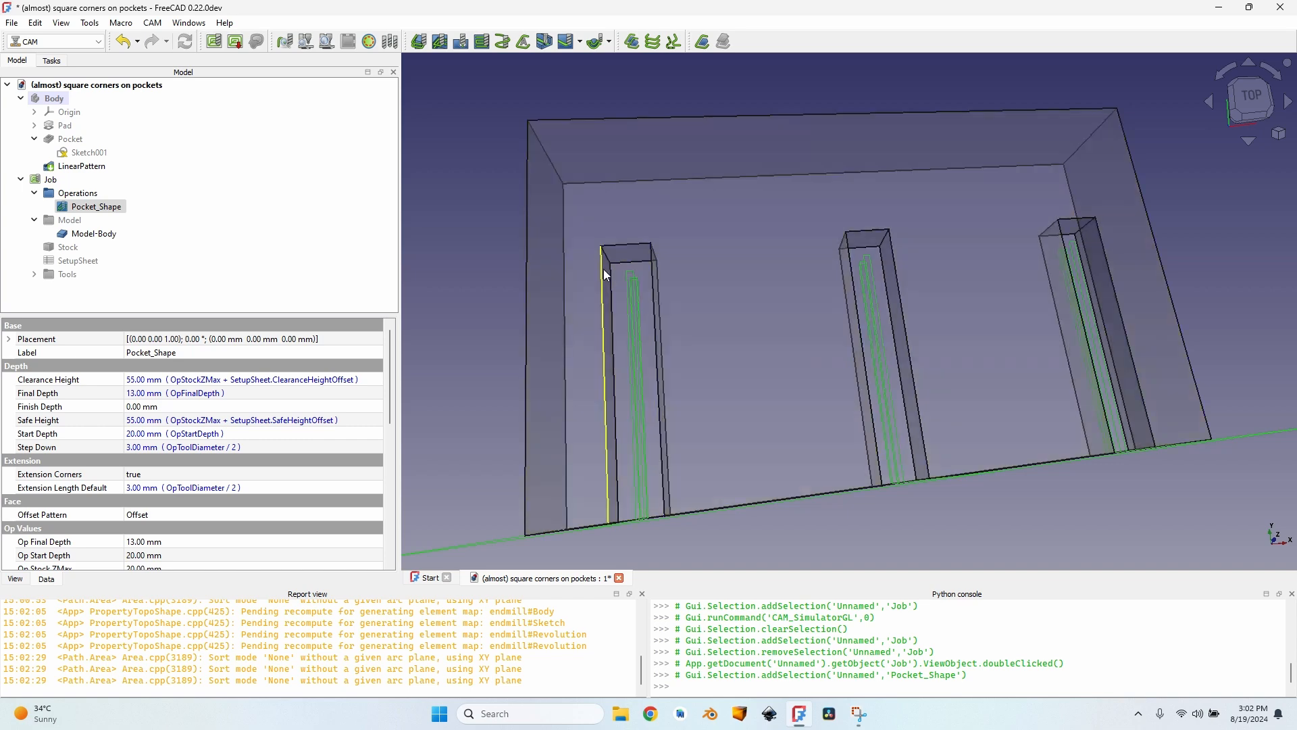
pyautogui.click(94, 233)
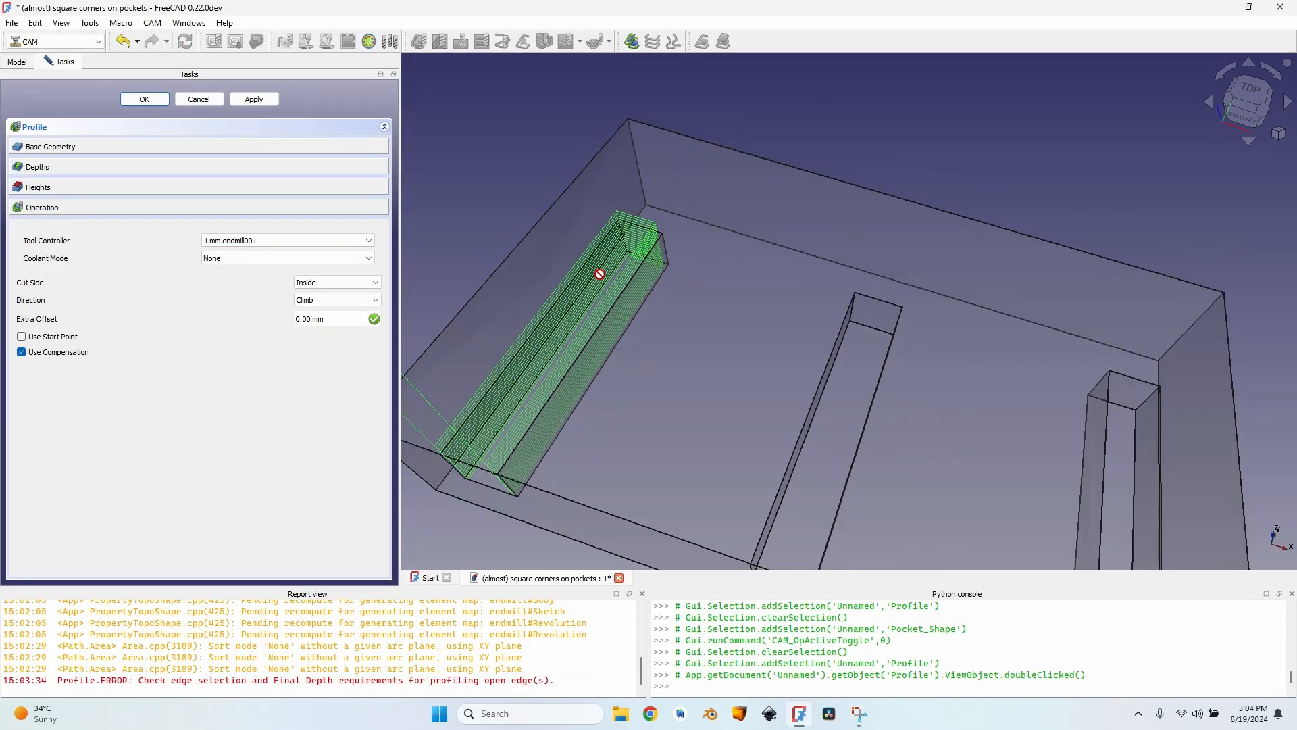
pyautogui.moveTo(455, 469)
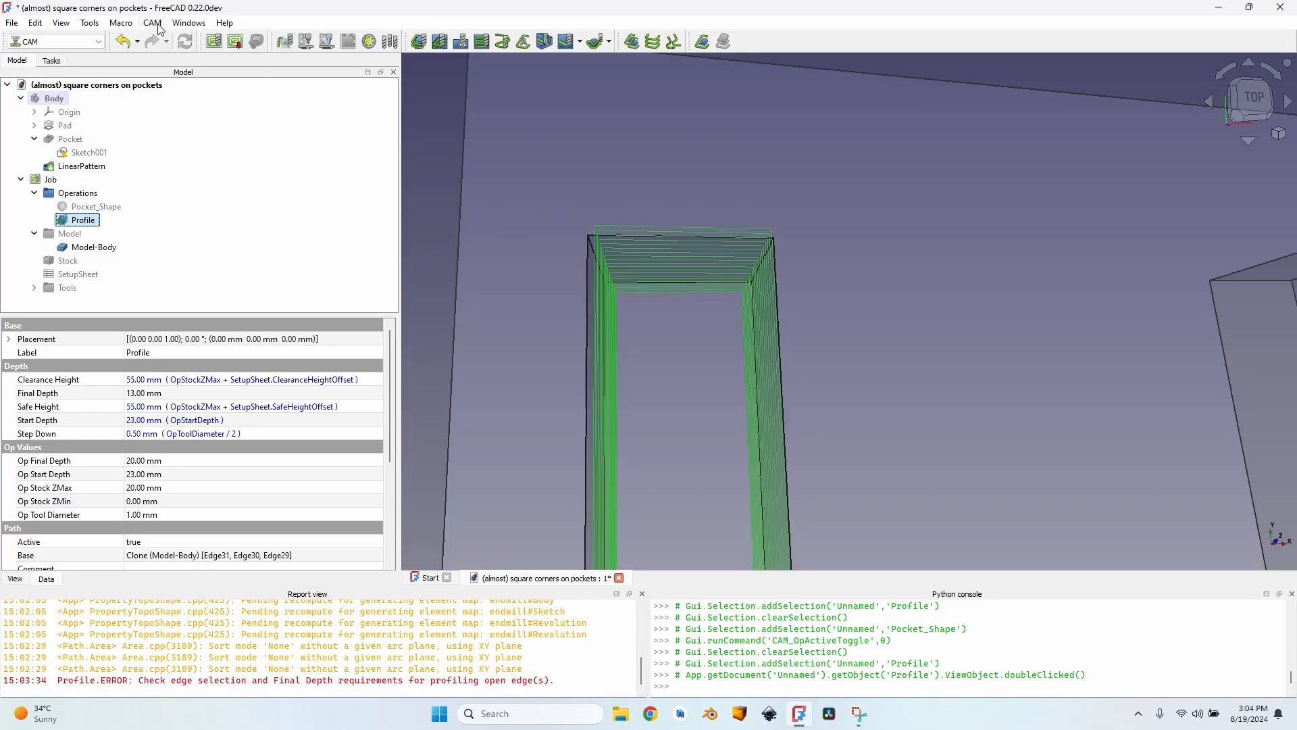
pyautogui.click(151, 22)
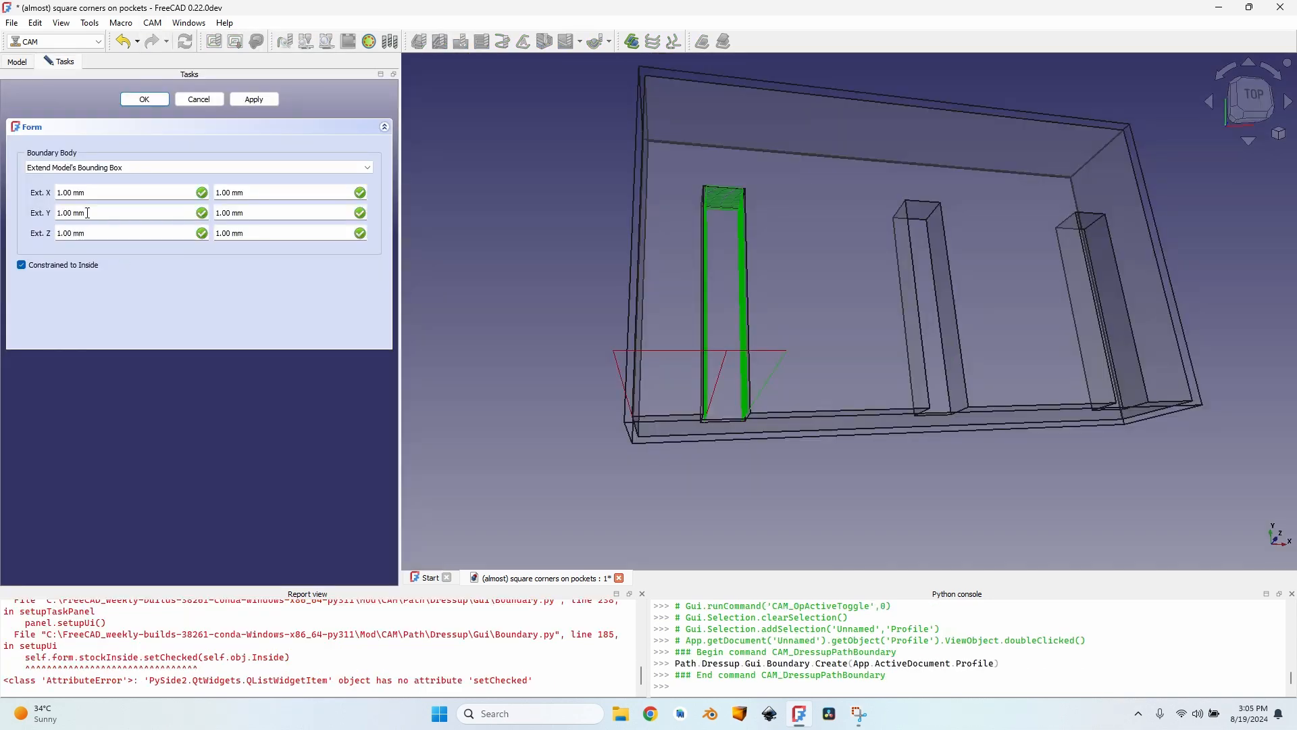
pyautogui.moveTo(74, 213)
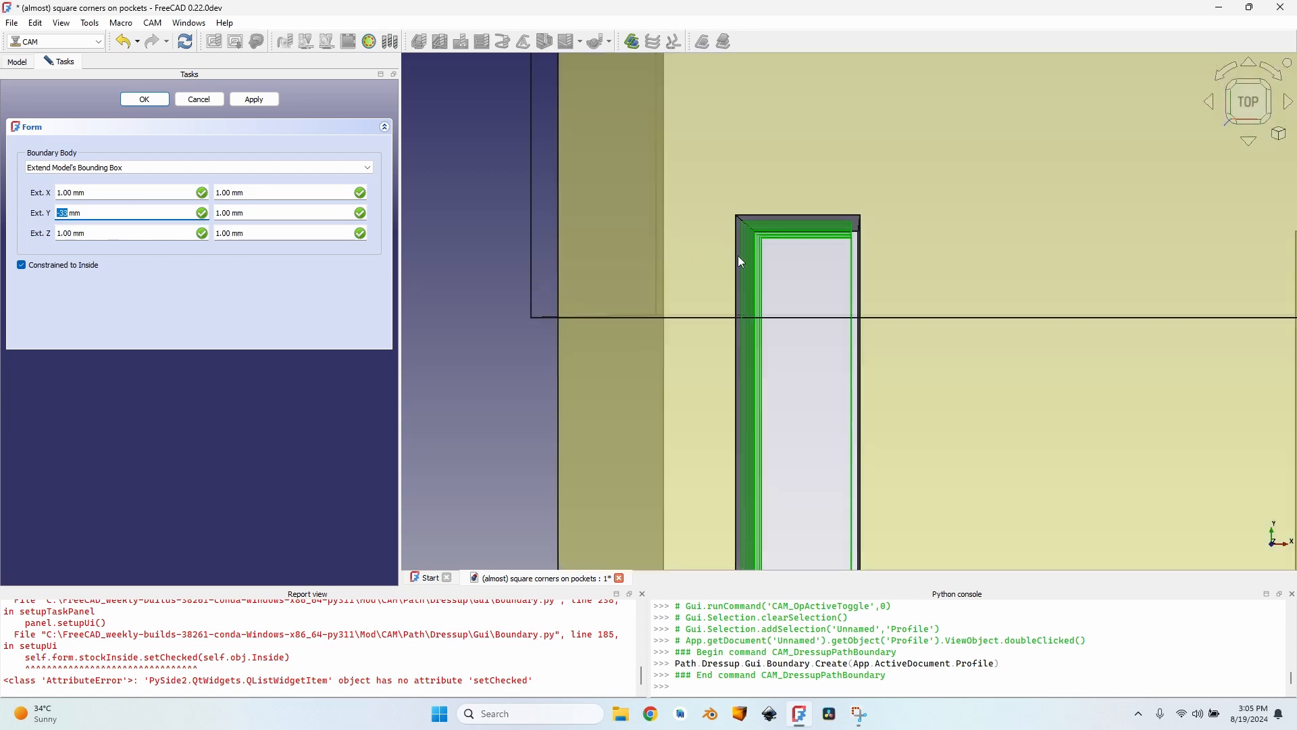
# Apply a boundary dressup with Ext. Y -33 mm and give the profile 1.00 mm extra offset.
pyautogui.click(144, 99)
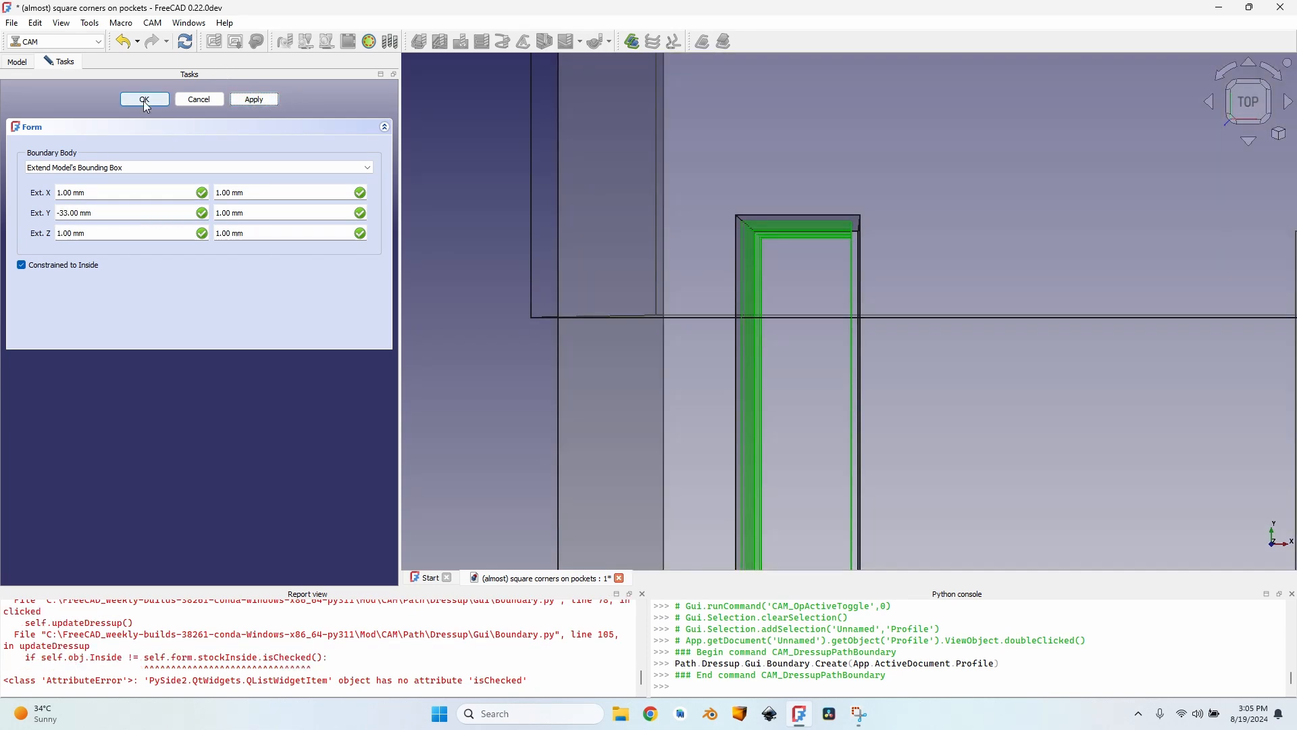
pyautogui.click(144, 99)
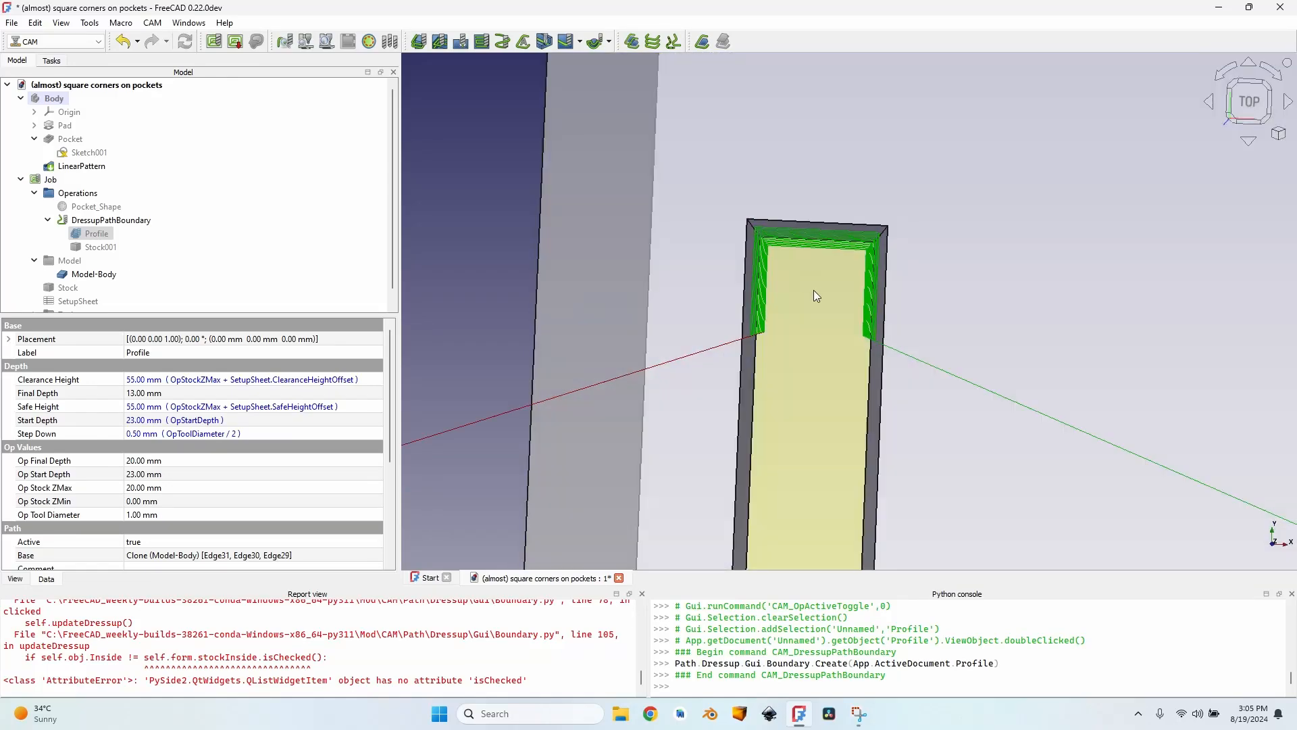
pyautogui.moveTo(815, 296); pyautogui.dragTo(803, 368)
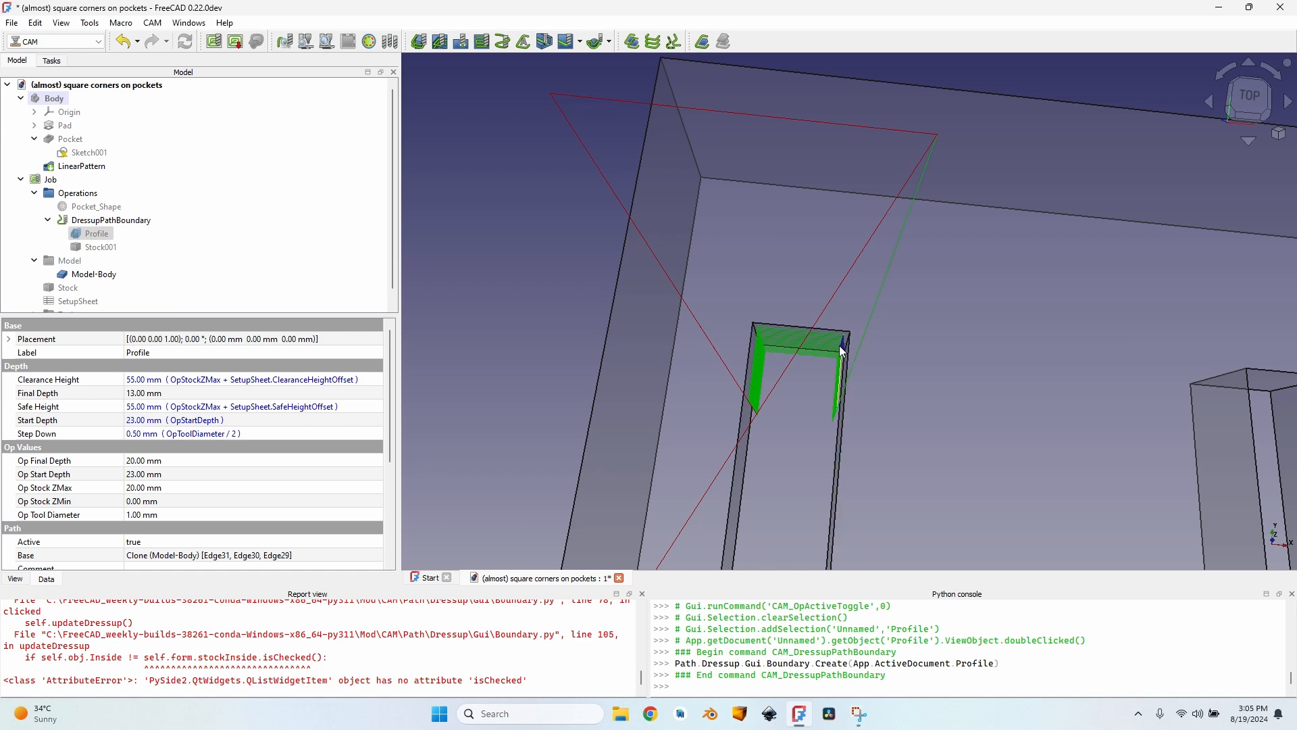
pyautogui.doubleClick(96, 232)
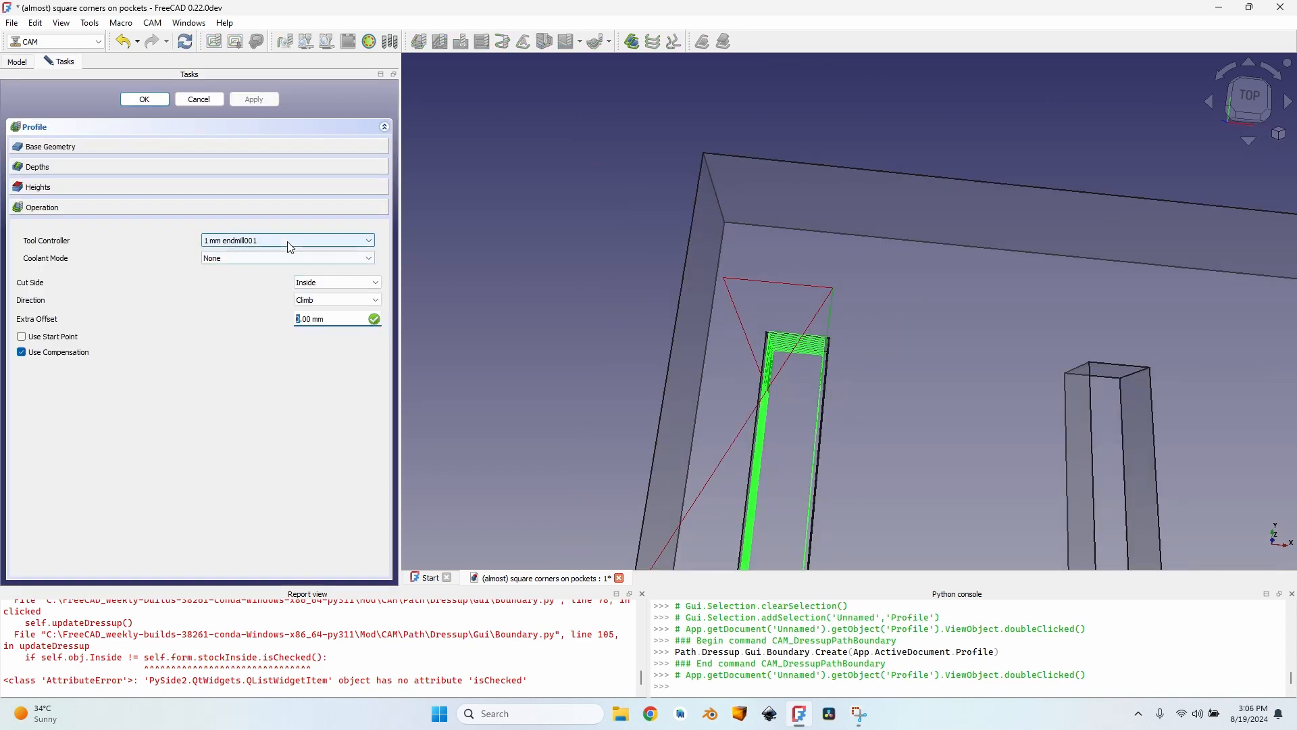
pyautogui.click(253, 99)
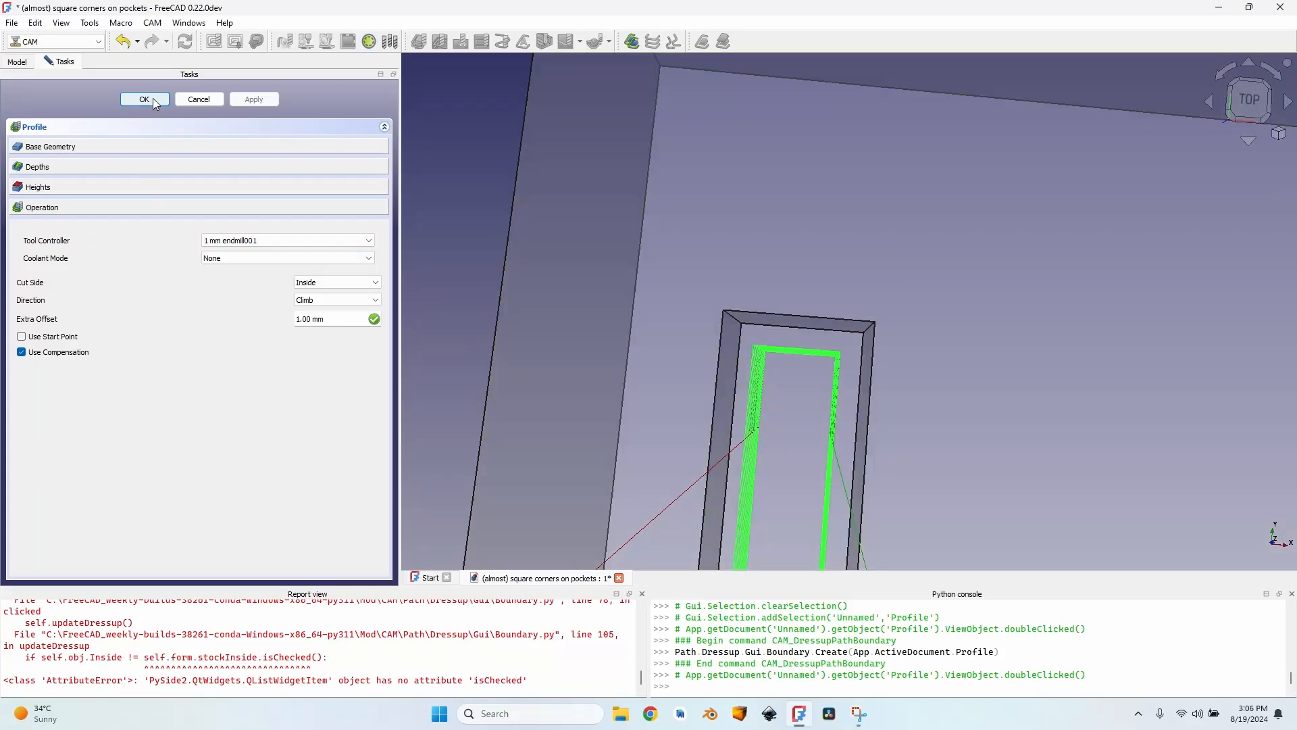
pyautogui.moveTo(306, 321)
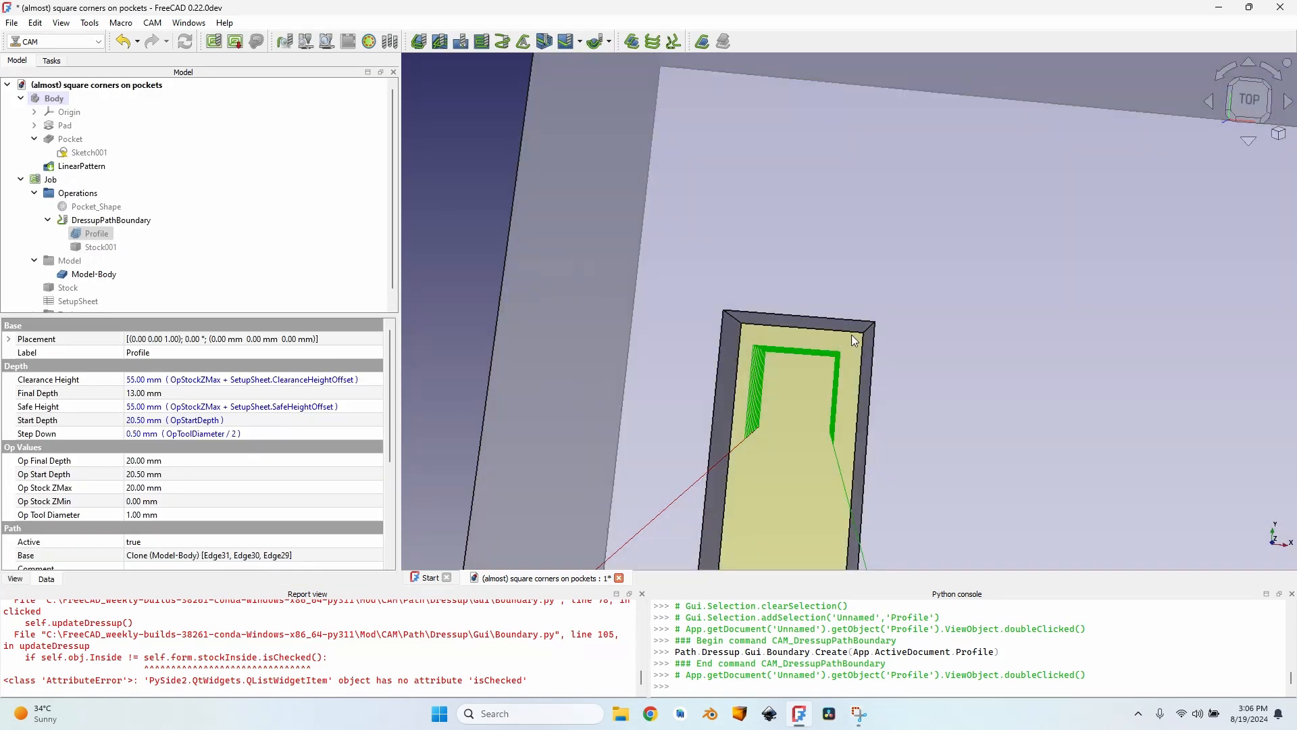
# Copy the Profile operation twice, then inspect the Profile001 and Profile002 settings.
pyautogui.click(94, 233)
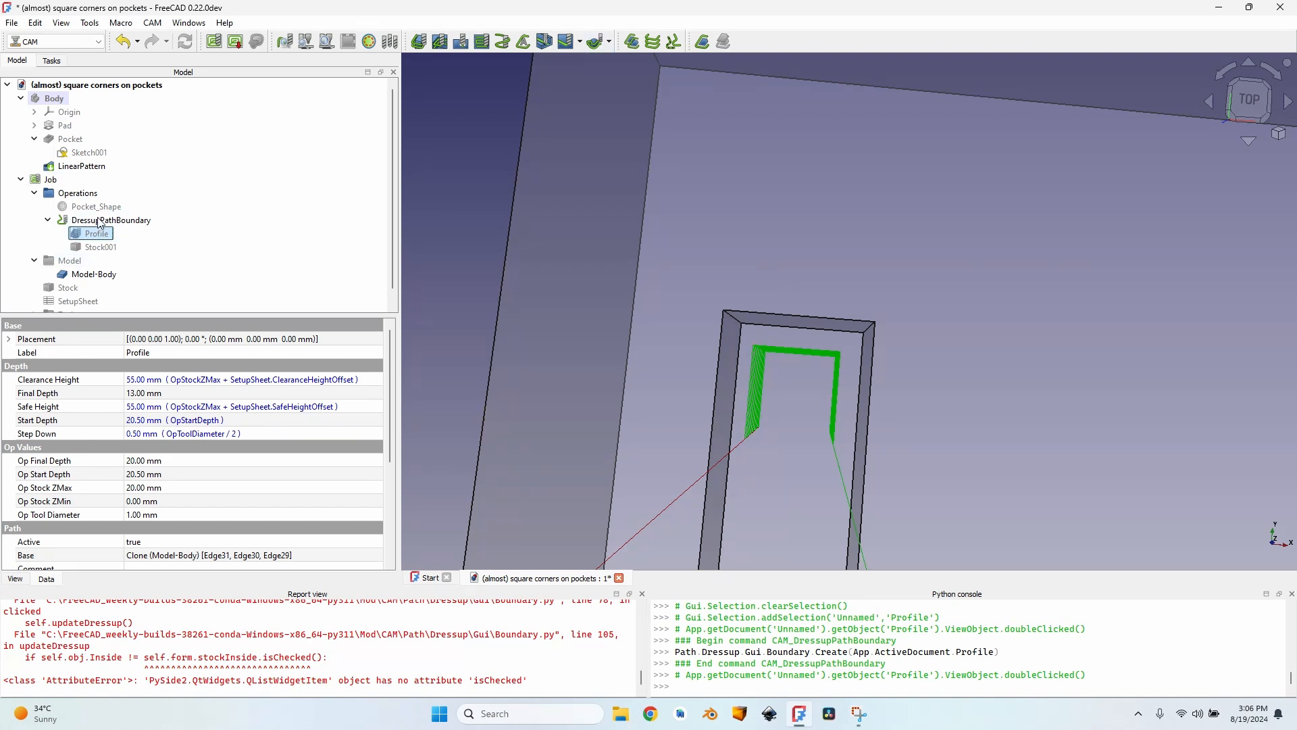
pyautogui.click(111, 219)
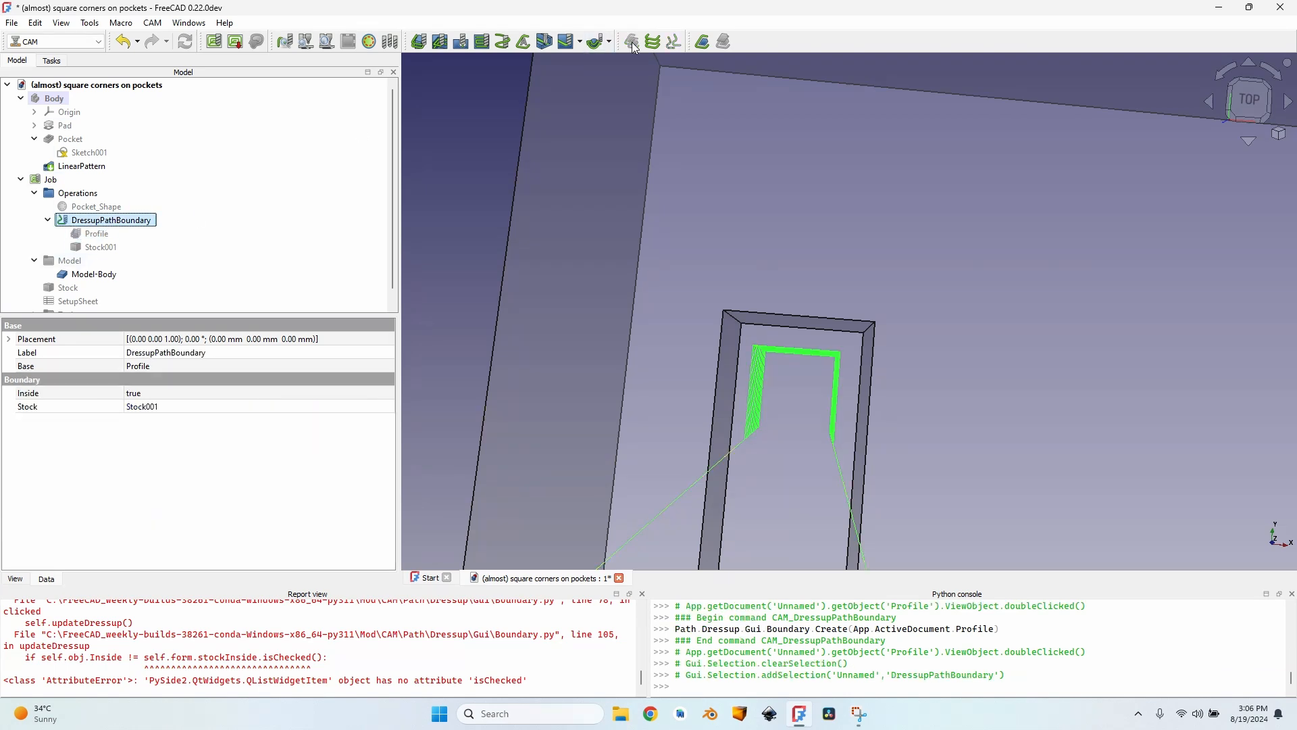
pyautogui.click(96, 233)
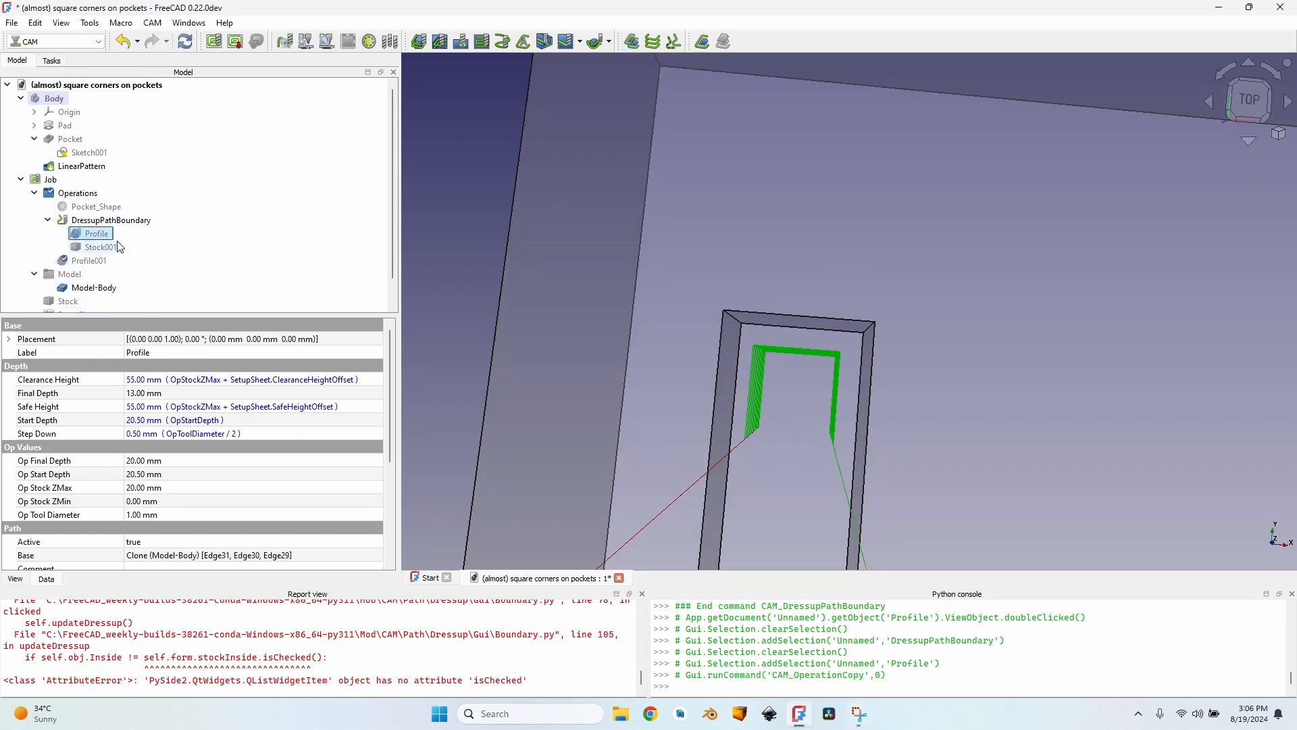
pyautogui.click(89, 259)
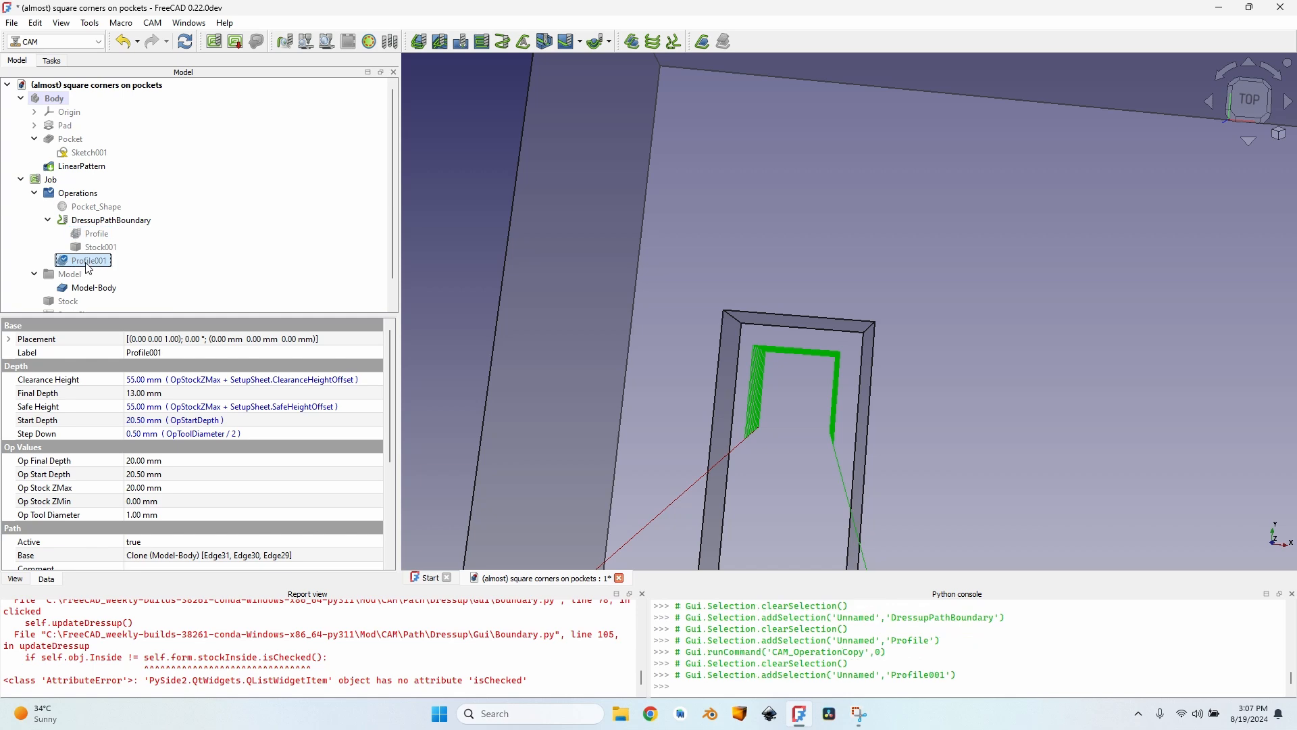
pyautogui.doubleClick(88, 259)
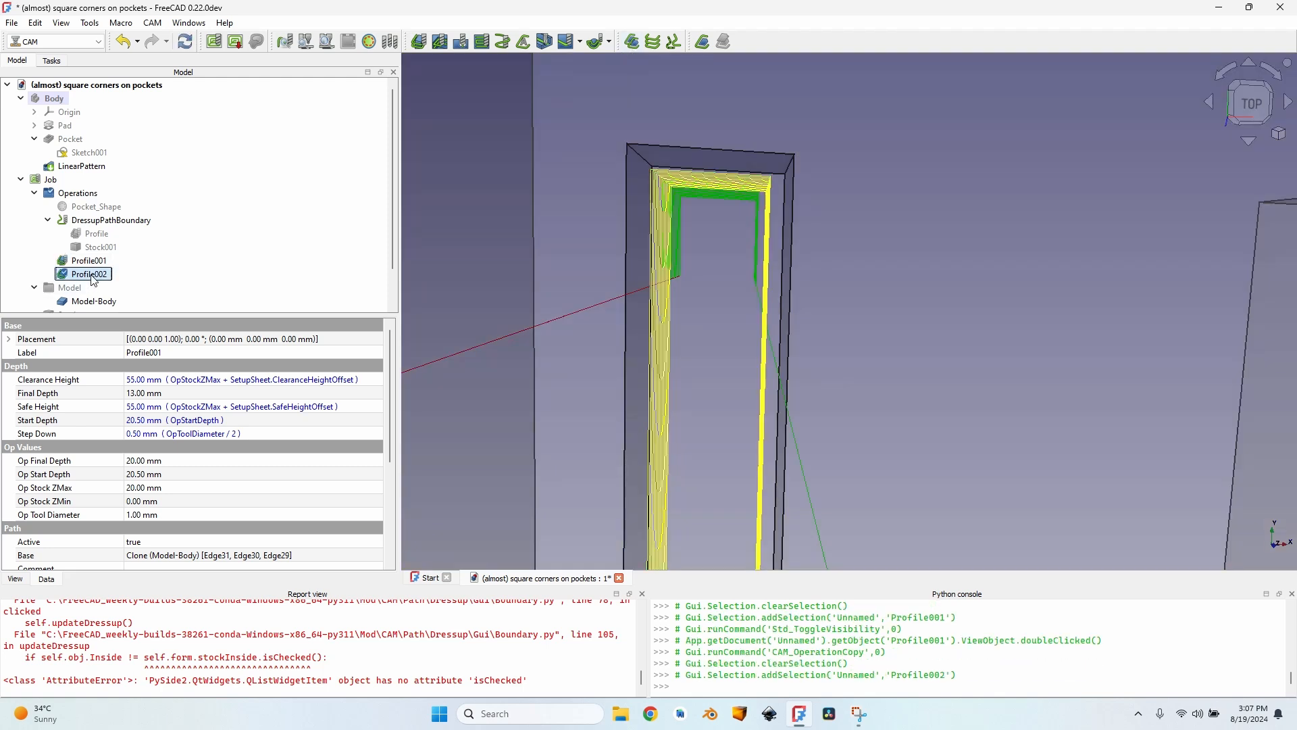
pyautogui.doubleClick(89, 273)
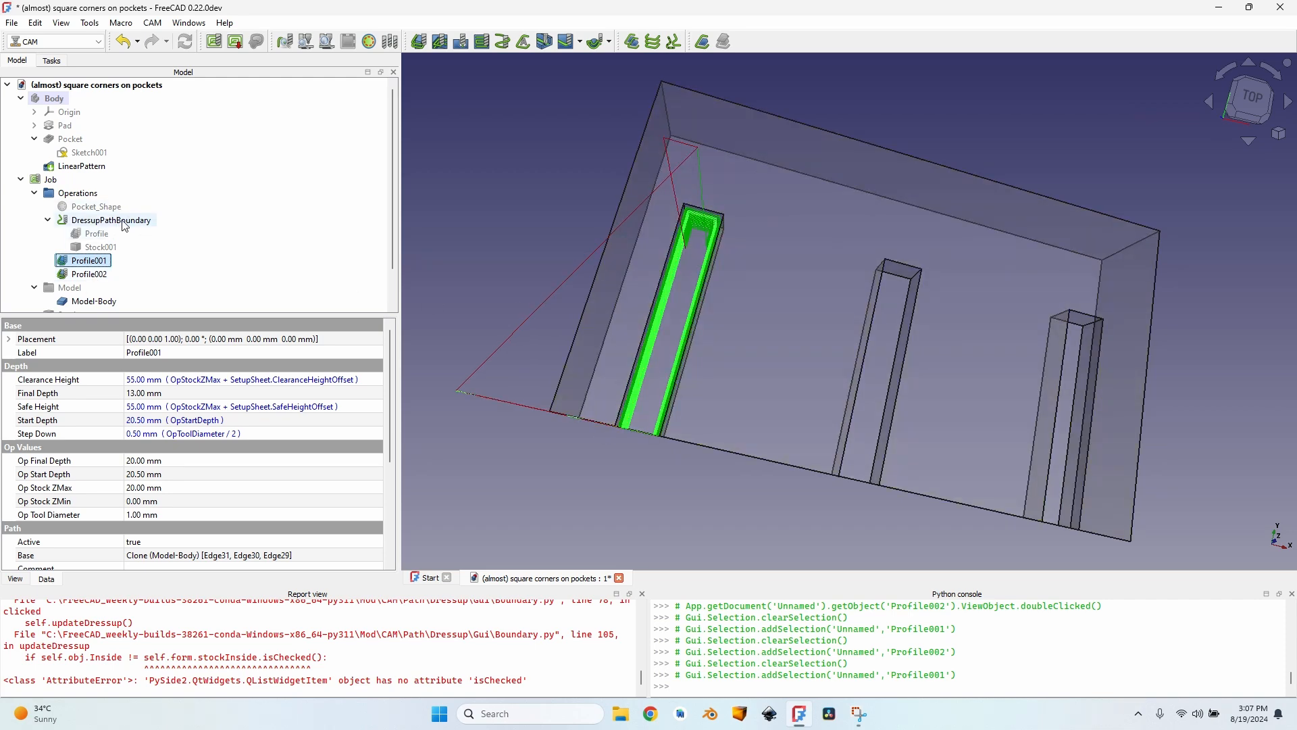
# Add a boundary dressup to Profile001 using an existing solid as the boundary body.
pyautogui.click(110, 219)
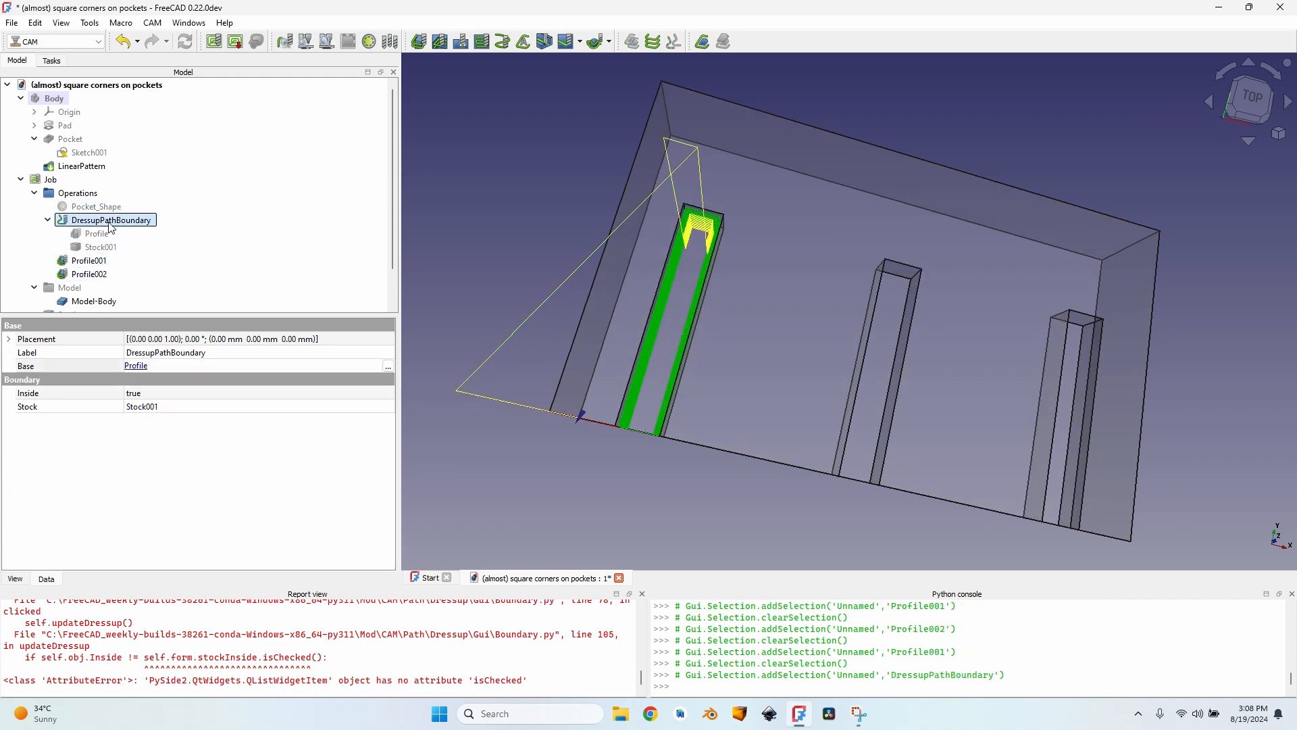
pyautogui.click(89, 259)
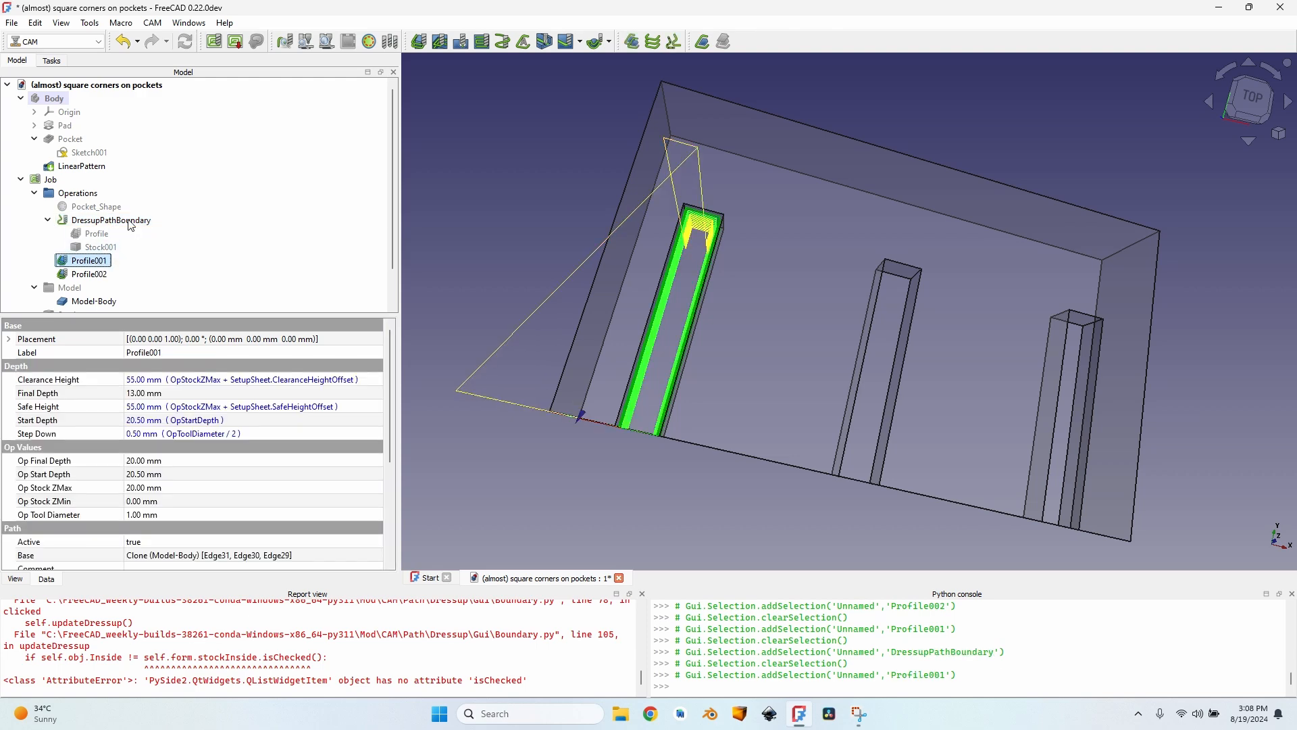
pyautogui.click(151, 22)
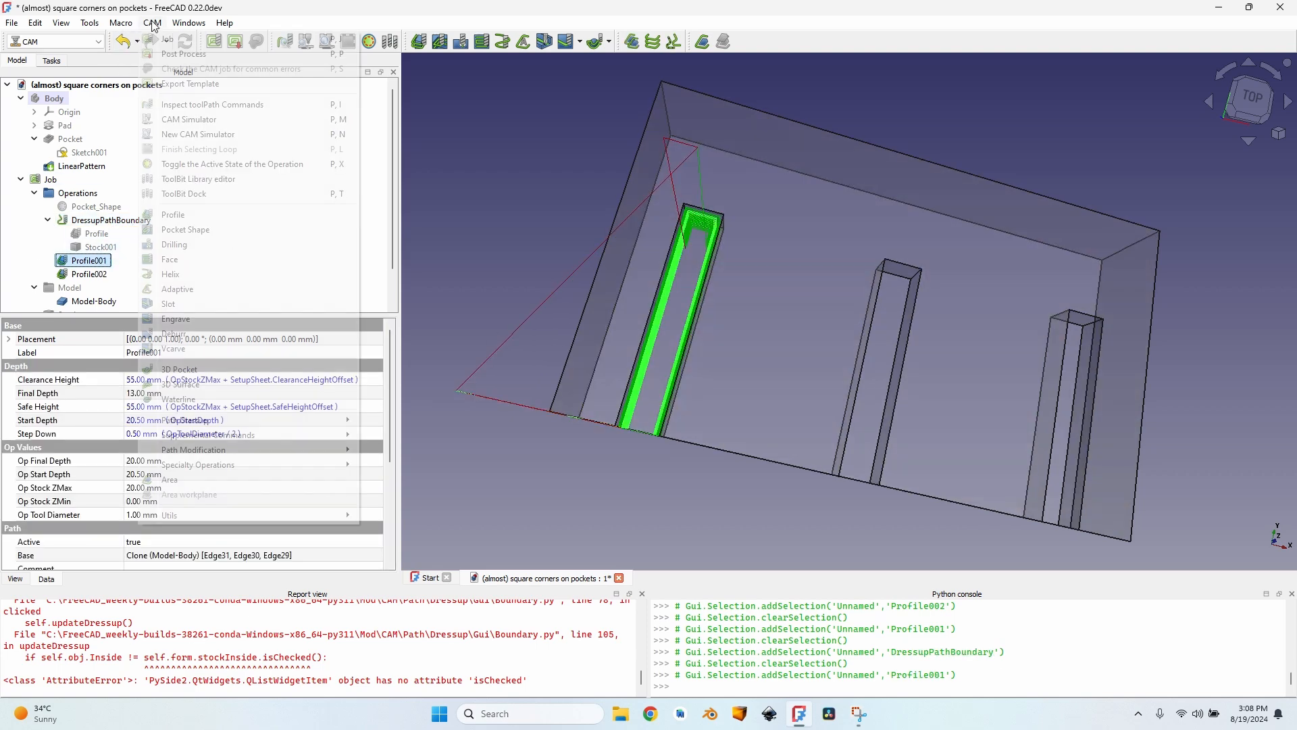
pyautogui.click(121, 23)
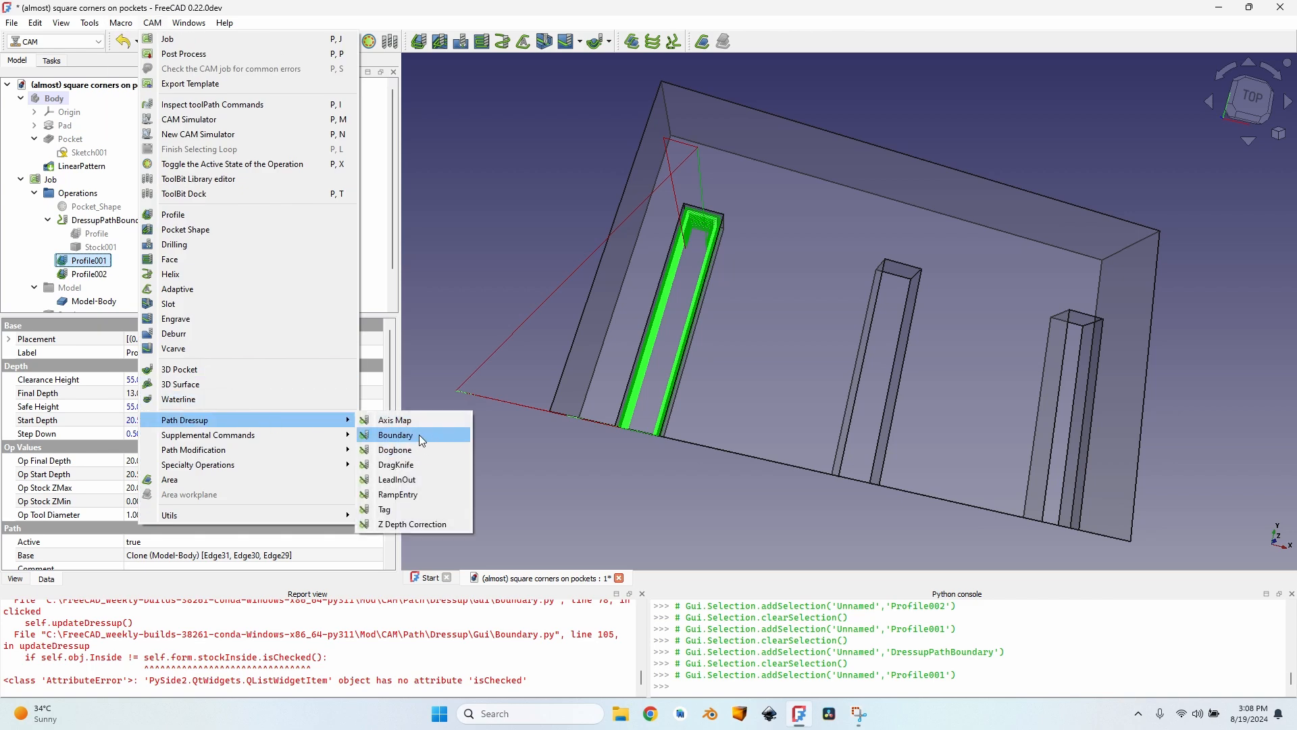
pyautogui.click(396, 434)
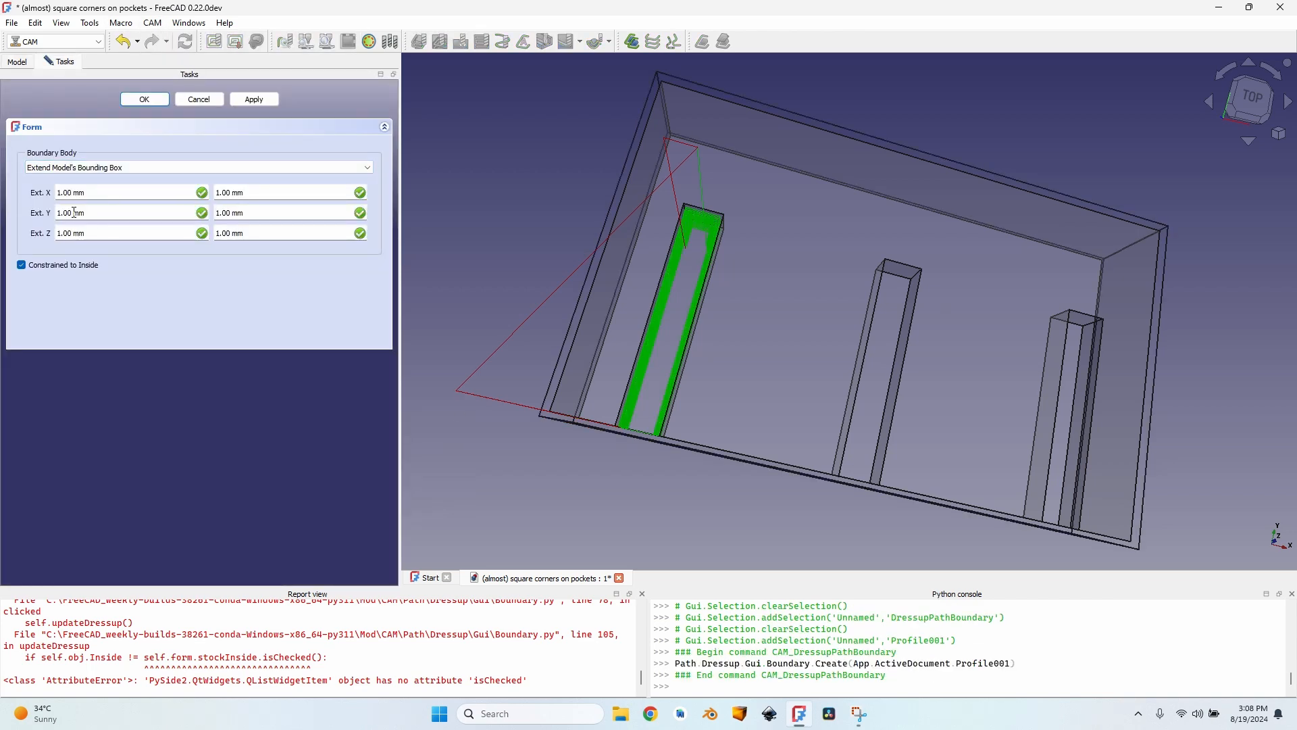
pyautogui.click(199, 167)
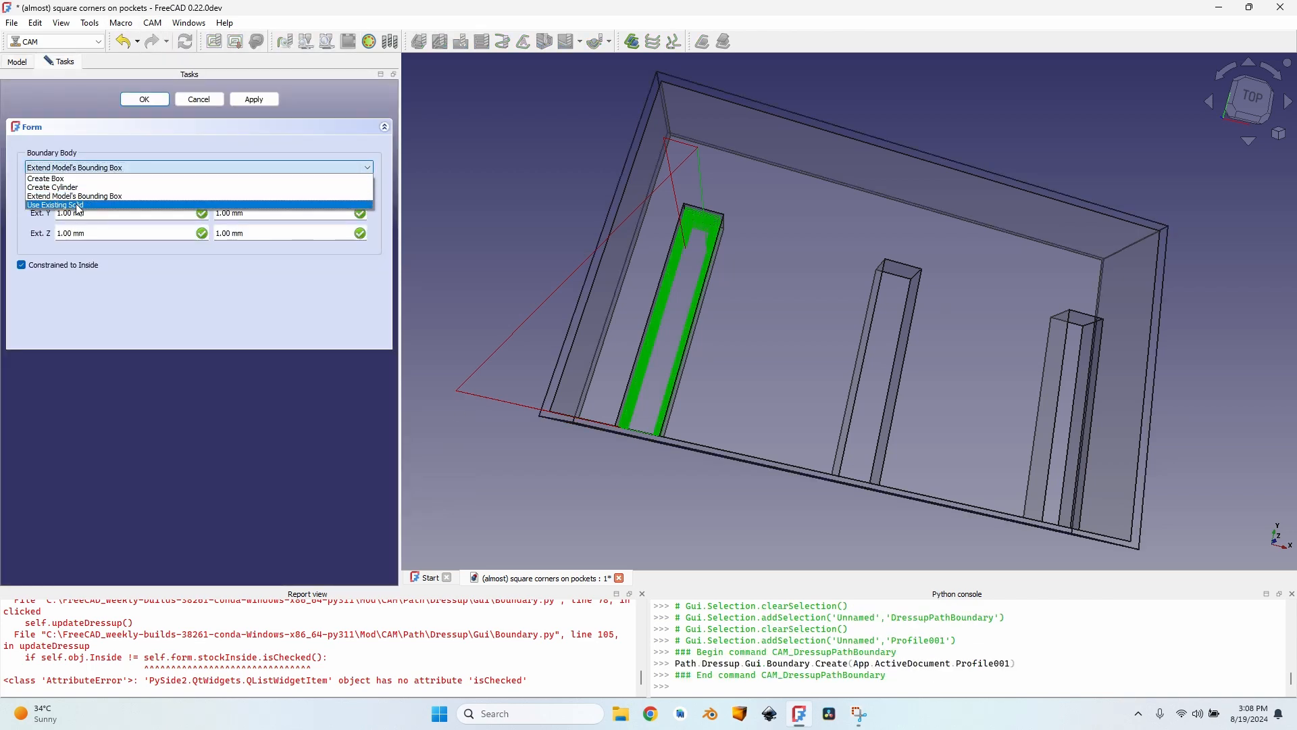
pyautogui.click(75, 204)
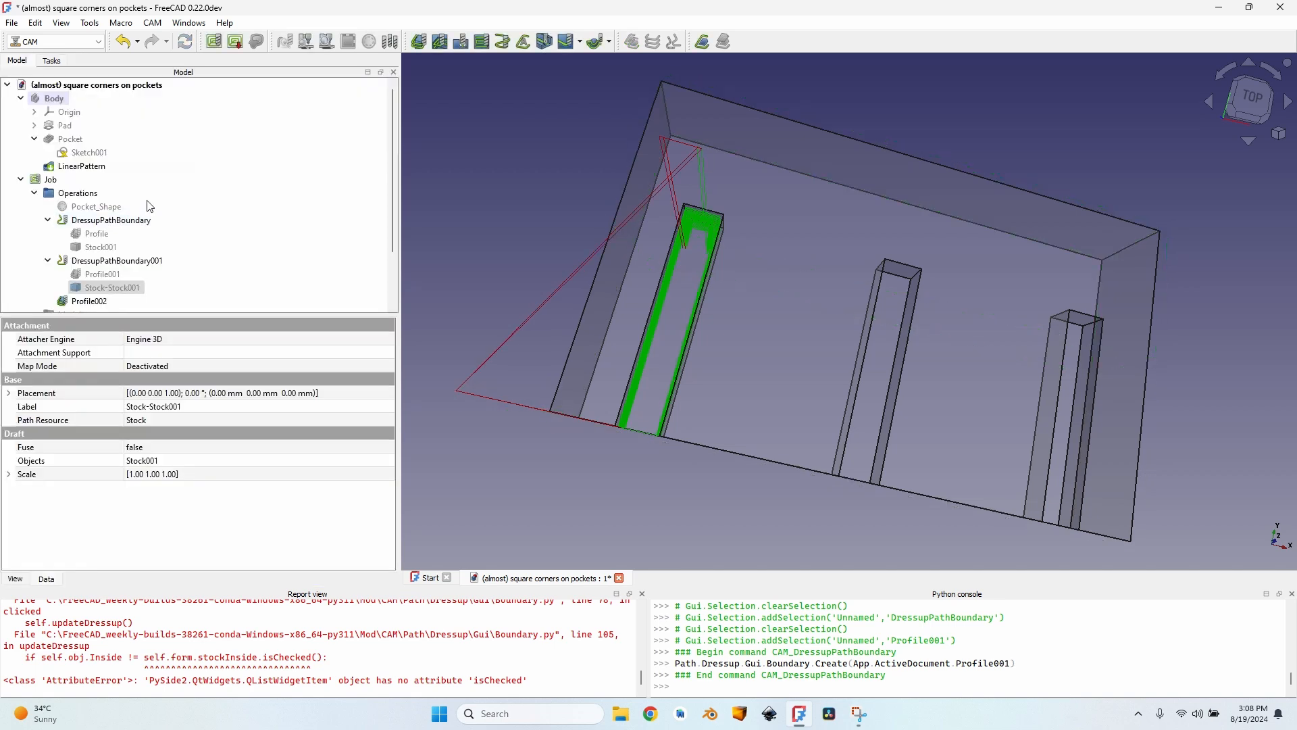
pyautogui.moveTo(107, 238)
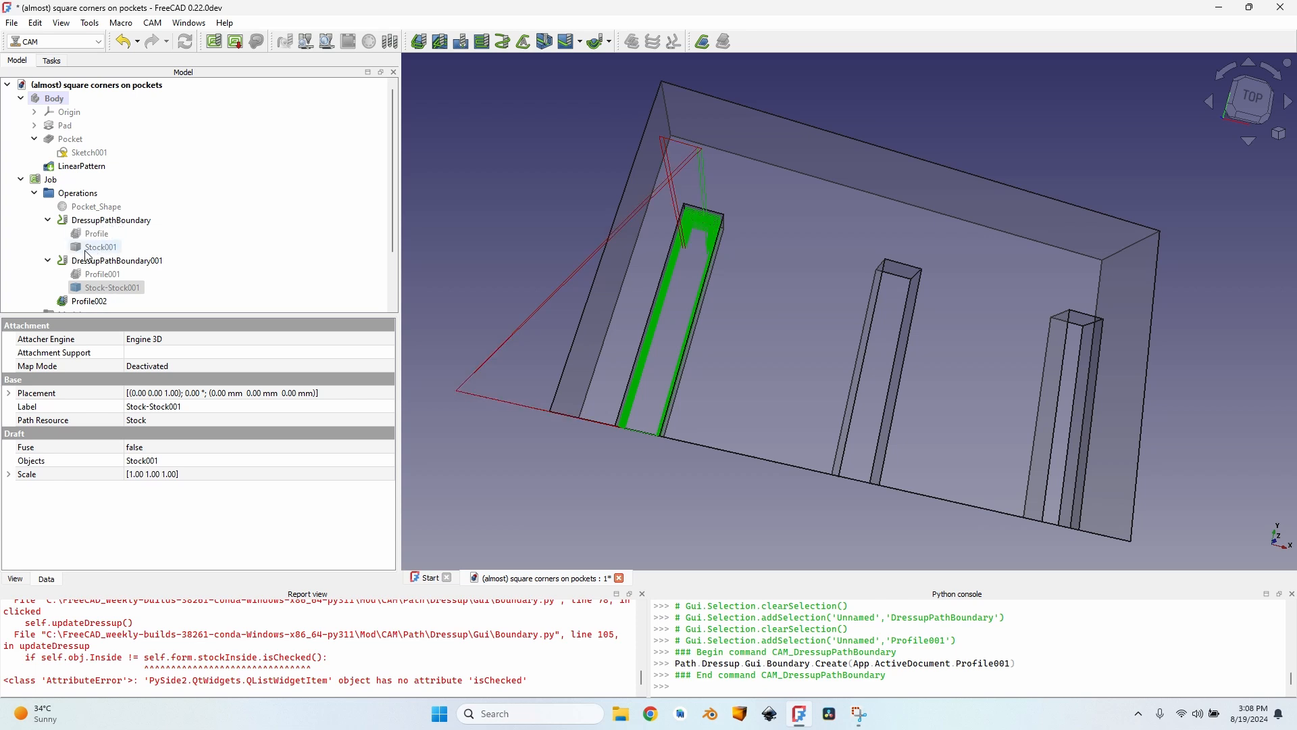
pyautogui.moveTo(117, 252)
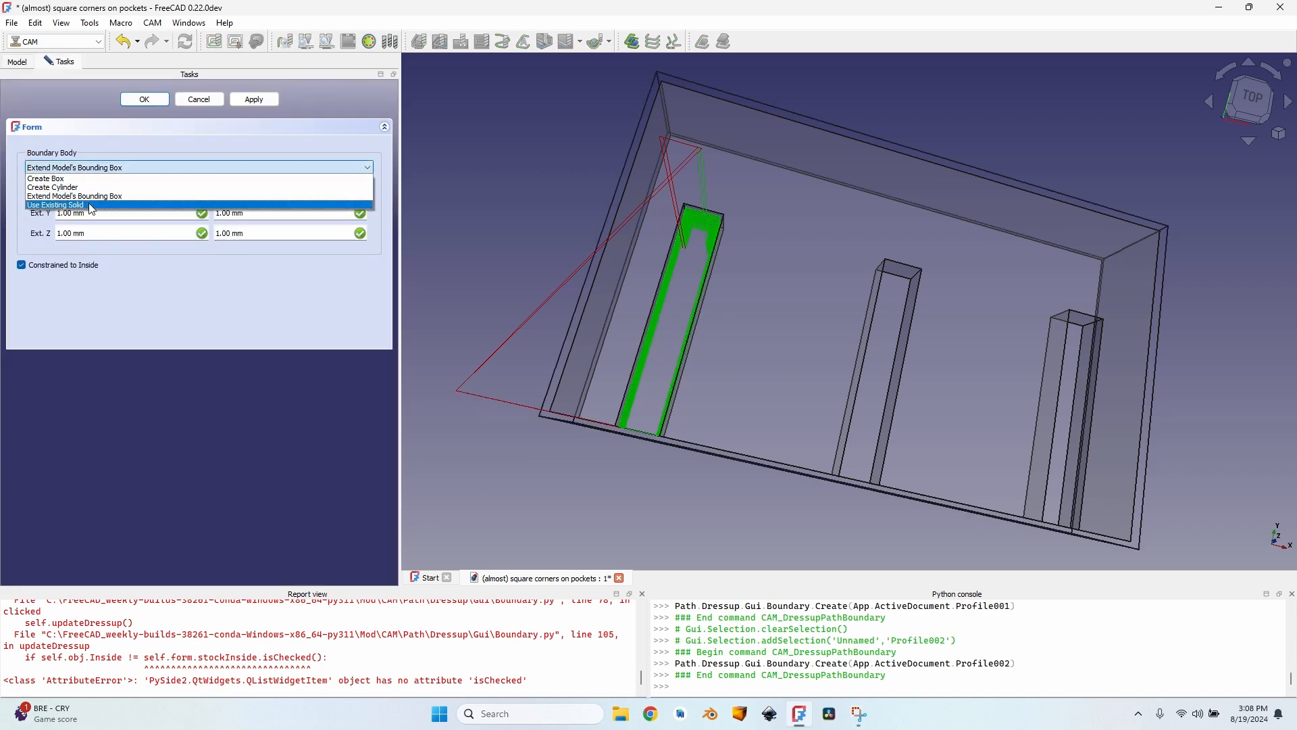
pyautogui.click(55, 204)
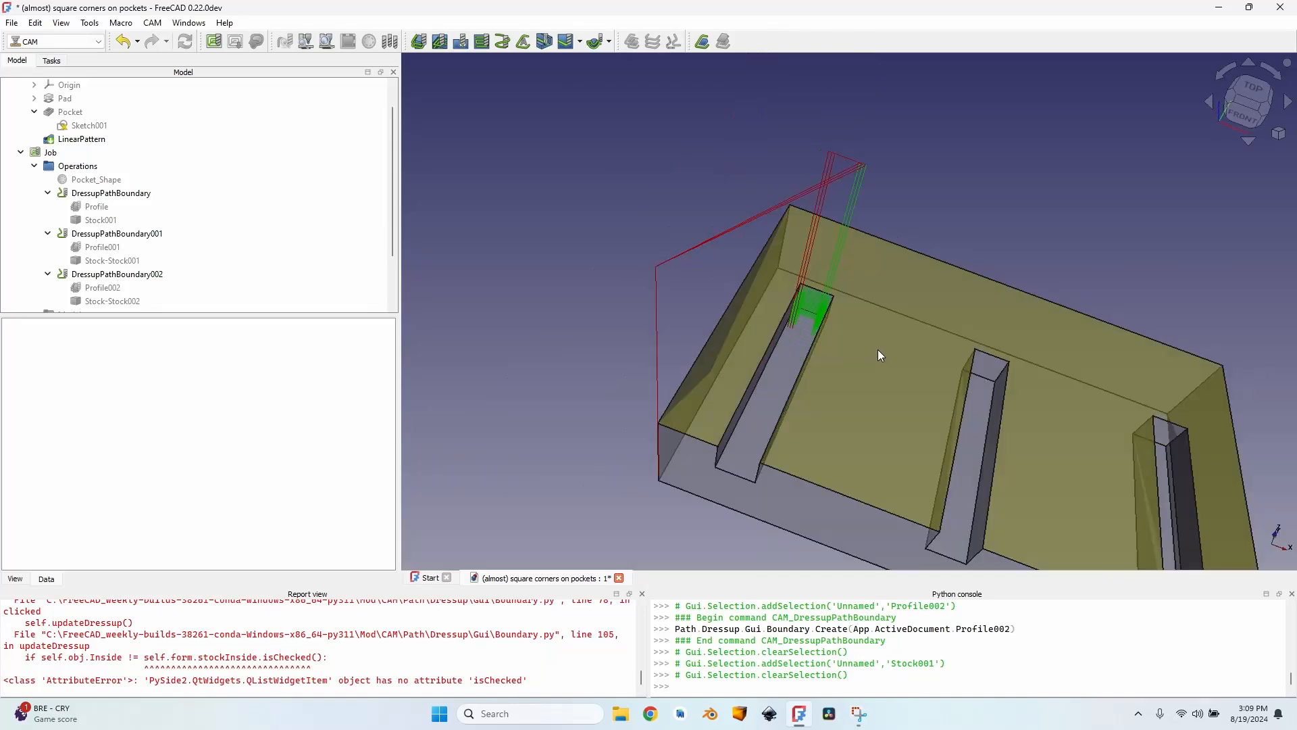
# Add another pocket's corner edge to Profile's base geometry, then check the job's cycle time.
pyautogui.moveTo(880, 356); pyautogui.dragTo(708, 344)
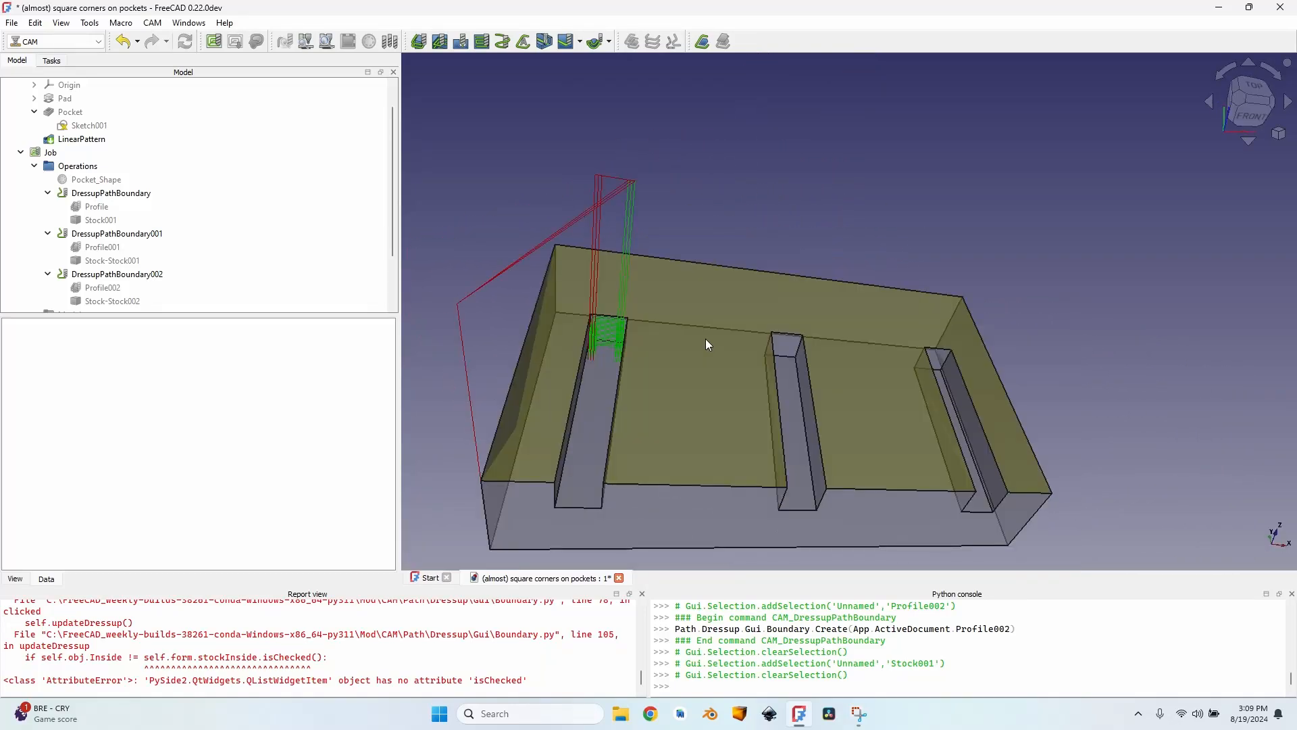
pyautogui.moveTo(688, 350)
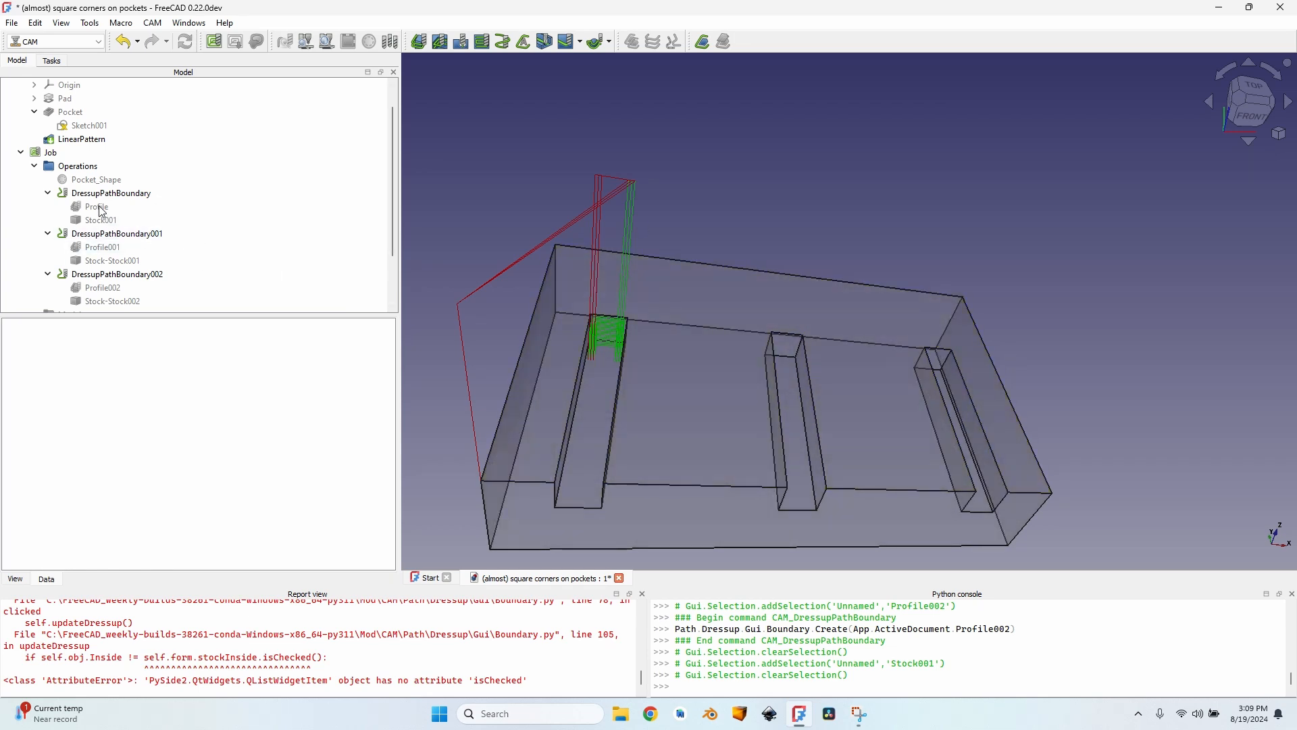
pyautogui.doubleClick(96, 206)
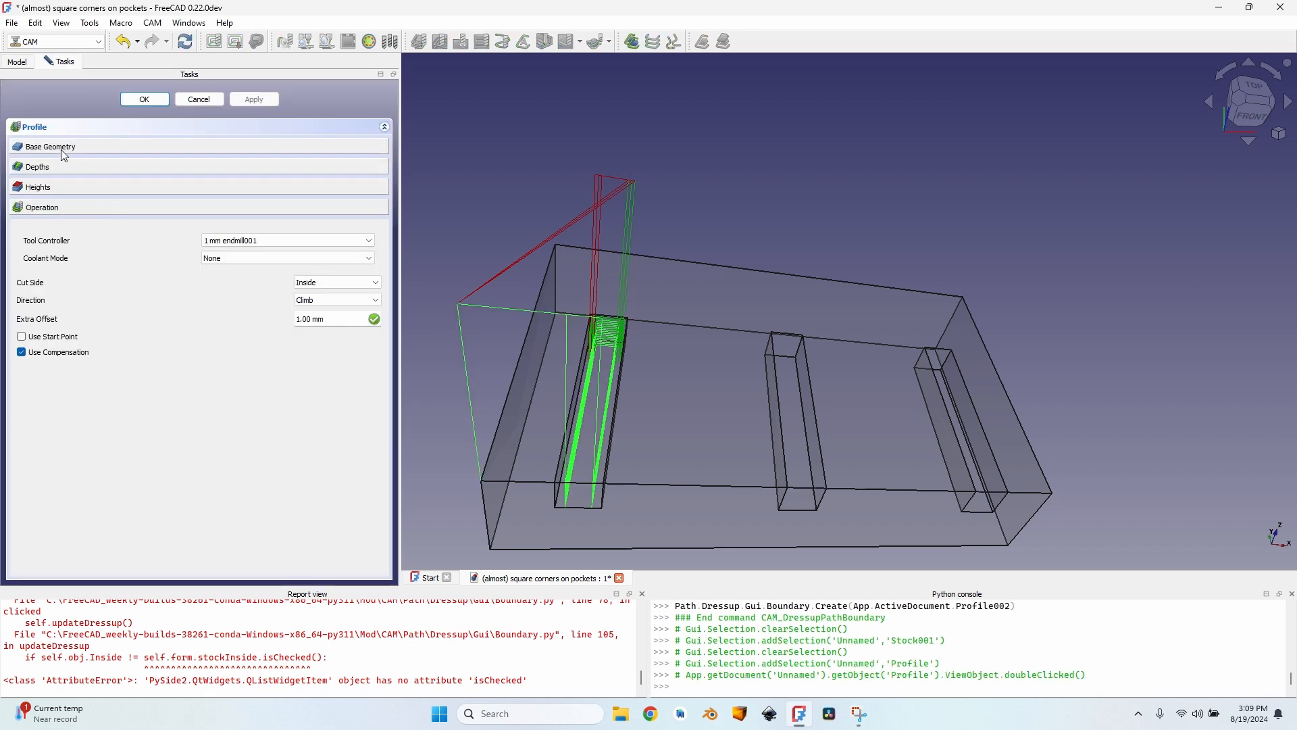
pyautogui.click(49, 147)
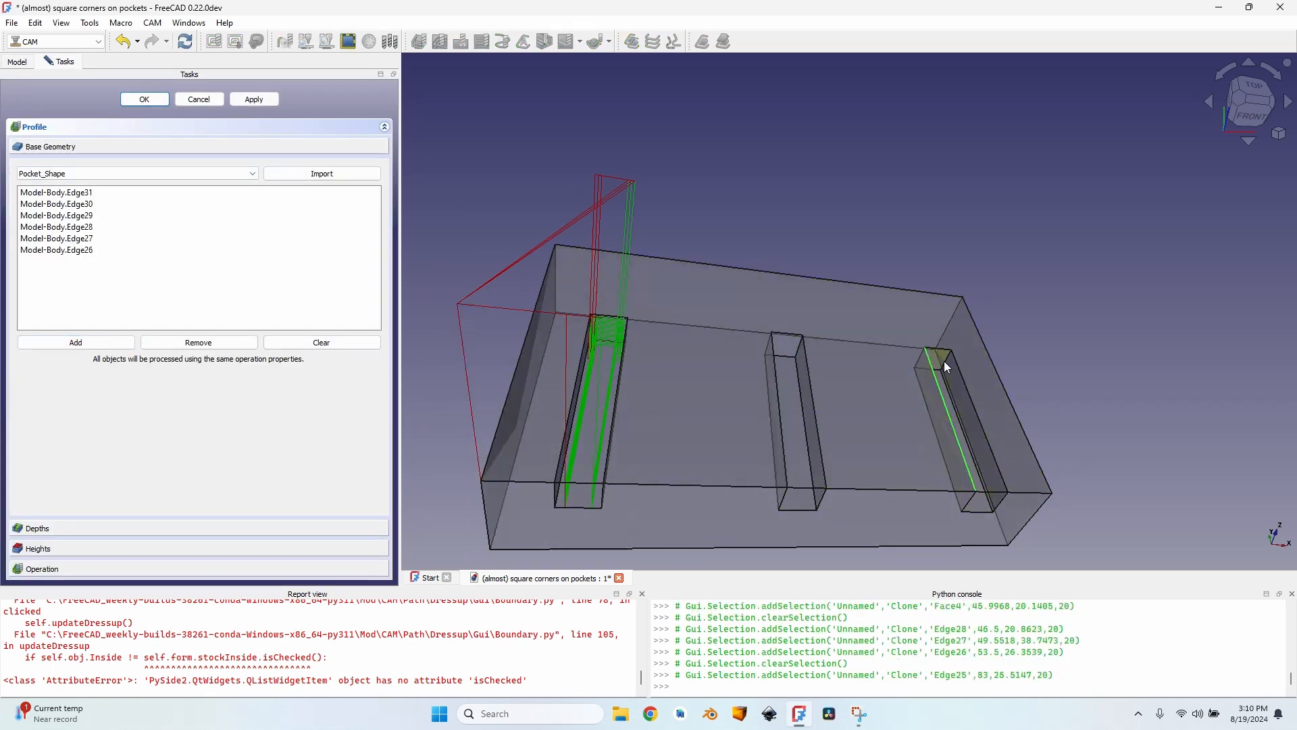
pyautogui.click(74, 342)
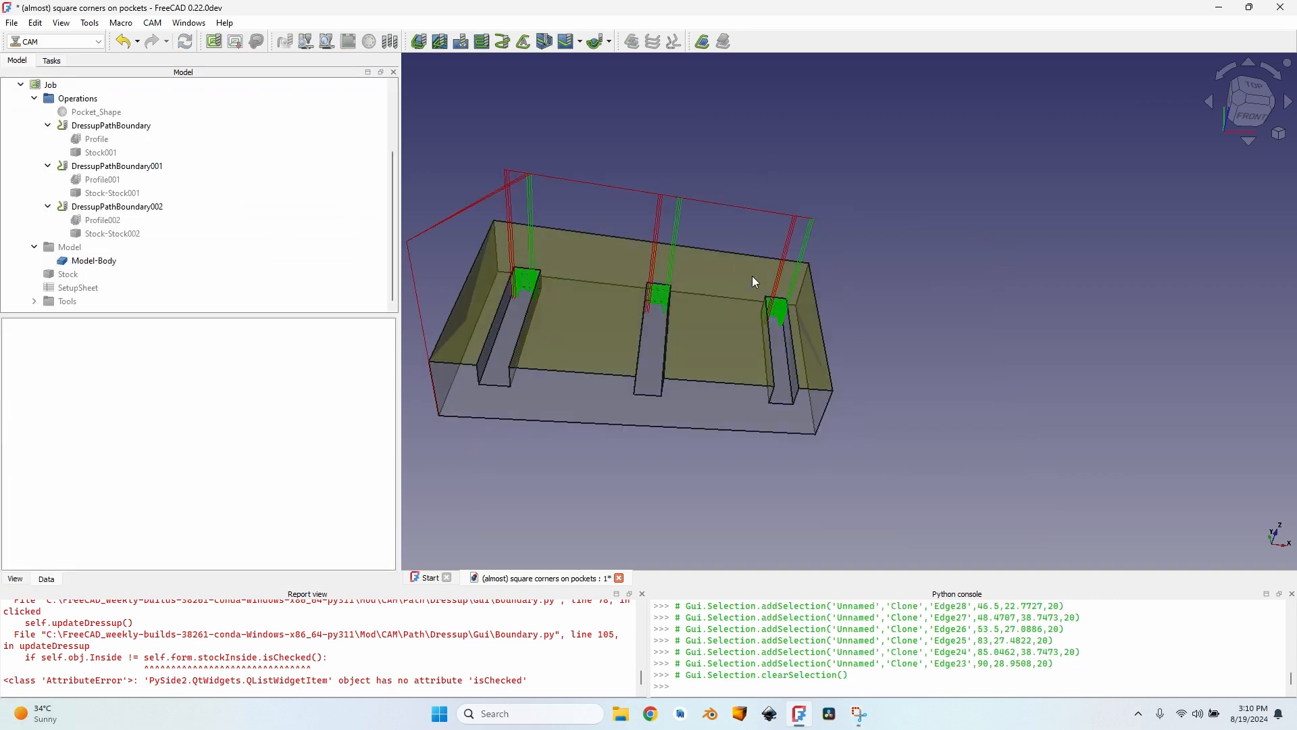
pyautogui.click(50, 165)
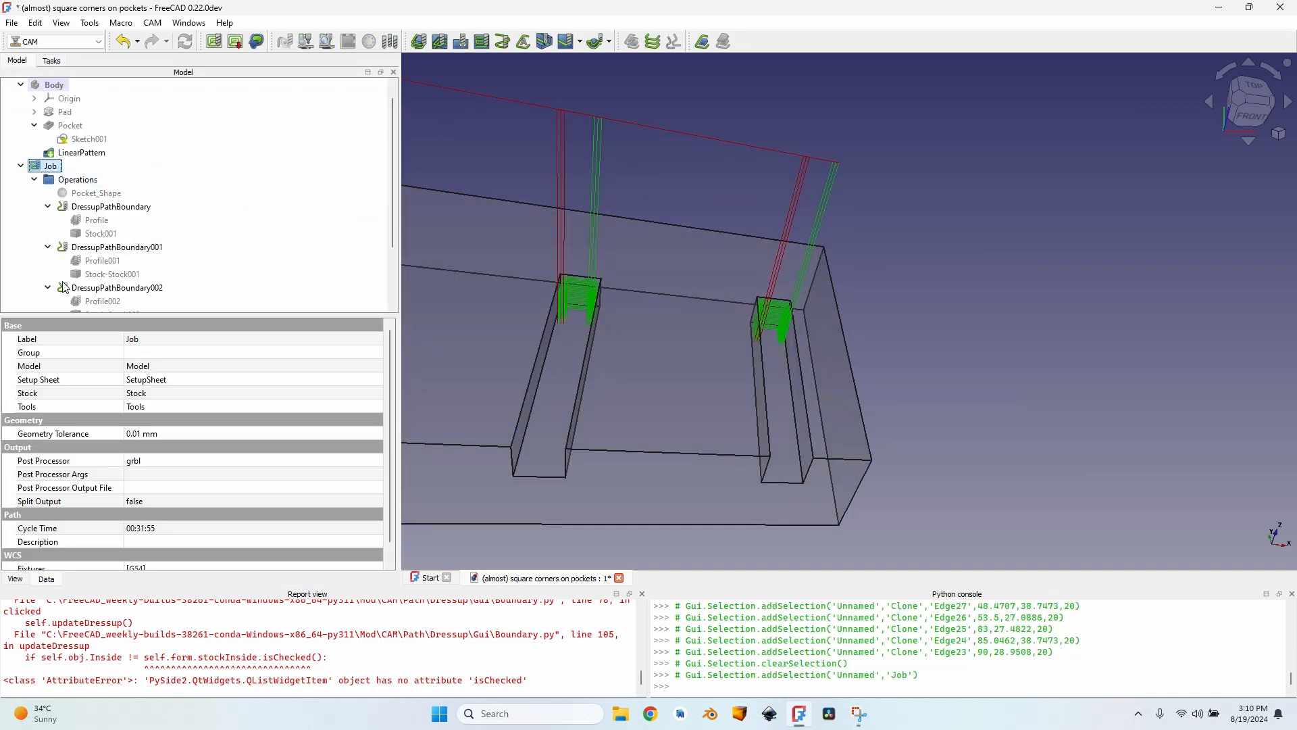
pyautogui.scroll(-3)
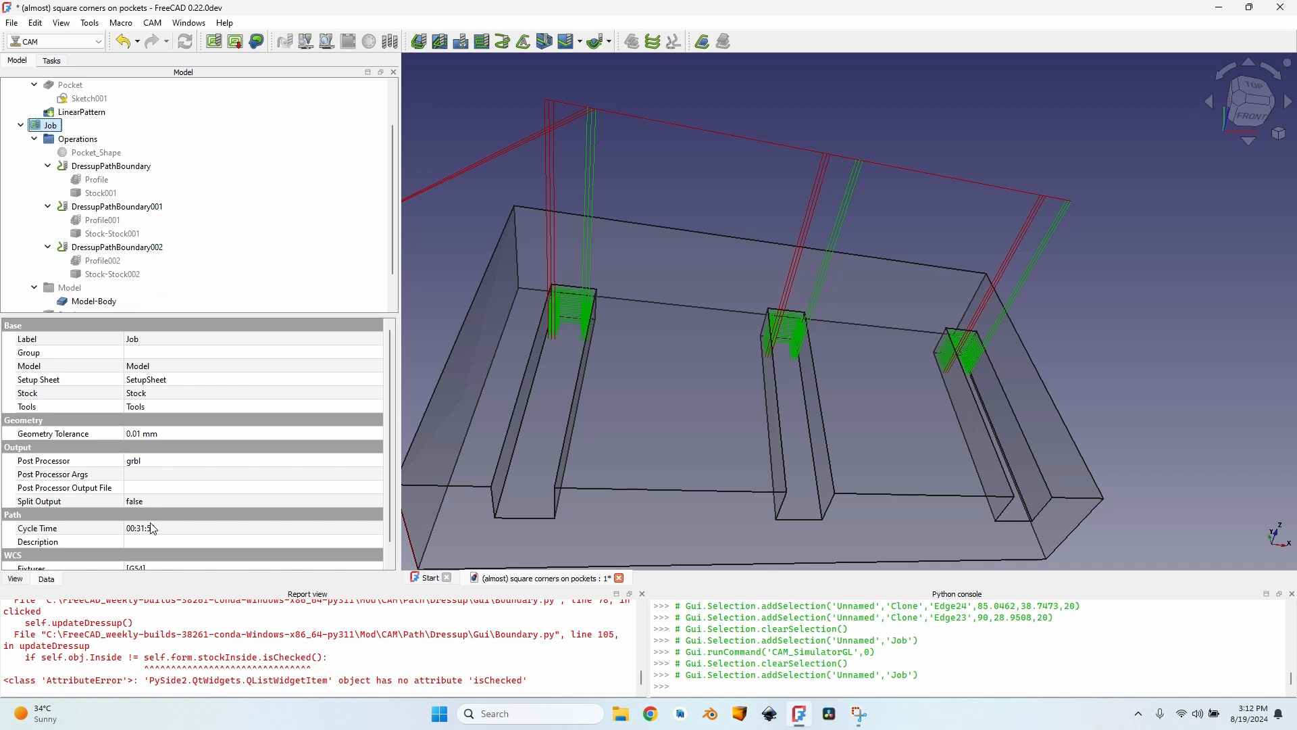
pyautogui.moveTo(148, 534)
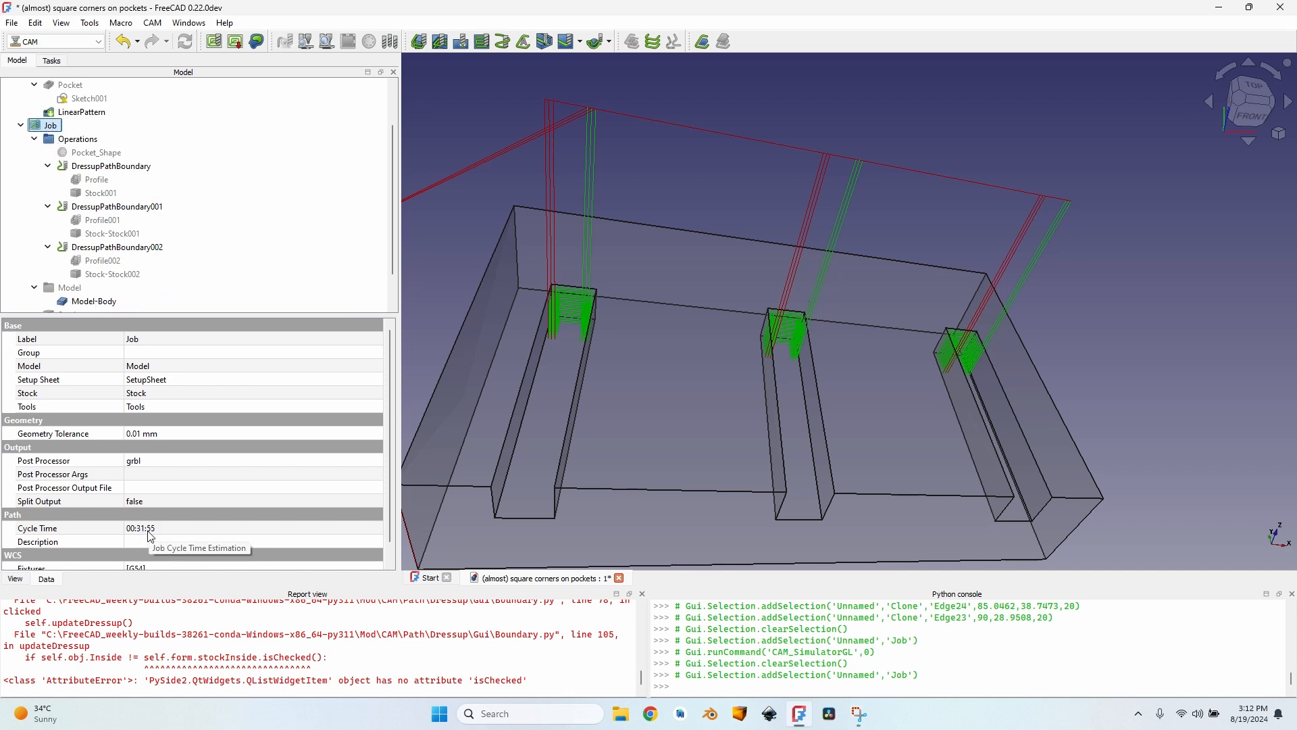
pyautogui.moveTo(799, 321)
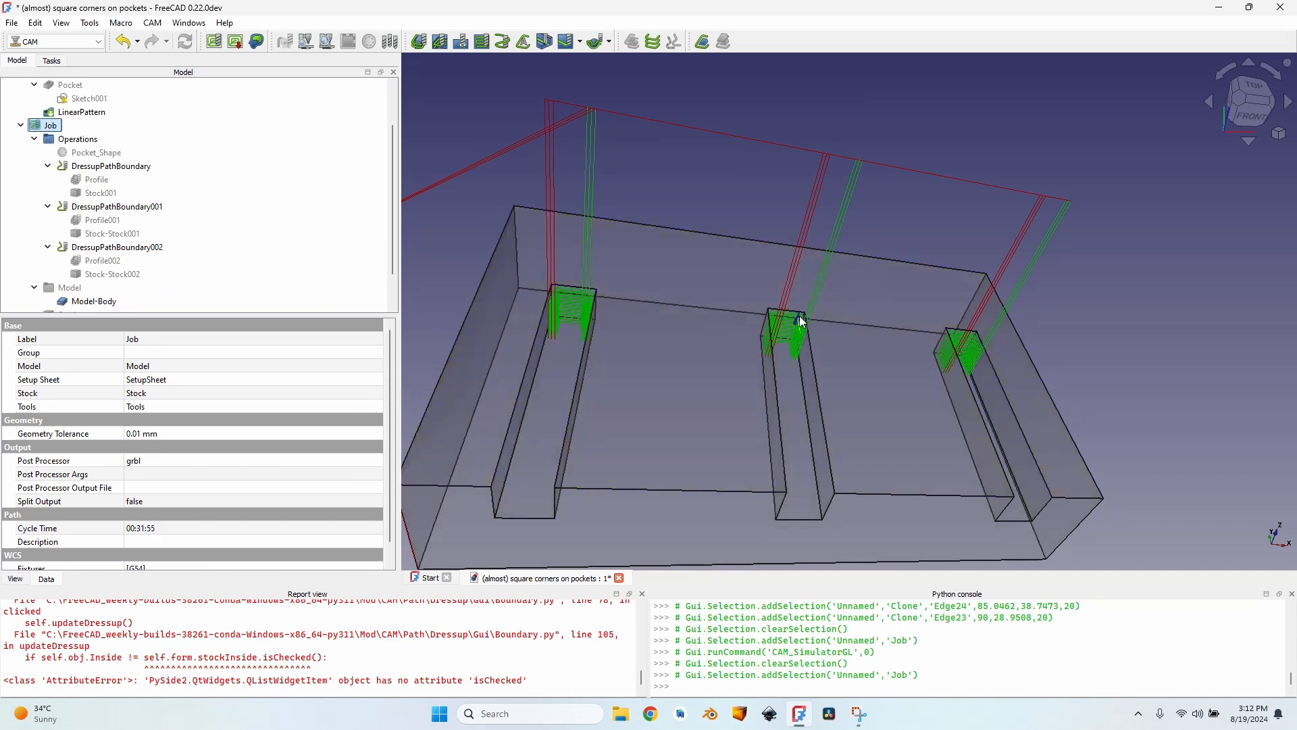
pyautogui.moveTo(792, 316)
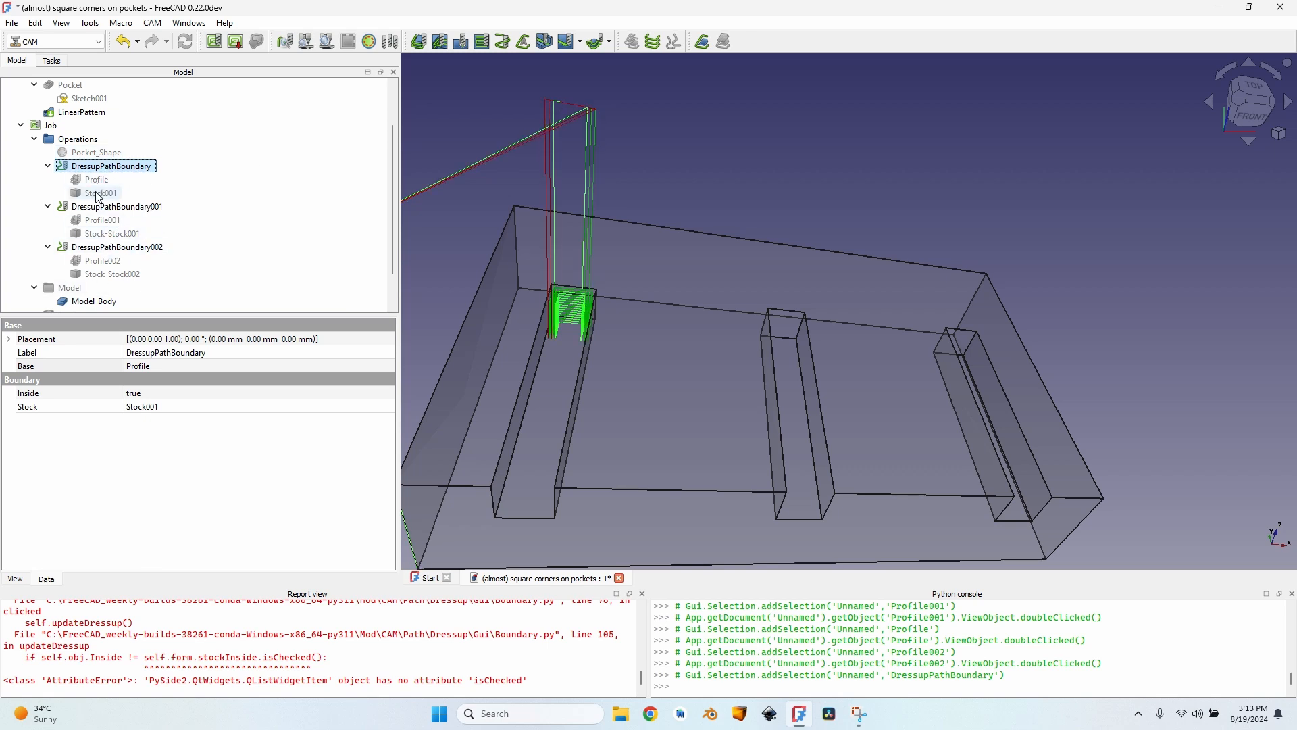
pyautogui.moveTo(123, 200)
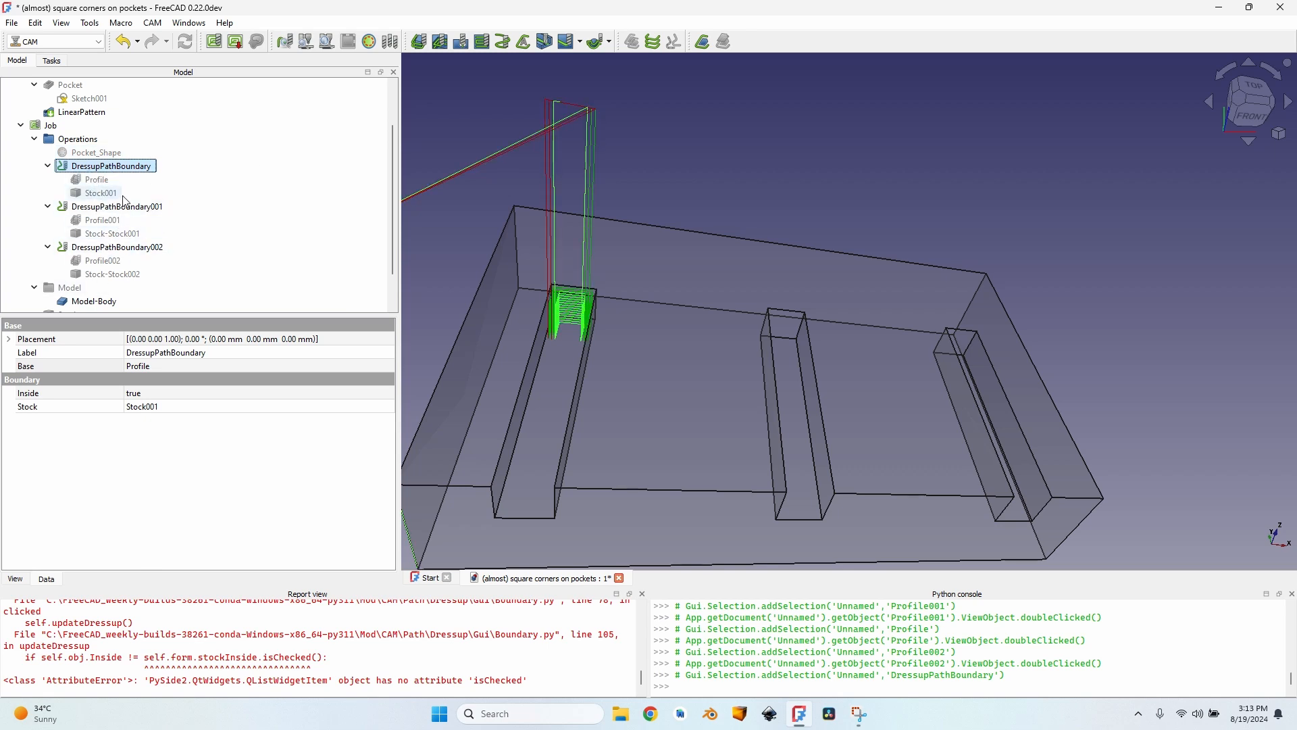
# Build a CAM Array from DressupPathBoundary, 001 and 002 with Copies set to 2.
pyautogui.click(117, 206)
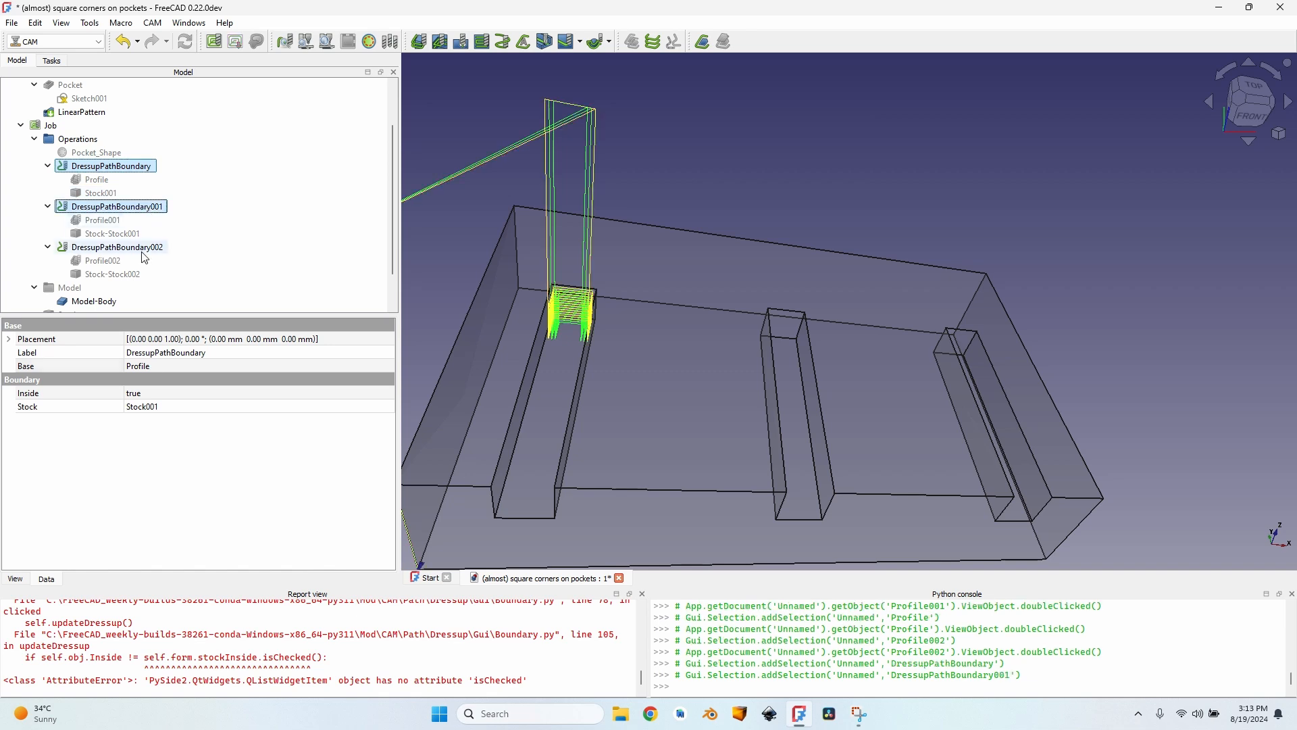
pyautogui.click(118, 246)
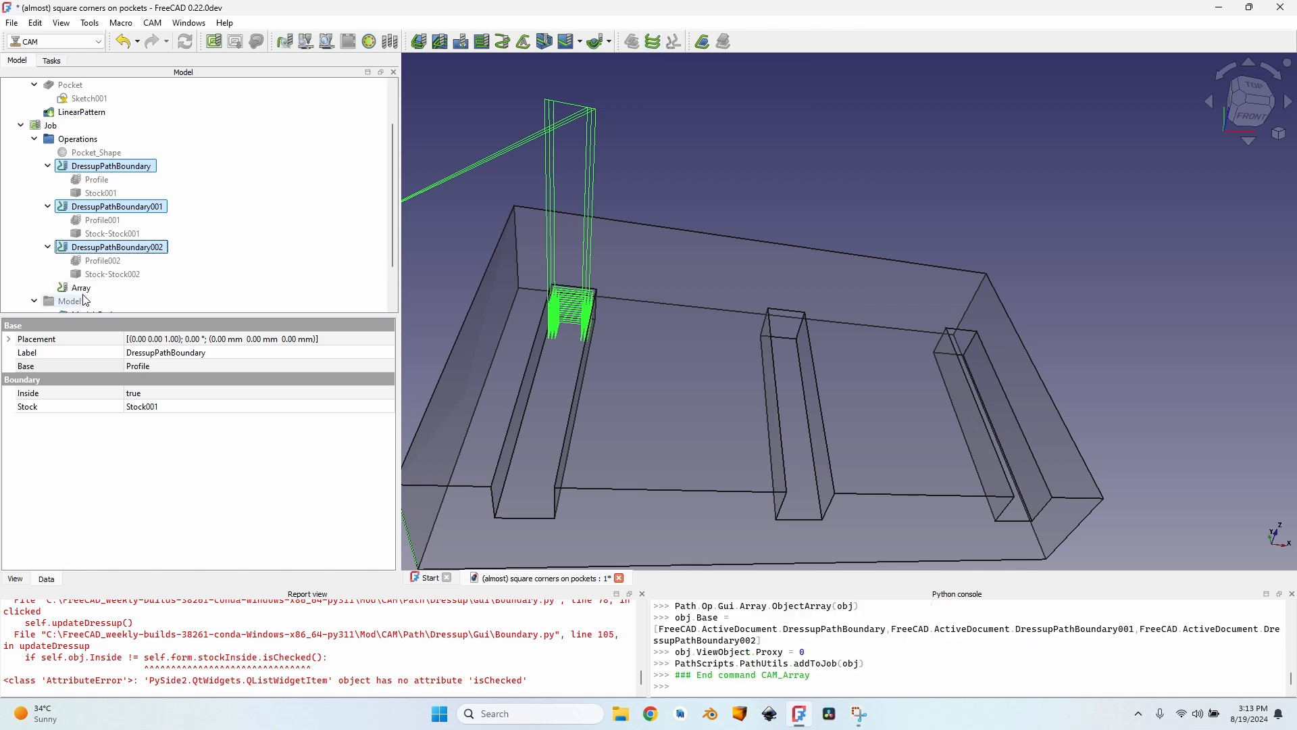
pyautogui.click(80, 287)
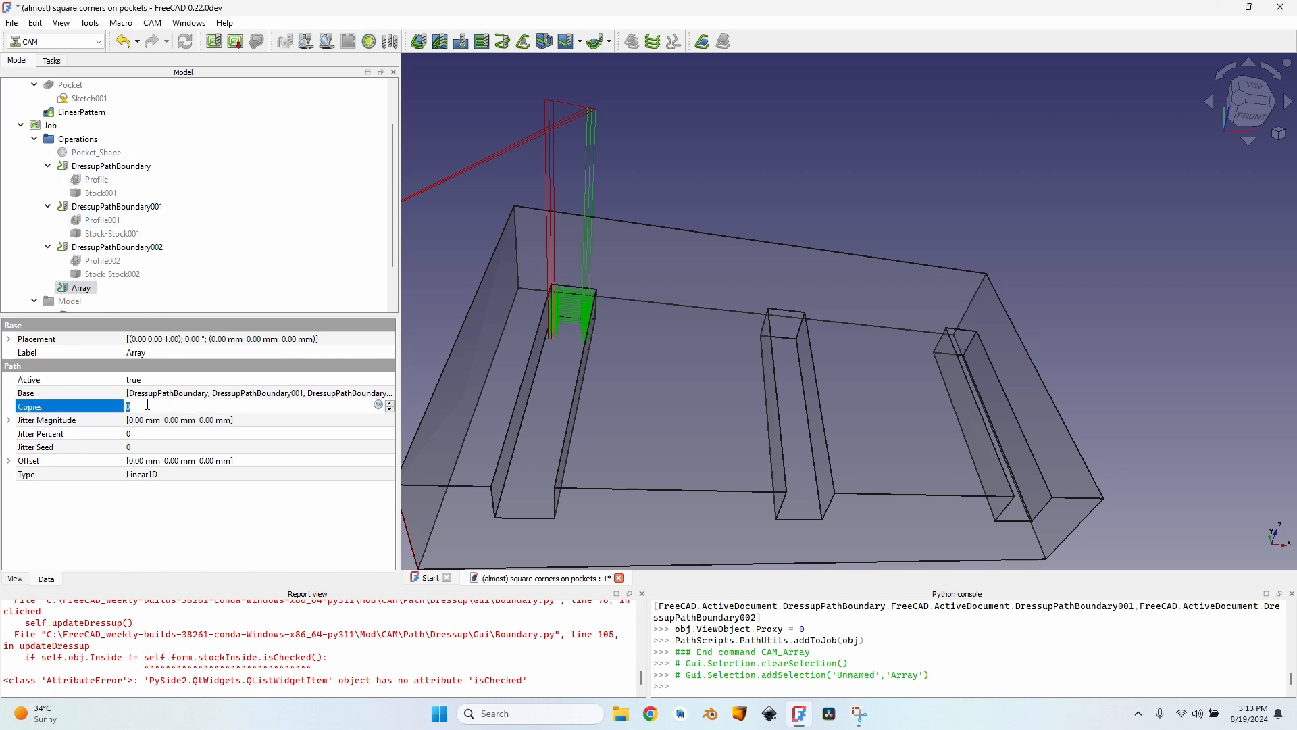
pyautogui.write('2')
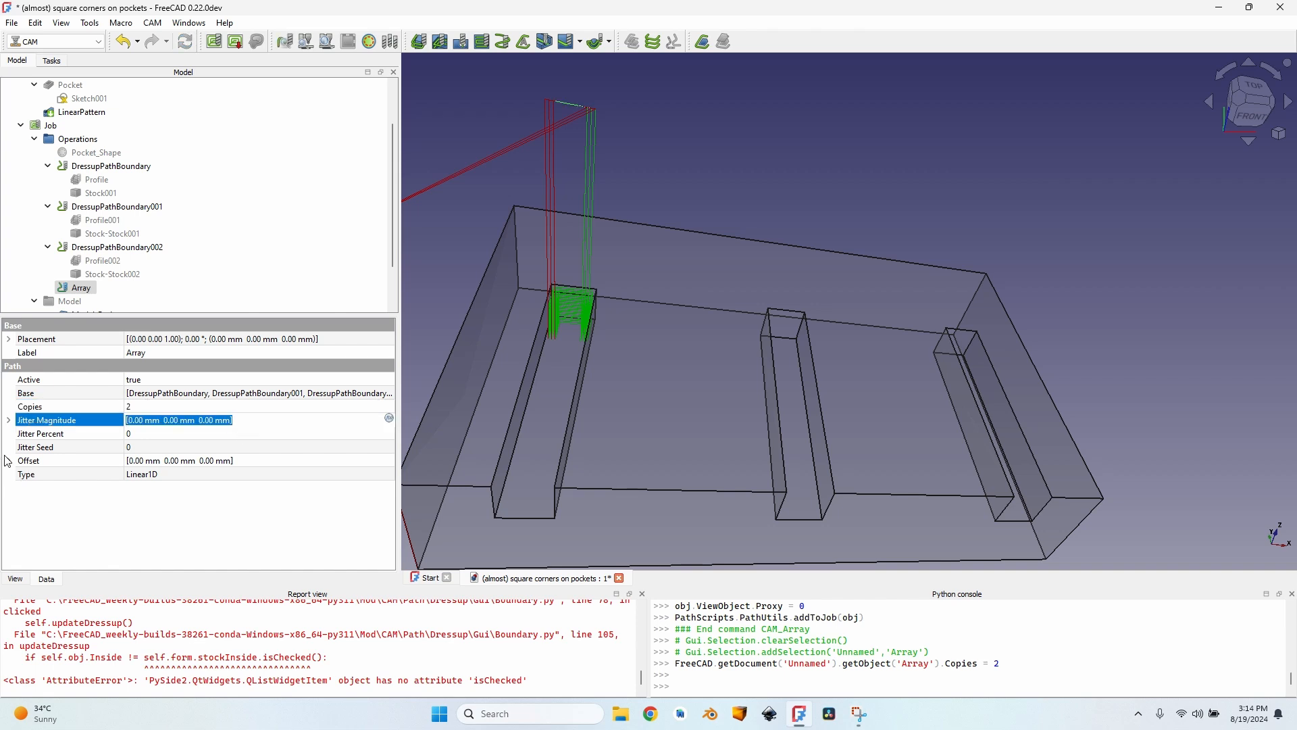
pyautogui.click(7, 460)
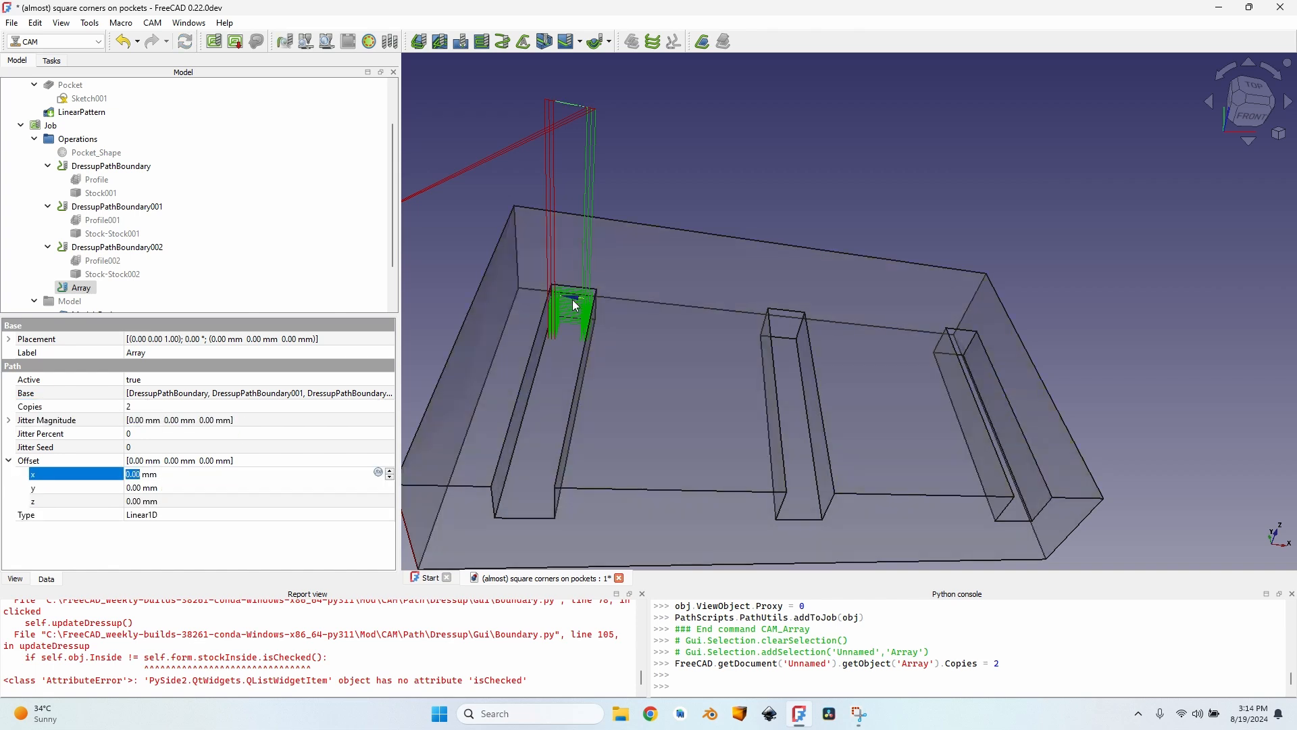
# Offset the Array copies 36.5 mm along X to match the LinearPattern pocket spacing.
pyautogui.click(81, 165)
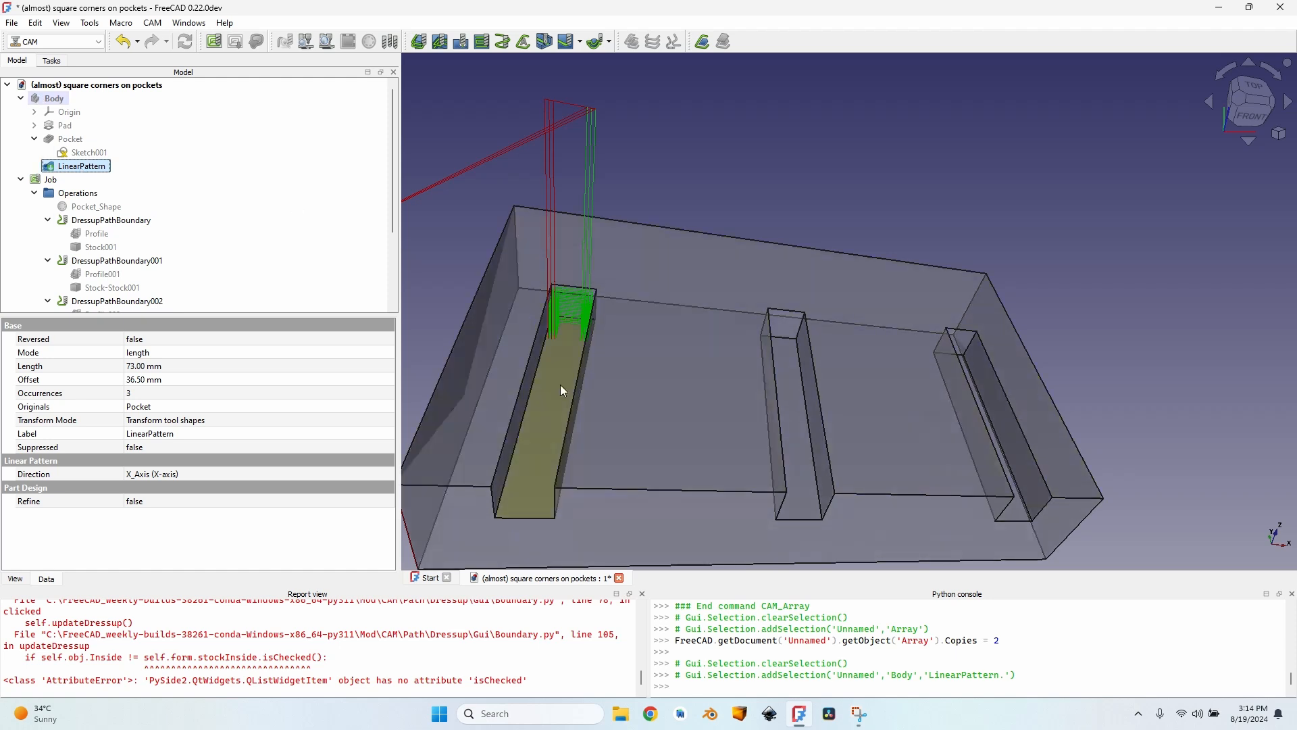
pyautogui.moveTo(542, 472)
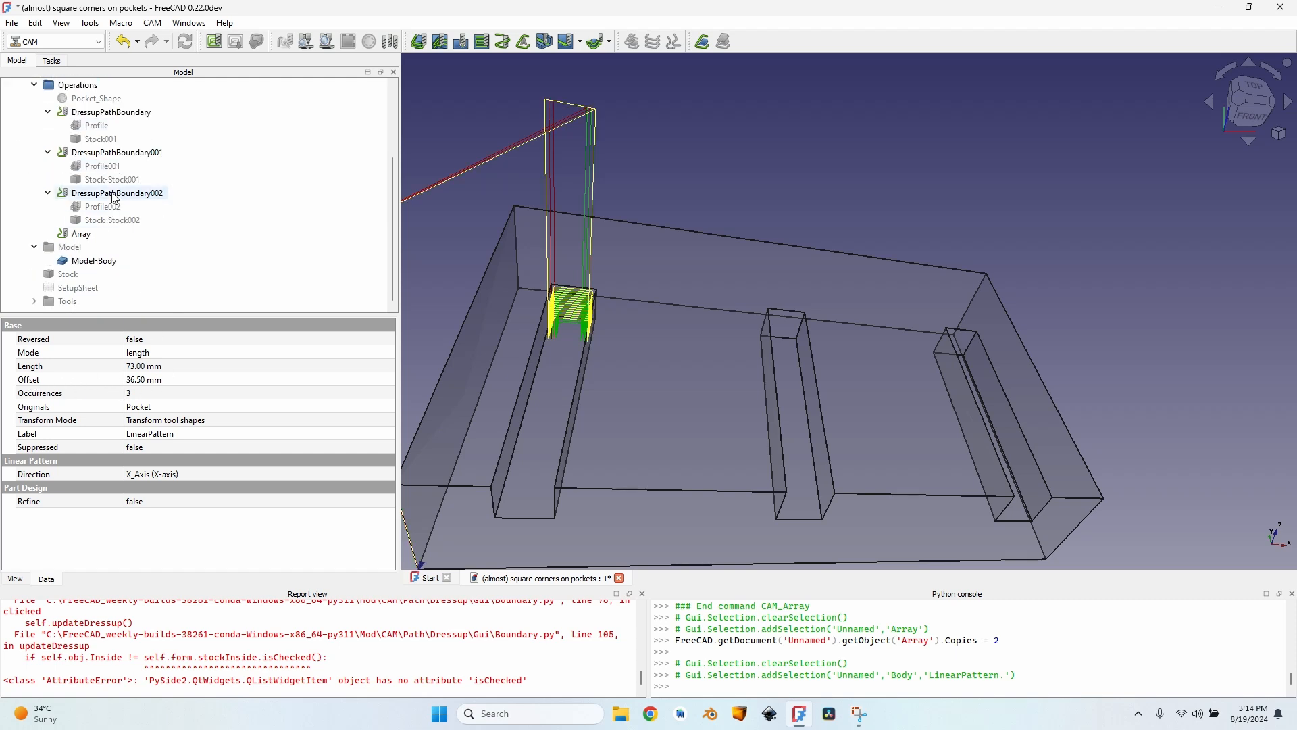
pyautogui.click(80, 233)
pyautogui.write('36.5')
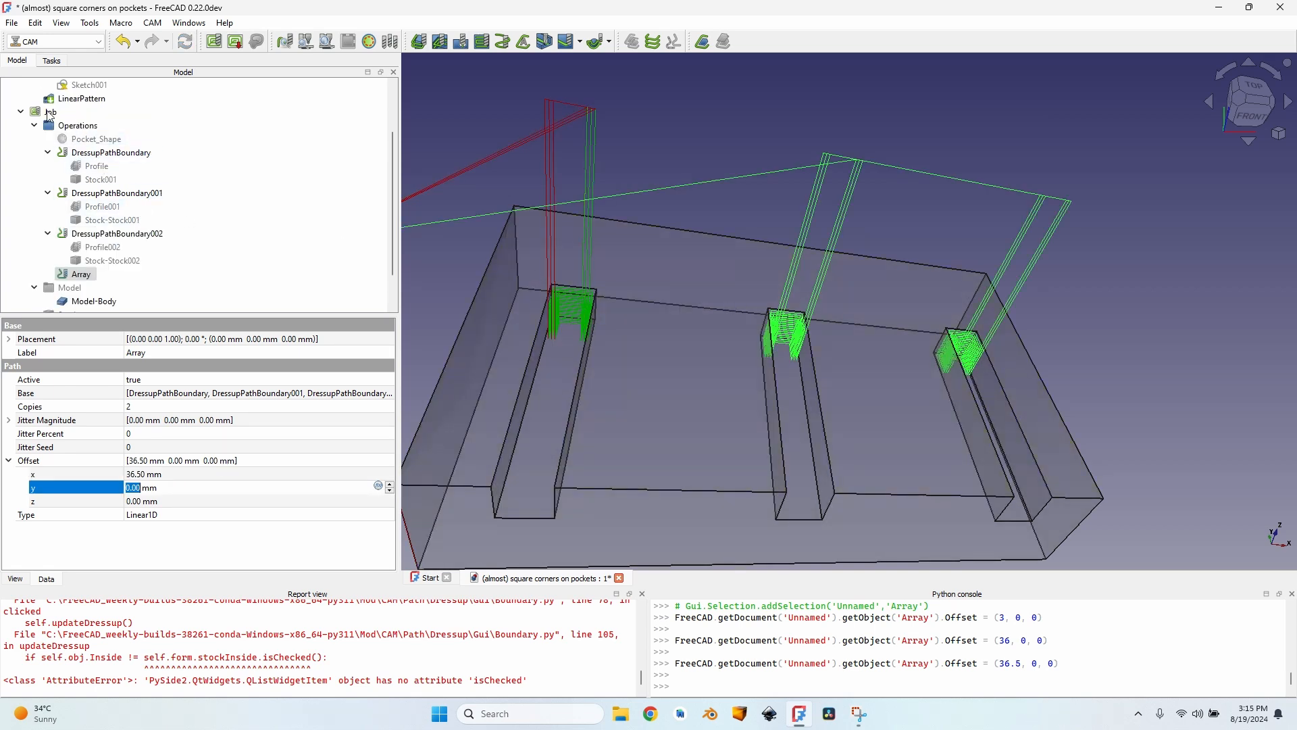
pyautogui.click(51, 111)
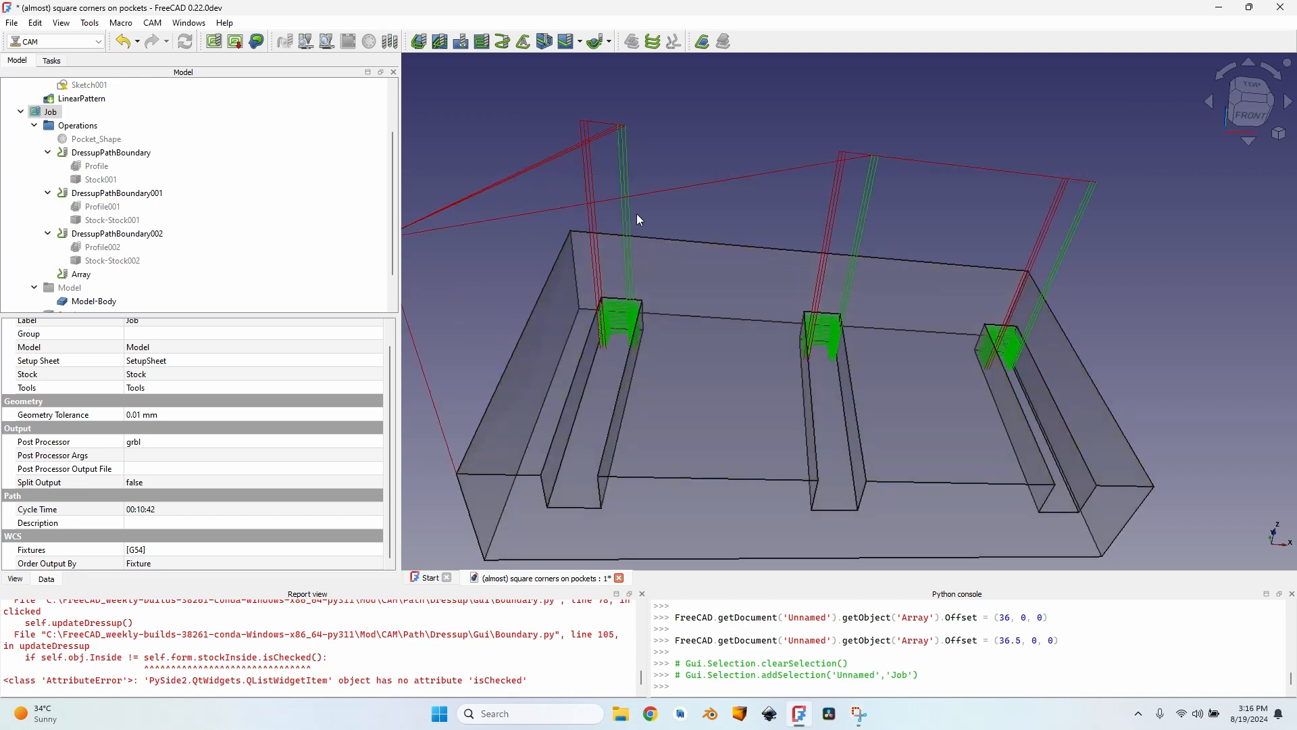
# Reduce the job's clearance offset to 5 mm, lower the safe offset, and recompute.
pyautogui.doubleClick(51, 111)
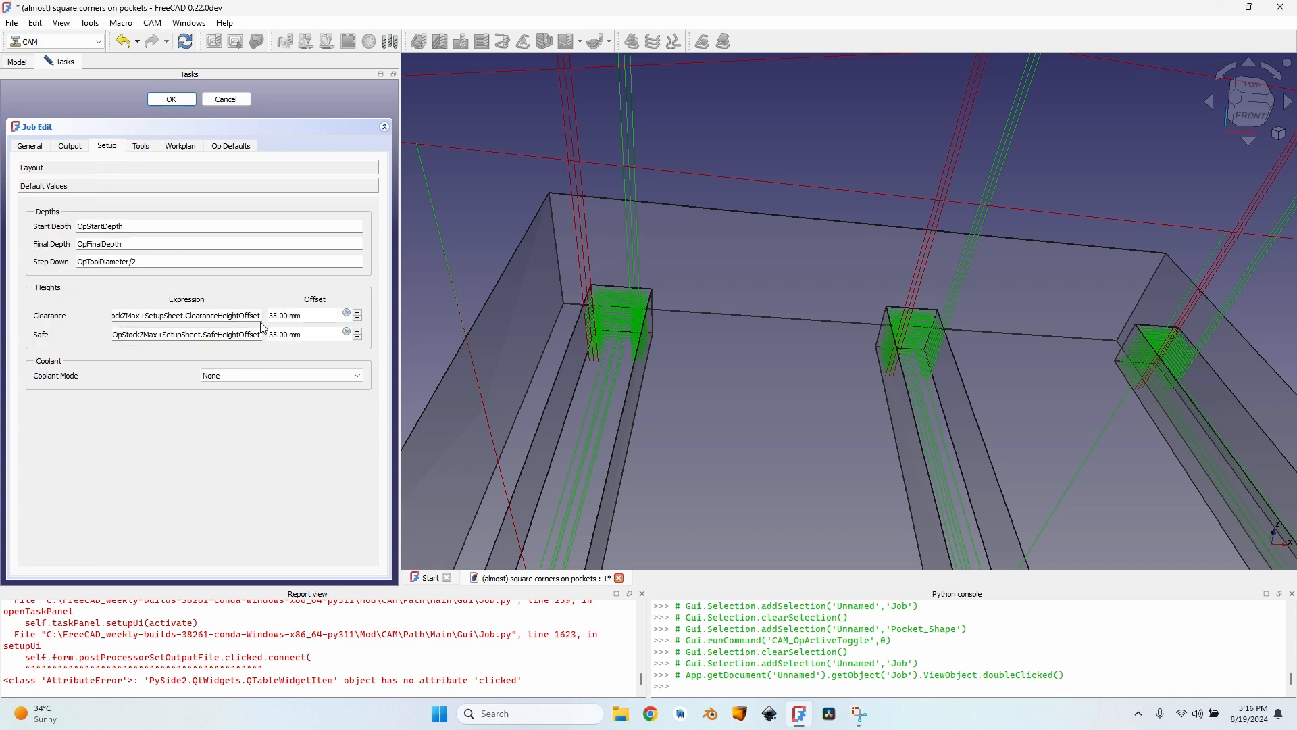
pyautogui.click(277, 316)
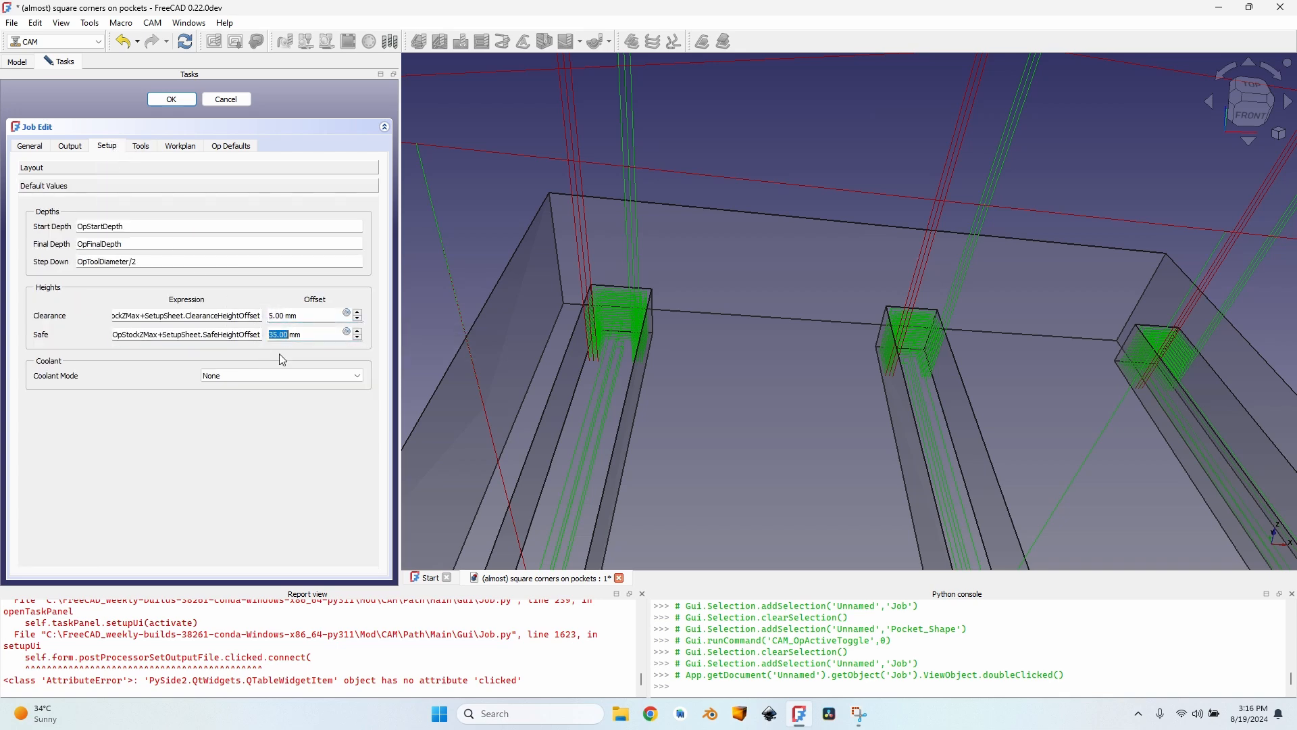
pyautogui.click(171, 99)
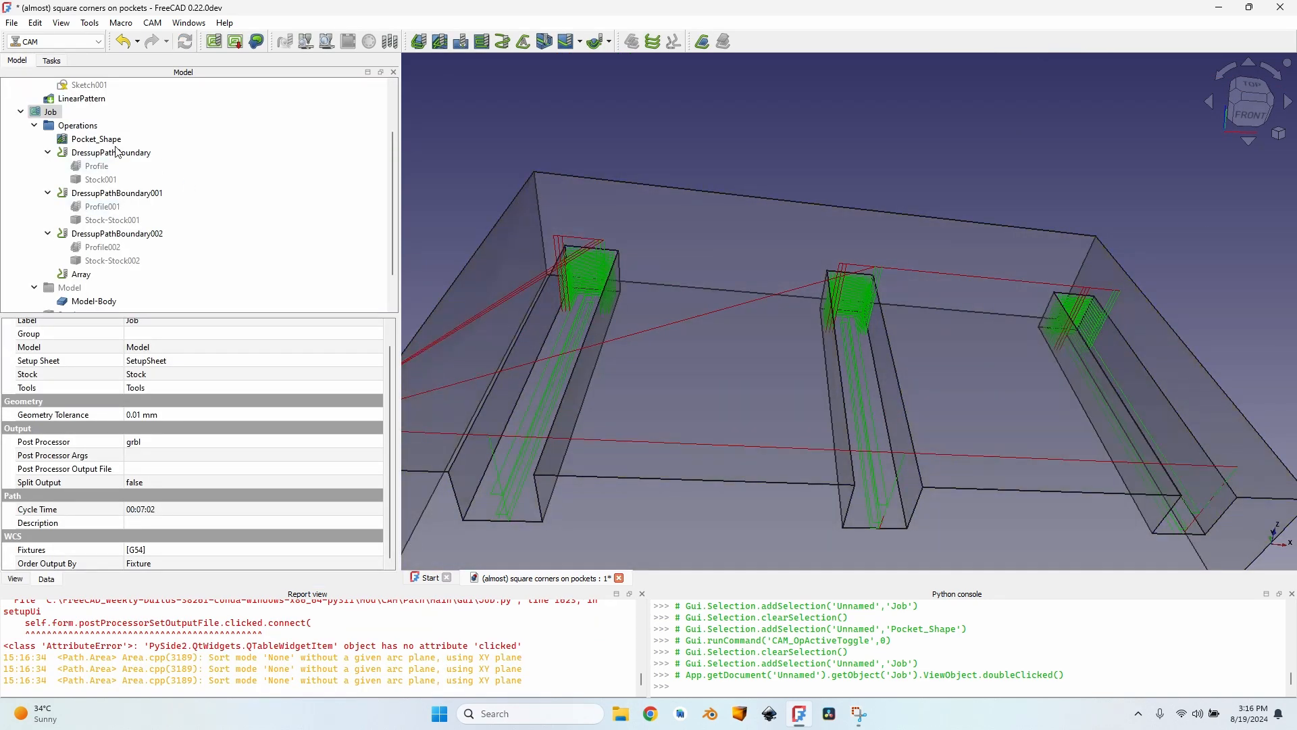
pyautogui.doubleClick(95, 138)
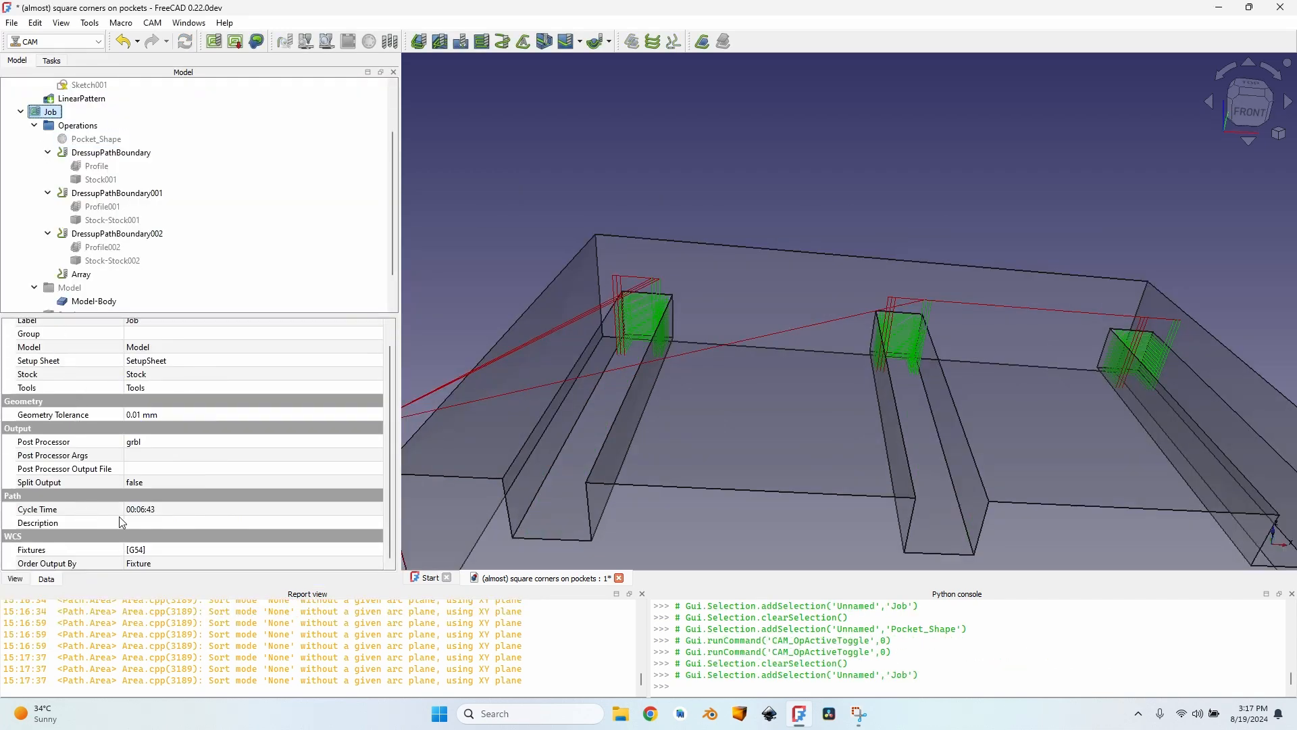
pyautogui.moveTo(151, 513)
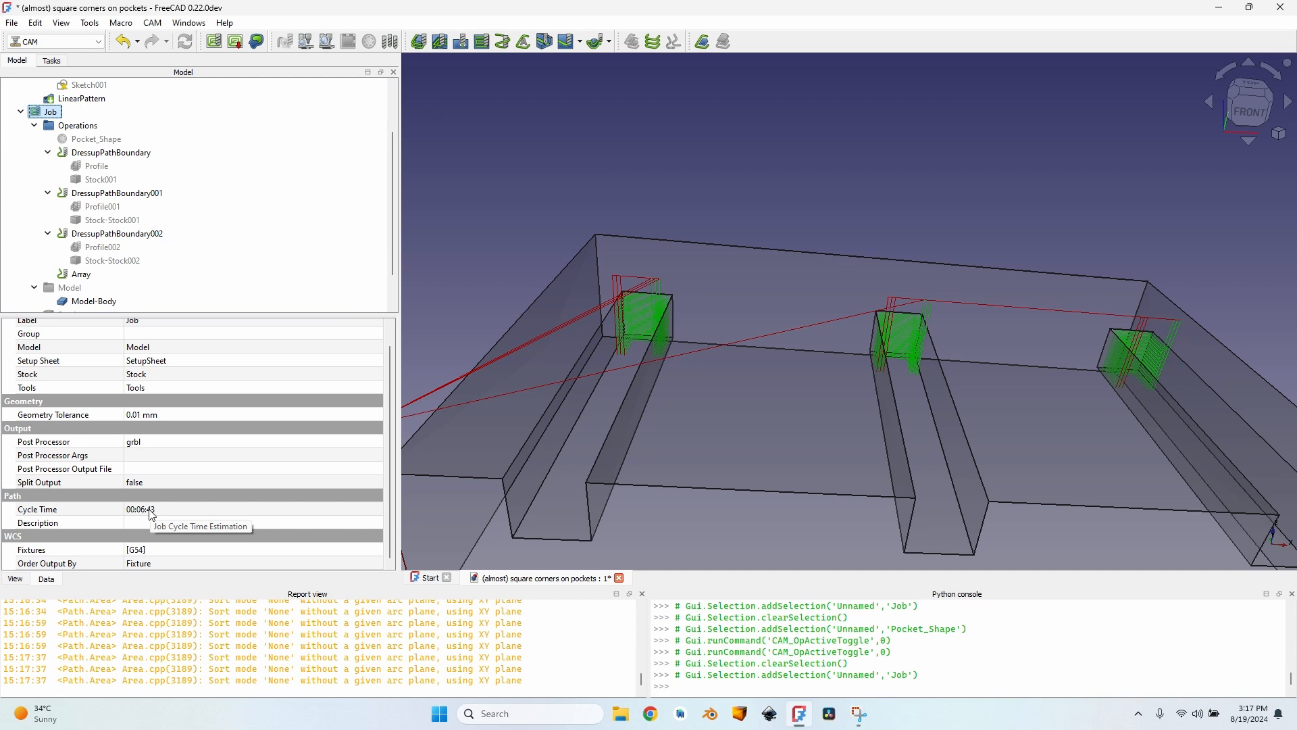
pyautogui.moveTo(150, 513)
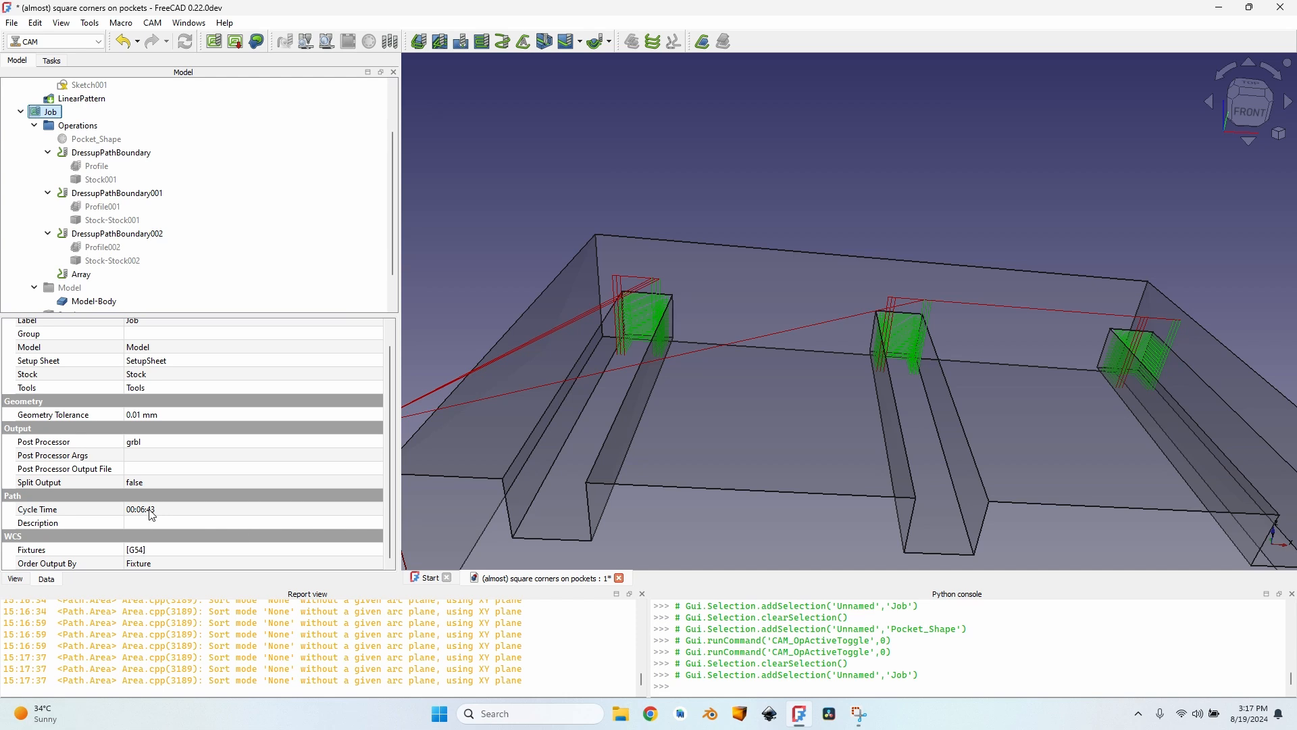